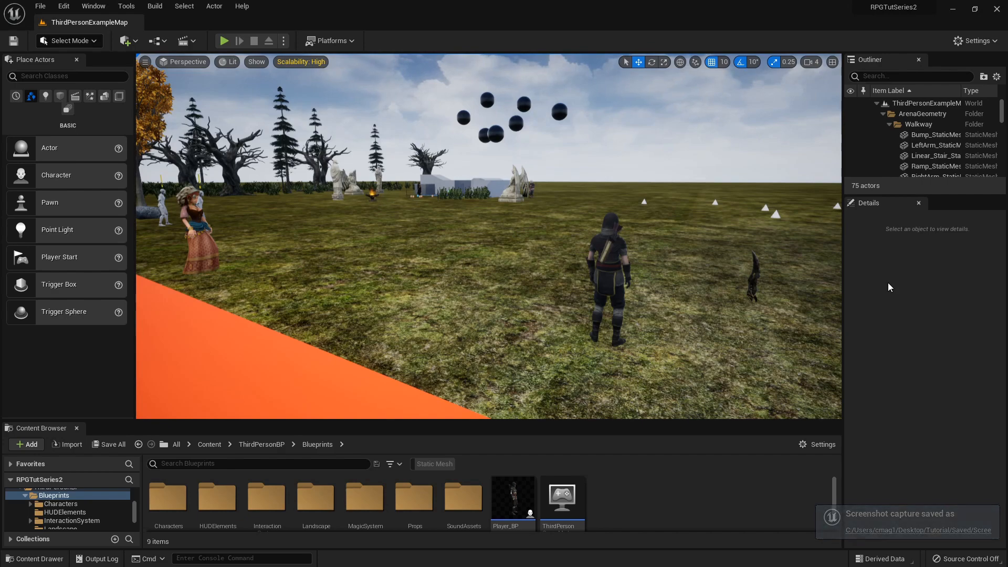
pyautogui.moveTo(864, 270)
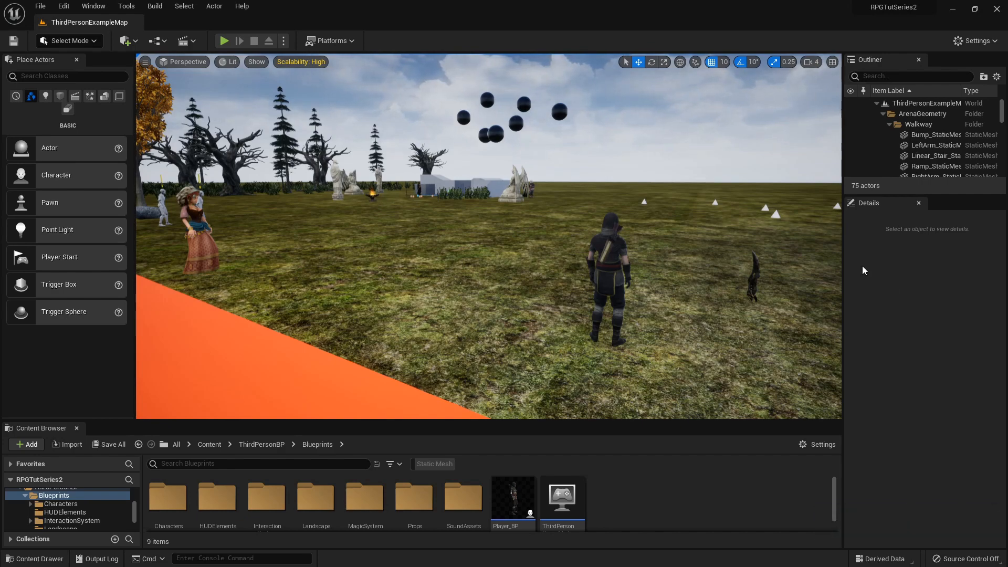
# Briefly play-test the third-person level, stop it, and minimize the Unreal Editor
pyautogui.click(224, 40)
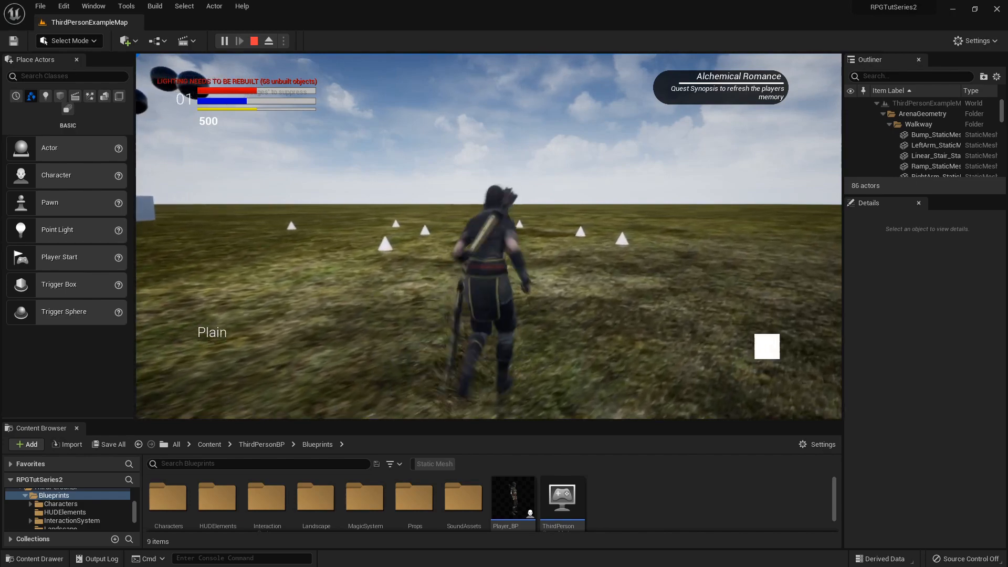
pyautogui.click(253, 41)
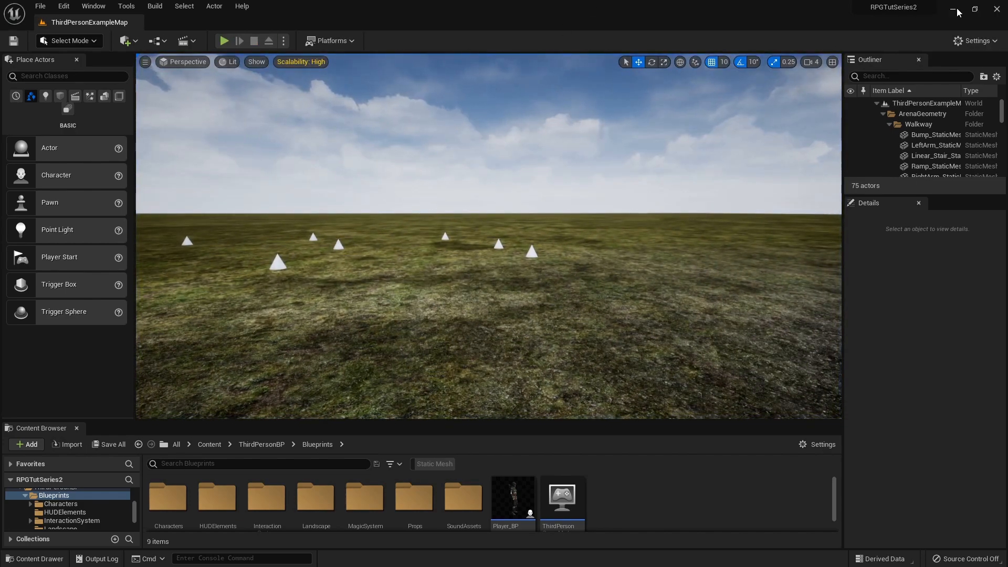
pyautogui.click(957, 8)
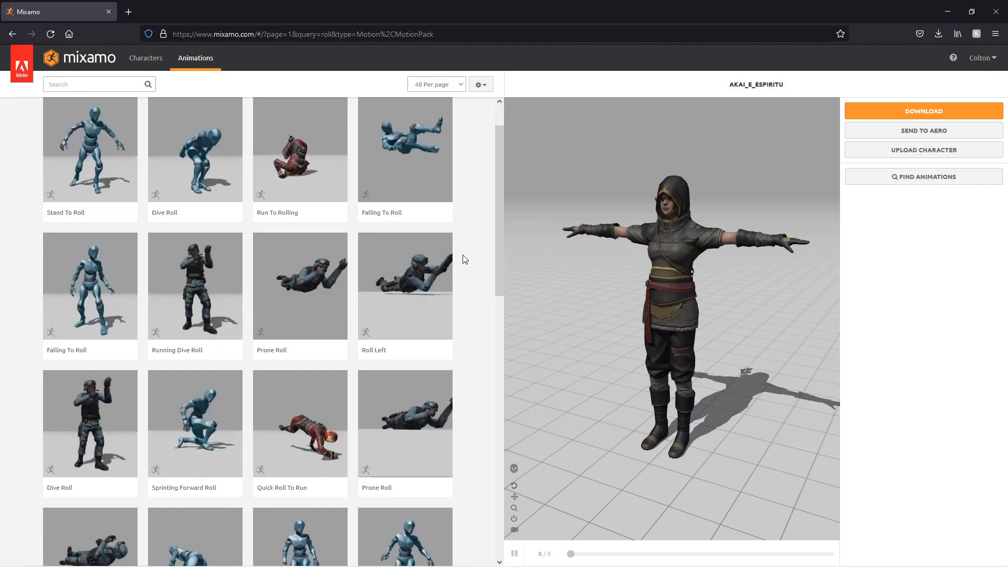
# Apply Sprinting Forward Roll to the Mixamo character with In Place enabled
pyautogui.click(89, 57)
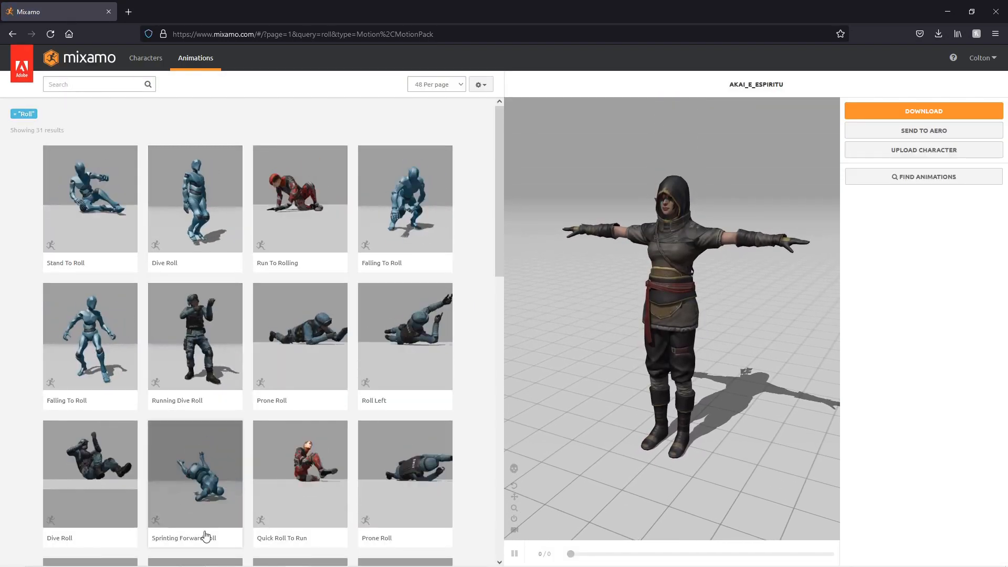
pyautogui.moveTo(198, 510)
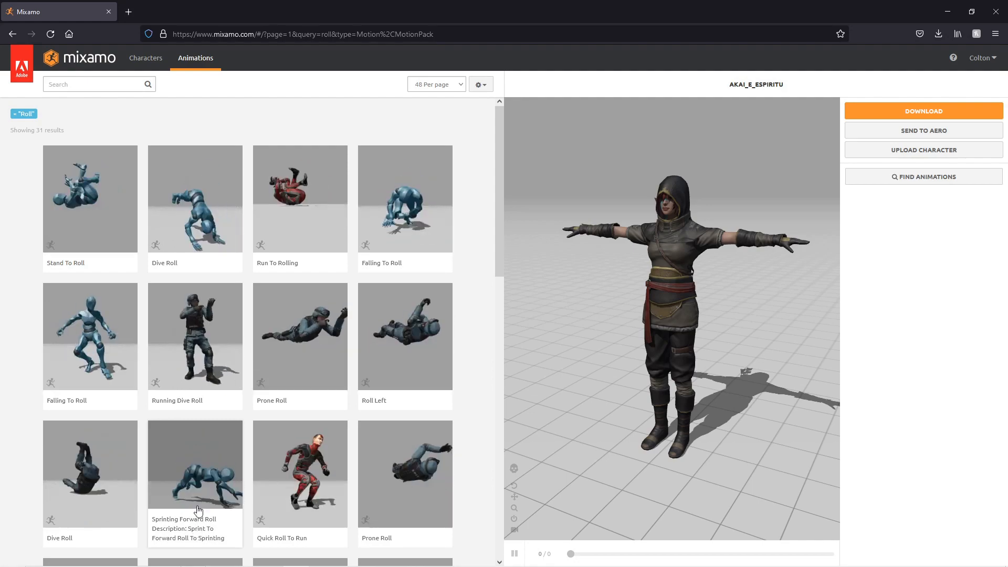
pyautogui.click(195, 473)
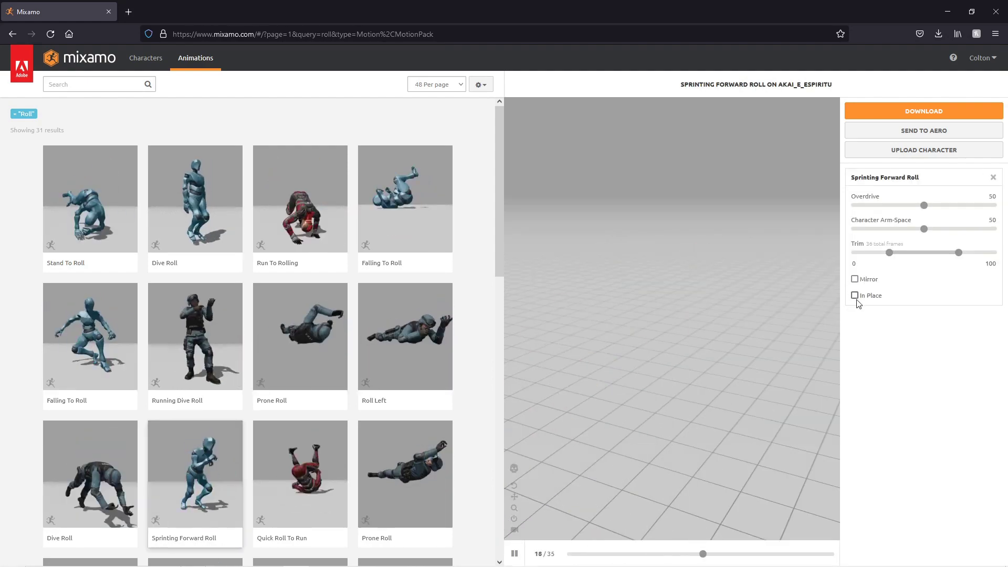
pyautogui.click(855, 296)
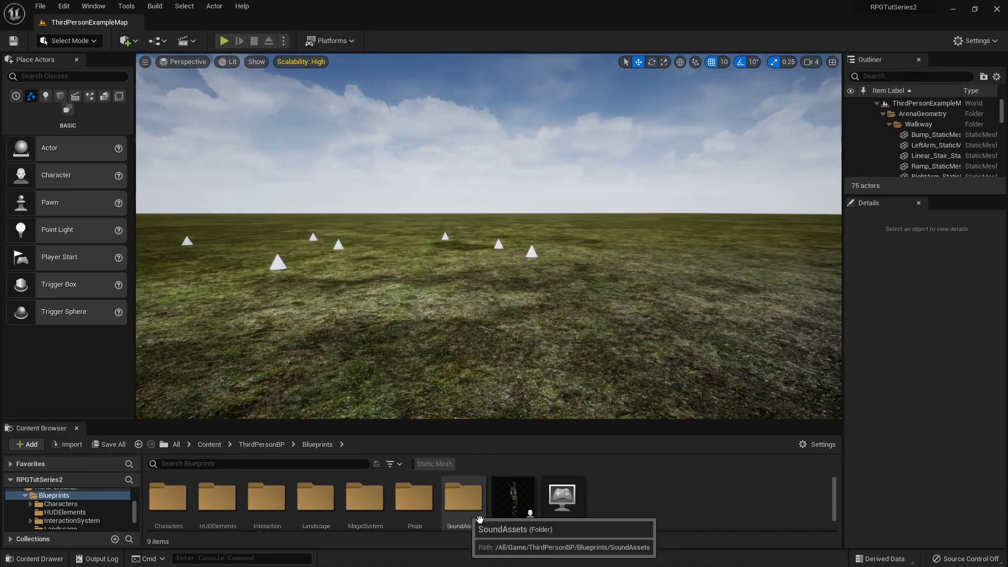
# Open Player_BP and import Sprinting Forward Roll(2) onto the akai_e_espiritu_2 skeleton
pyautogui.click(512, 497)
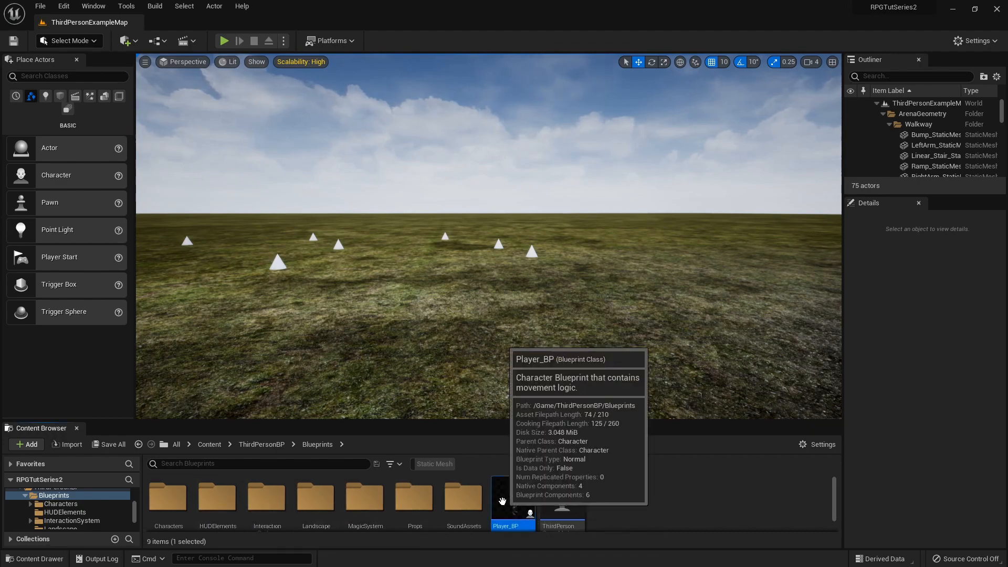
pyautogui.doubleClick(512, 499)
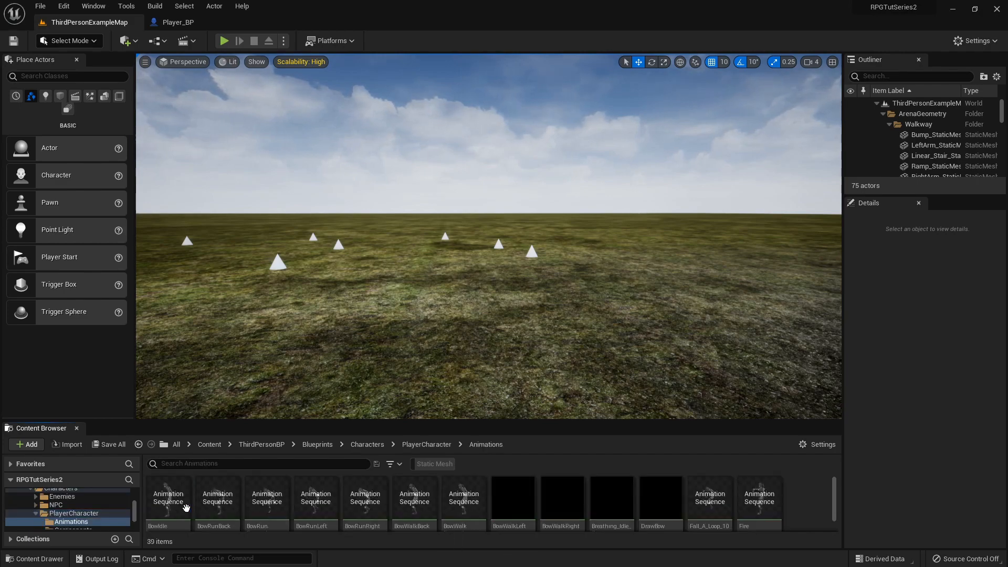
pyautogui.click(67, 444)
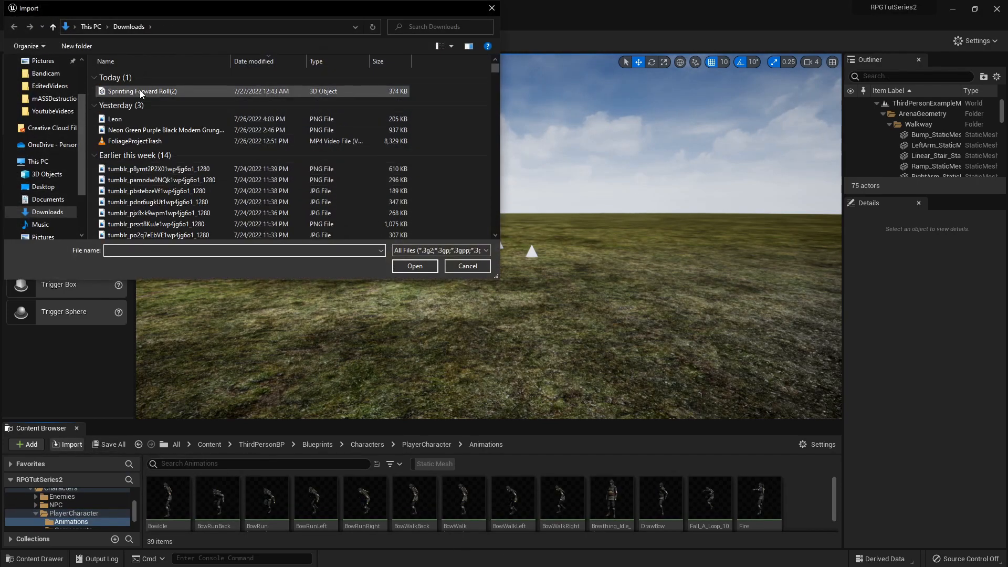
pyautogui.click(415, 266)
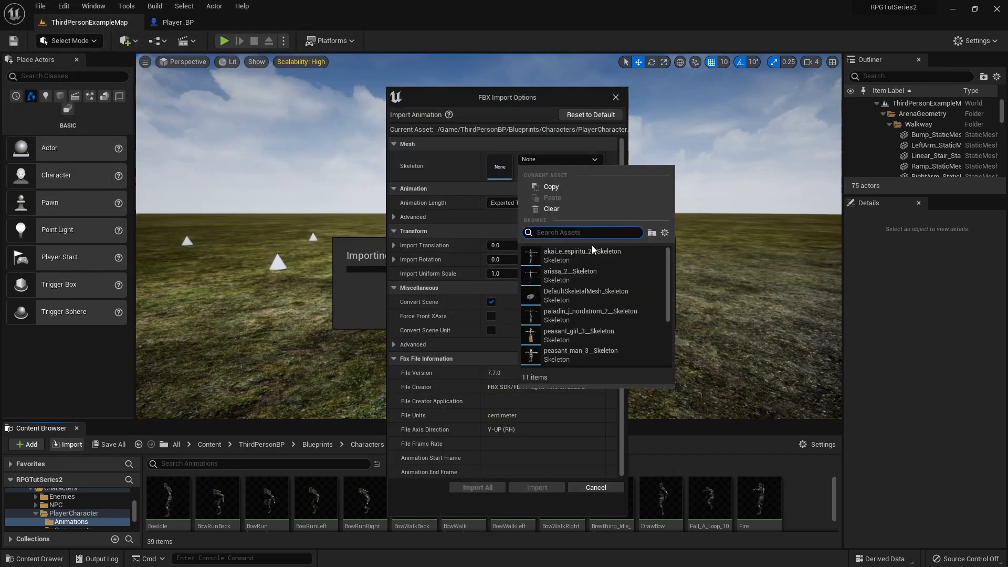
pyautogui.click(582, 251)
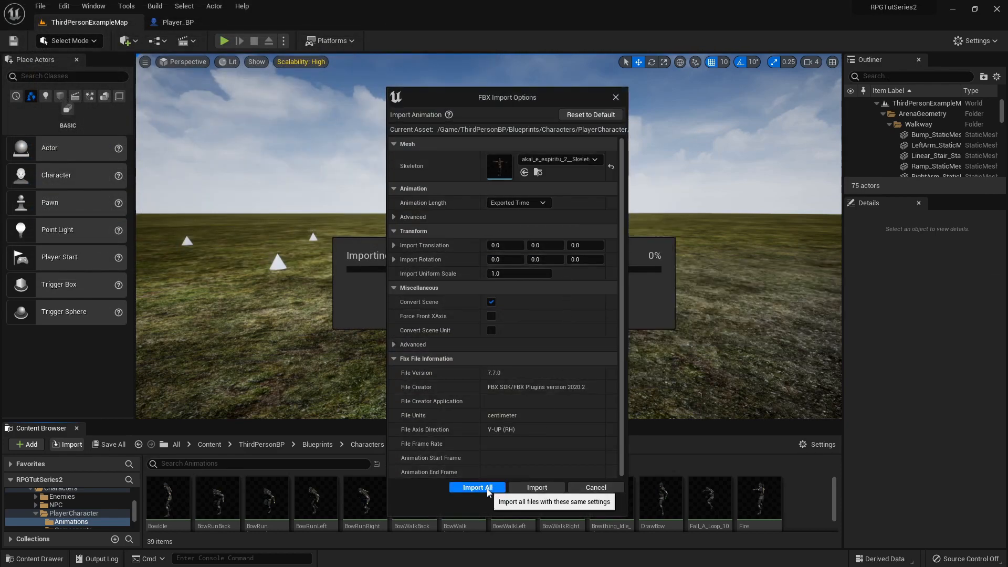
pyautogui.click(476, 487)
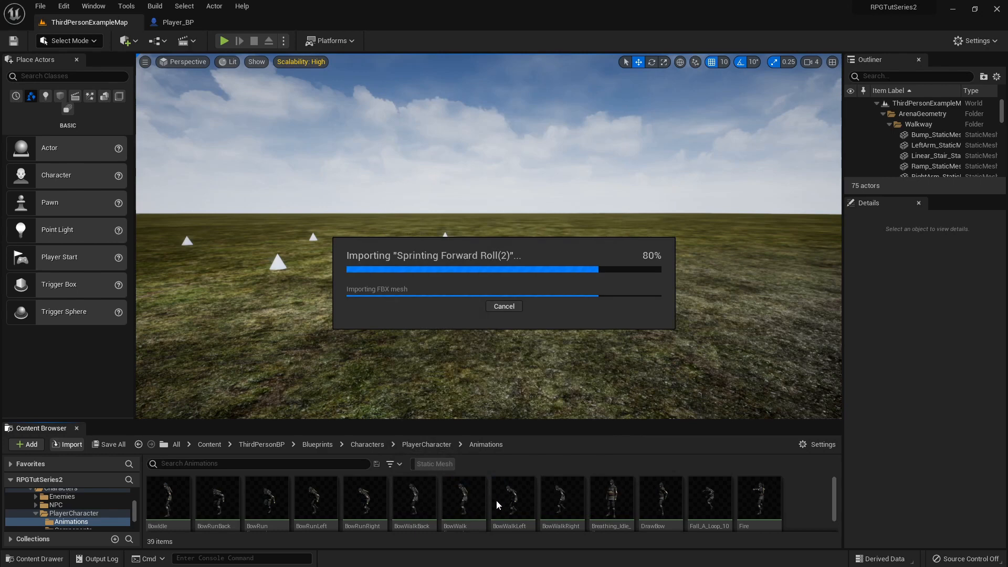
pyautogui.moveTo(504, 508)
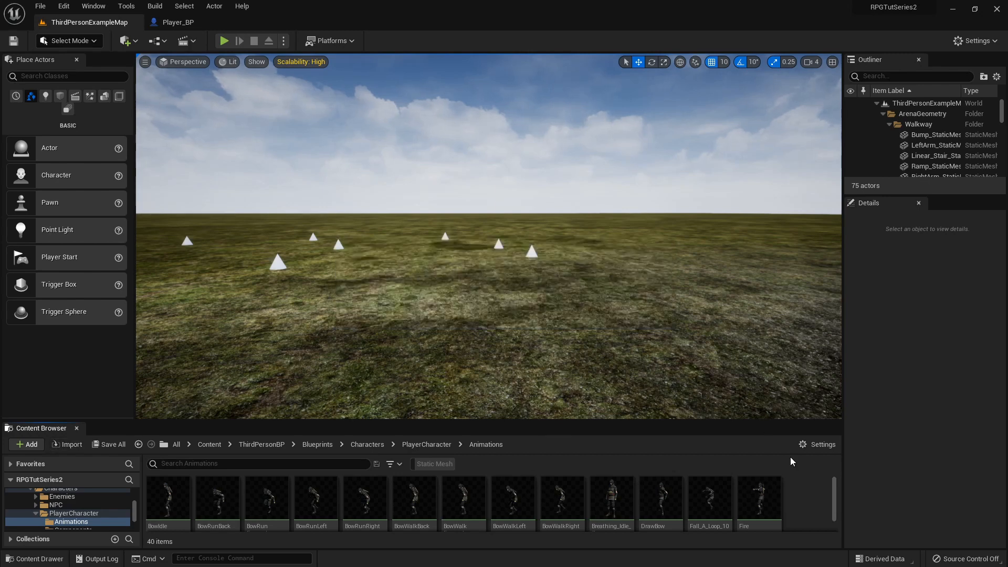
# Scroll to Sprinting_Forward_Roll_2_ and bring up its context menu to create a montage
pyautogui.hscroll(3)
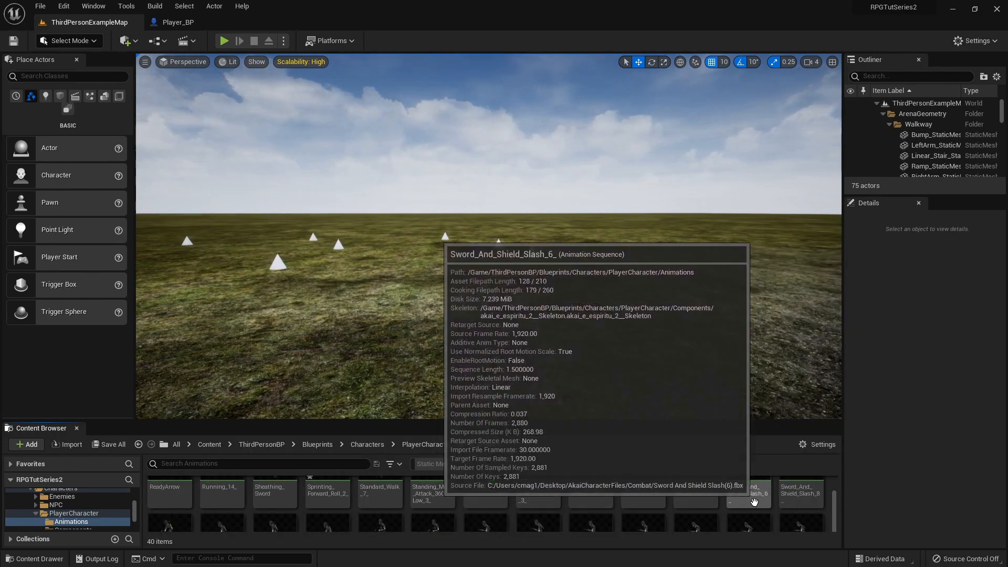
pyautogui.moveTo(327, 502)
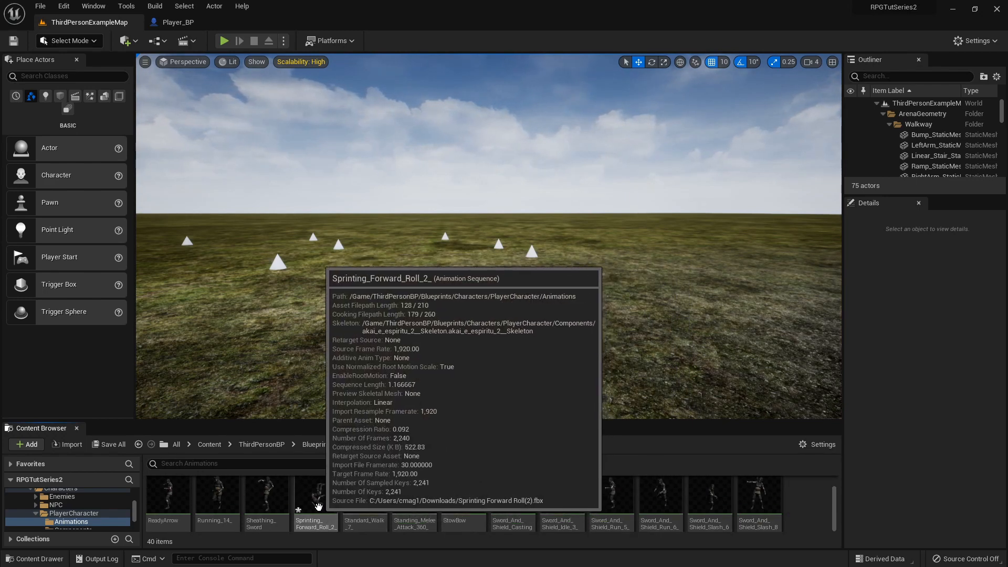
pyautogui.rightClick(315, 503)
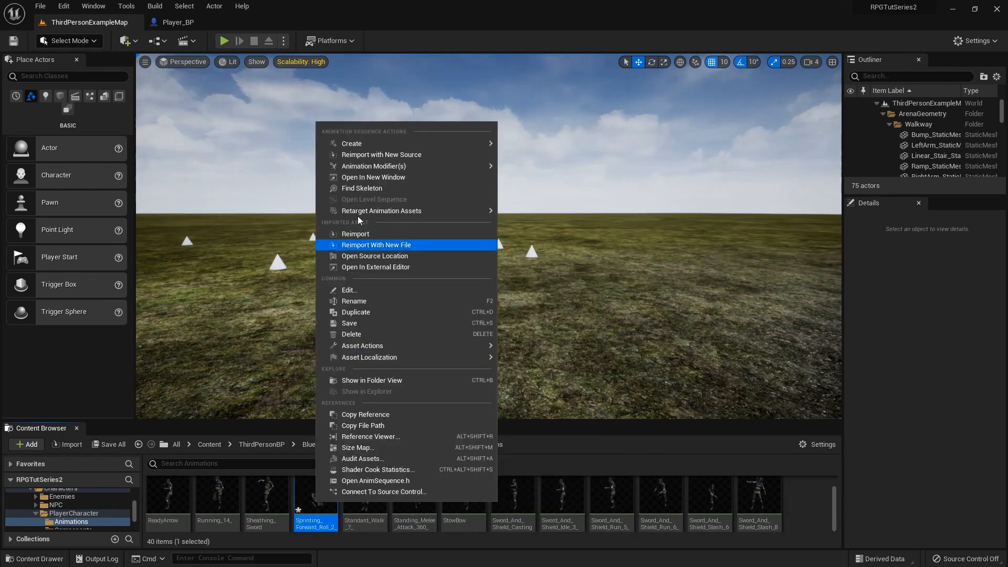
pyautogui.moveTo(352, 143)
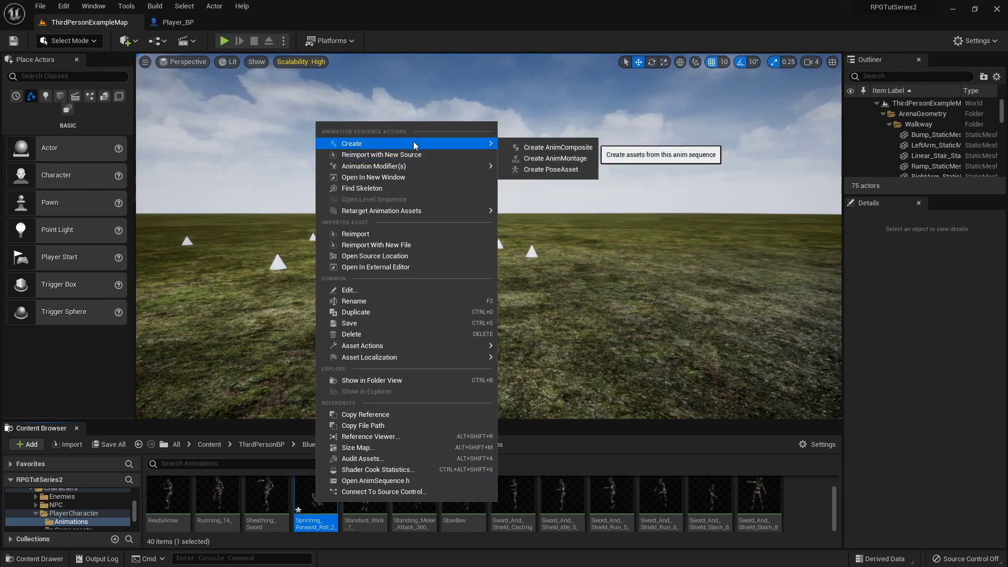
pyautogui.moveTo(532, 142)
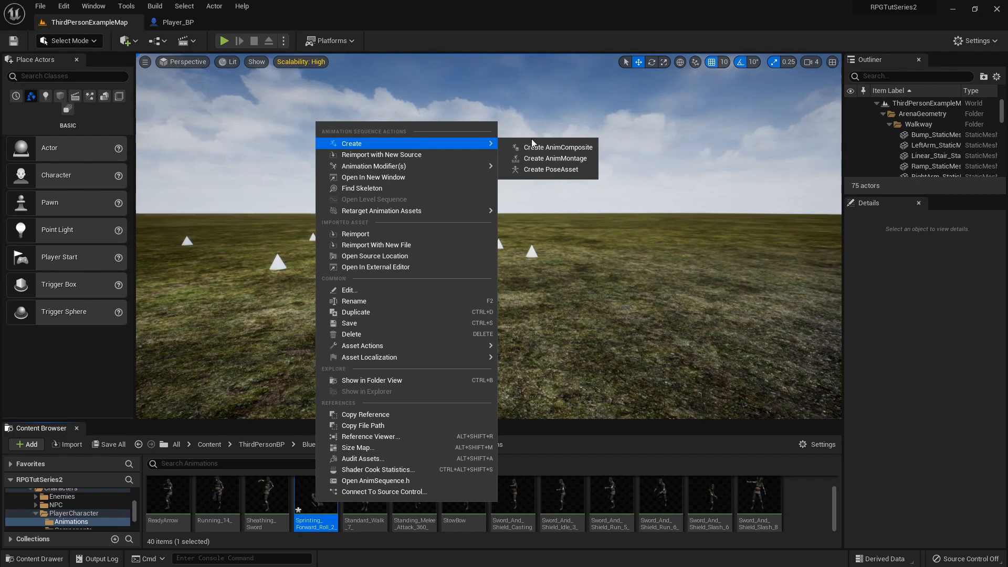
pyautogui.moveTo(555, 158)
pyautogui.write('DodgeRoll')
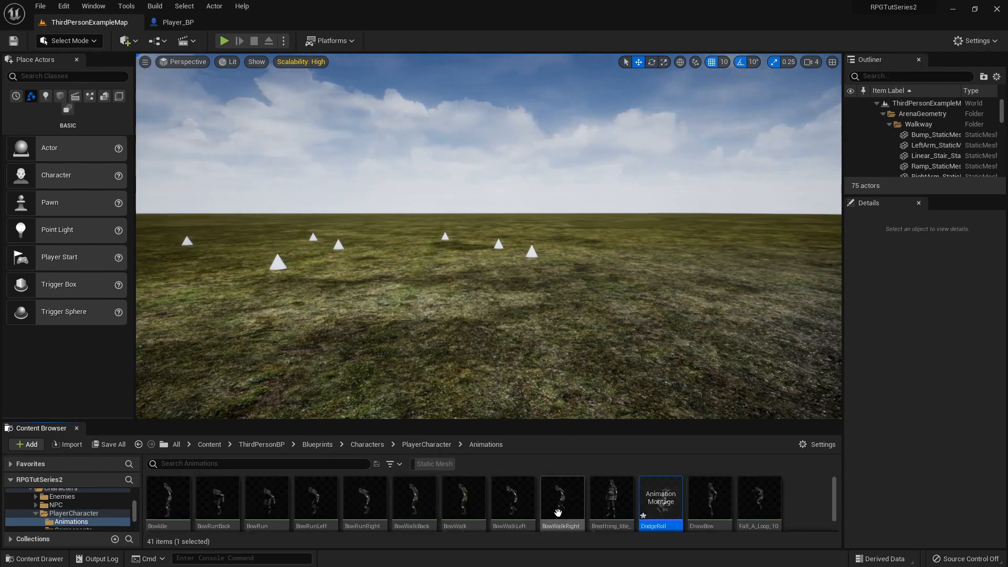
pyautogui.moveTo(659, 500)
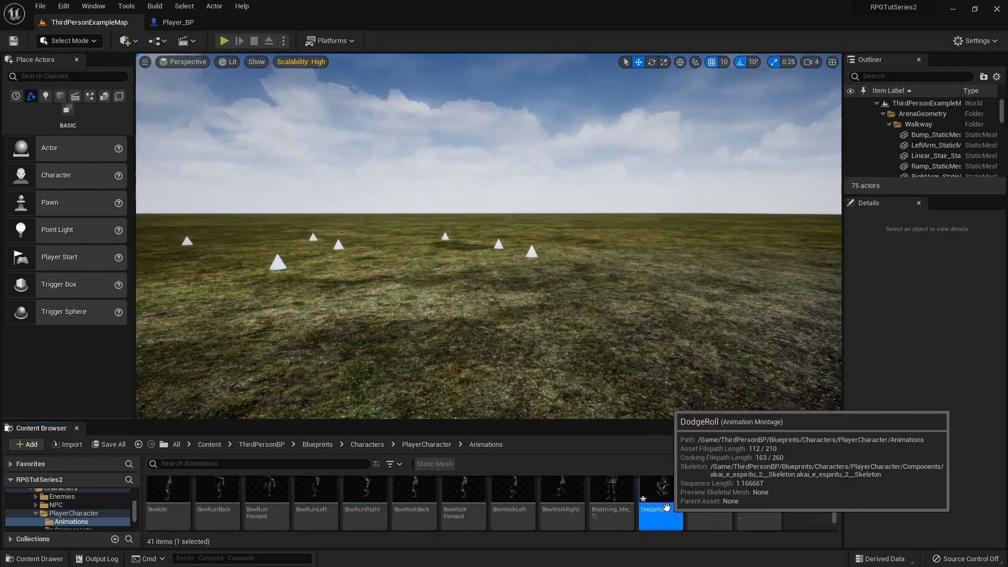
pyautogui.moveTo(470, 327)
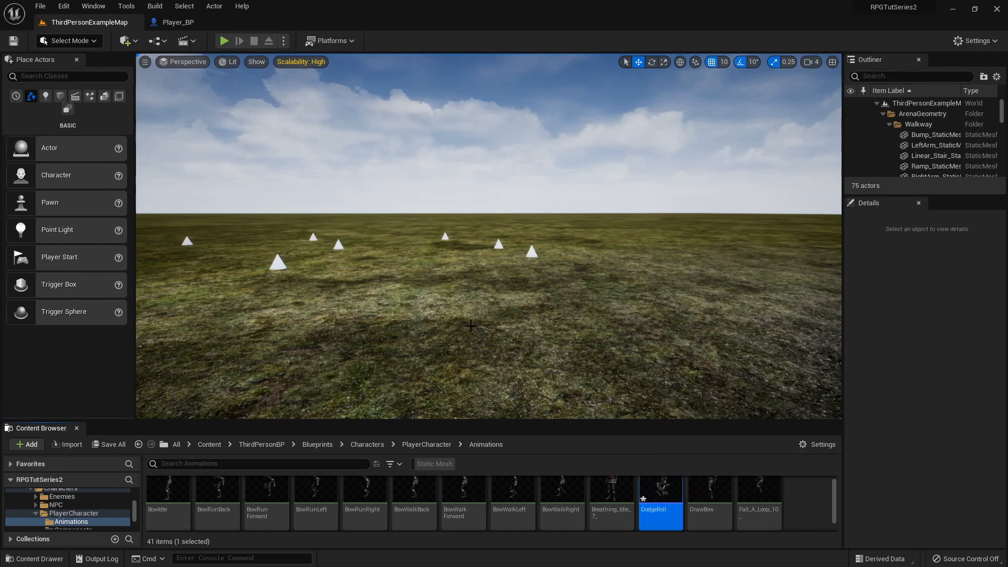
pyautogui.moveTo(393, 206)
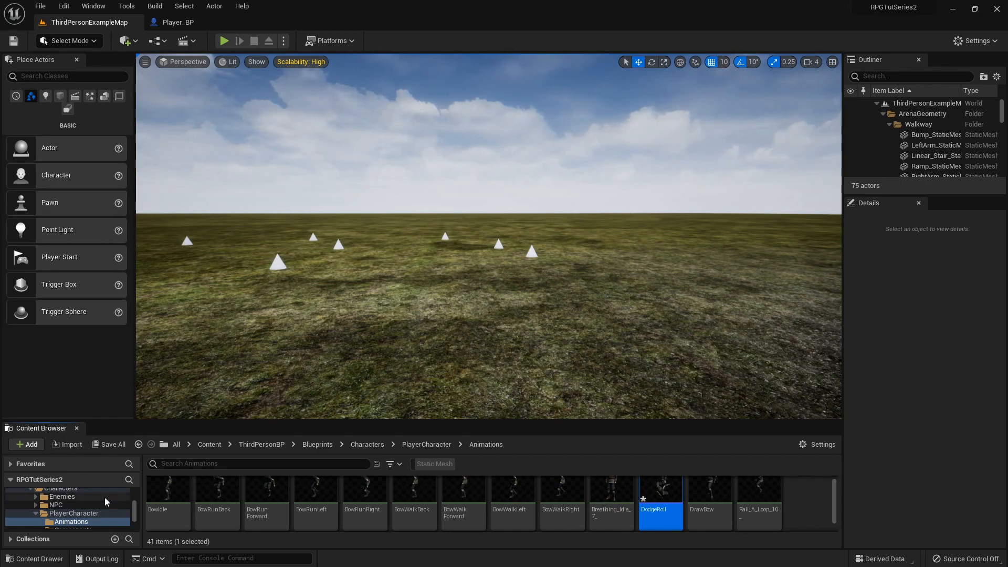
# Browse the PlayerCharacter folder and open the PlayerAnim_BP animation blueprint
pyautogui.click(72, 504)
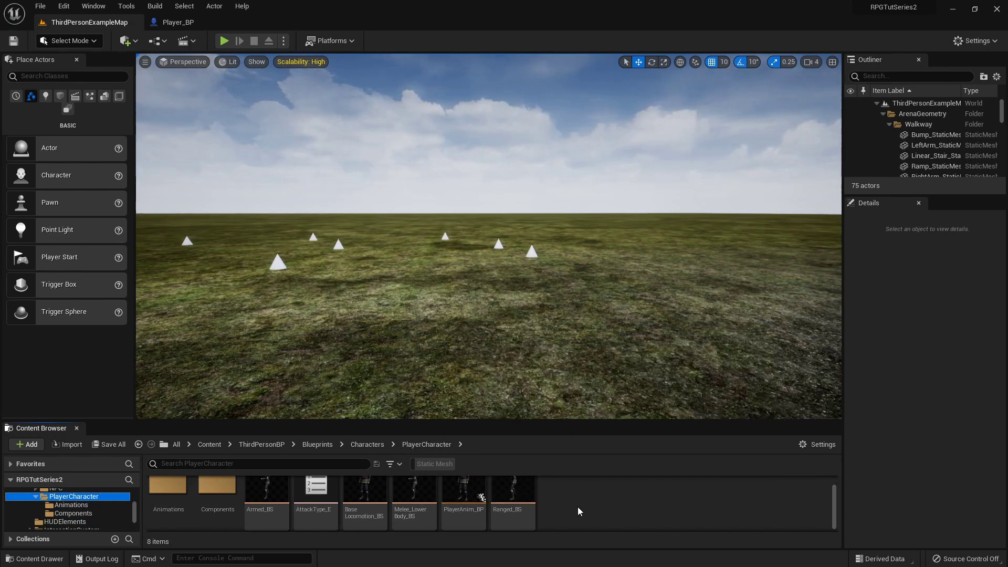
pyautogui.moveTo(508, 508)
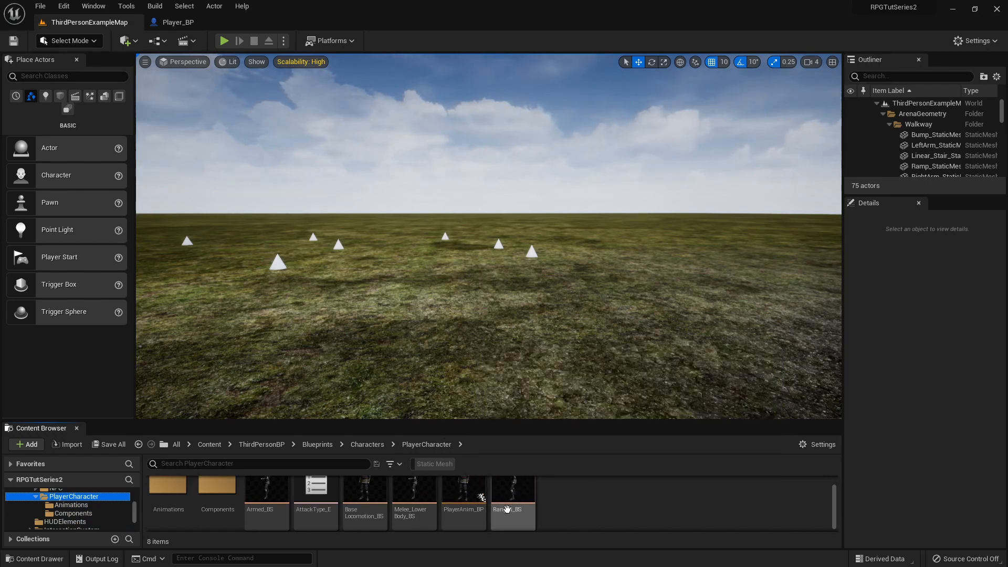
pyautogui.click(462, 502)
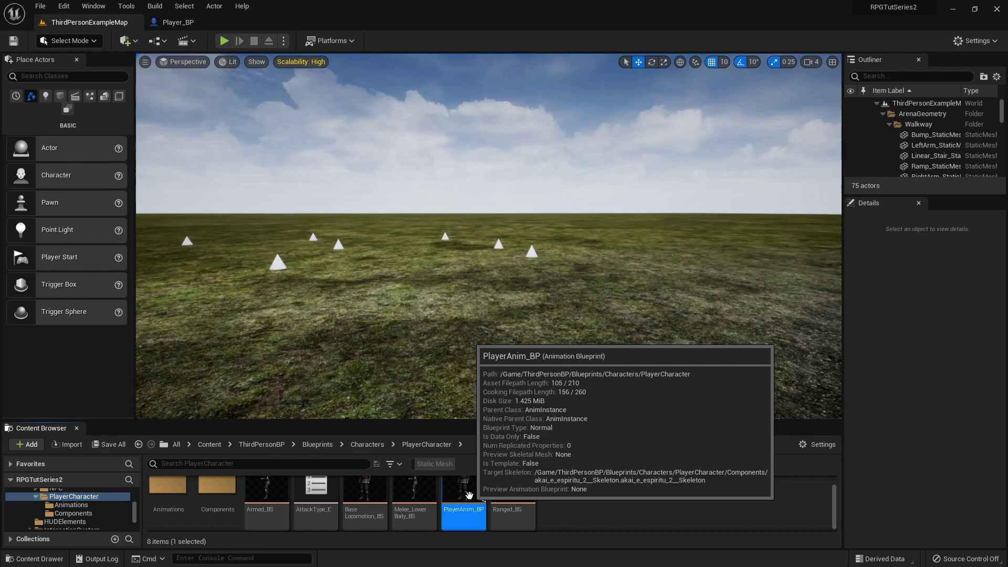
pyautogui.doubleClick(463, 495)
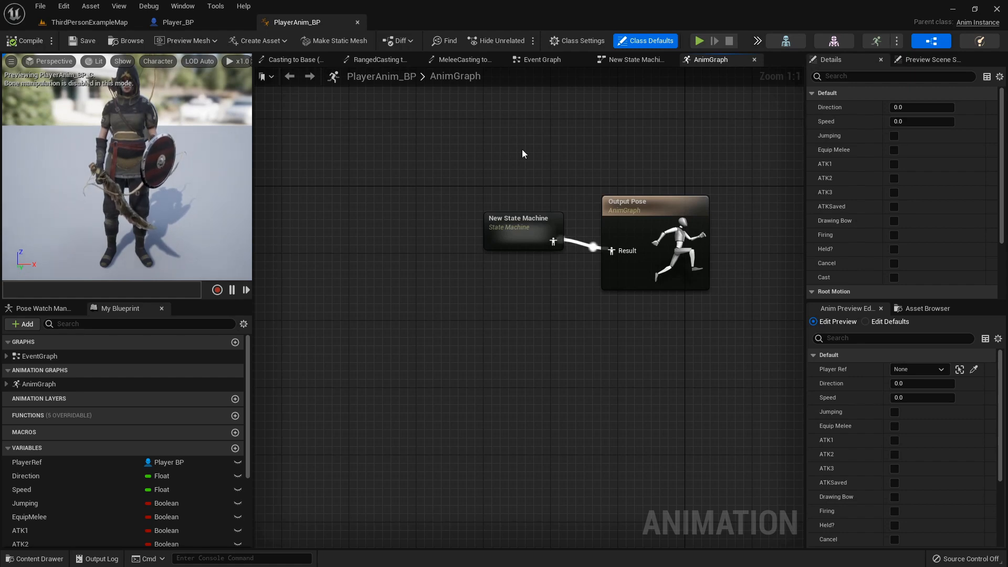
pyautogui.moveTo(547, 195)
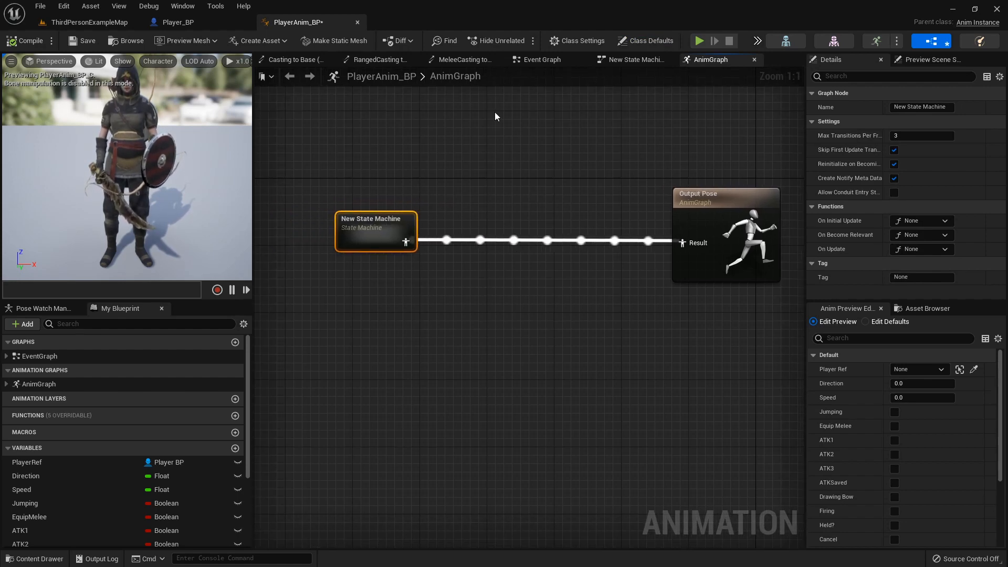
pyautogui.moveTo(673, 144)
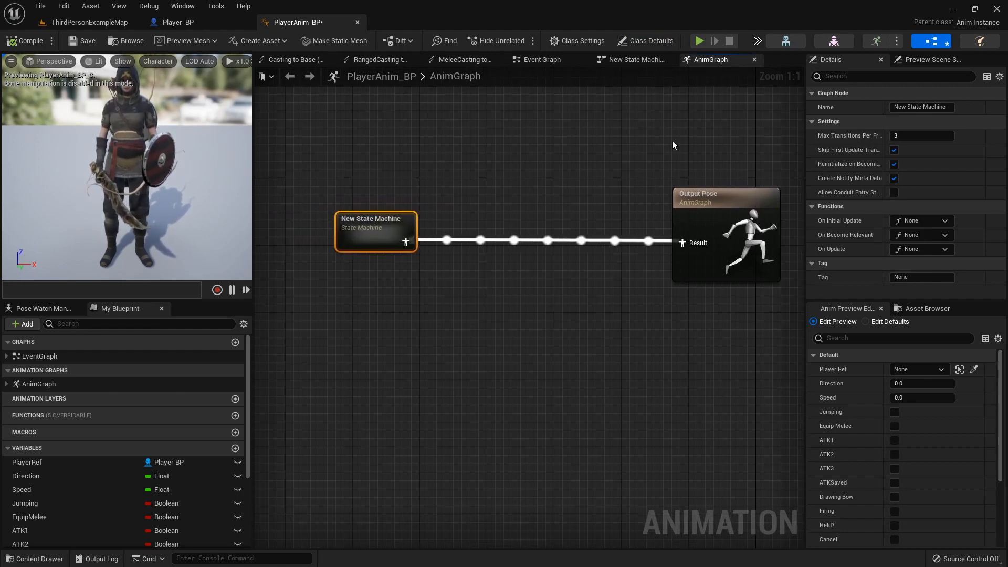
# Add a Save cached pose node from the state machine and name it CurrentPose
pyautogui.doubleClick(375, 230)
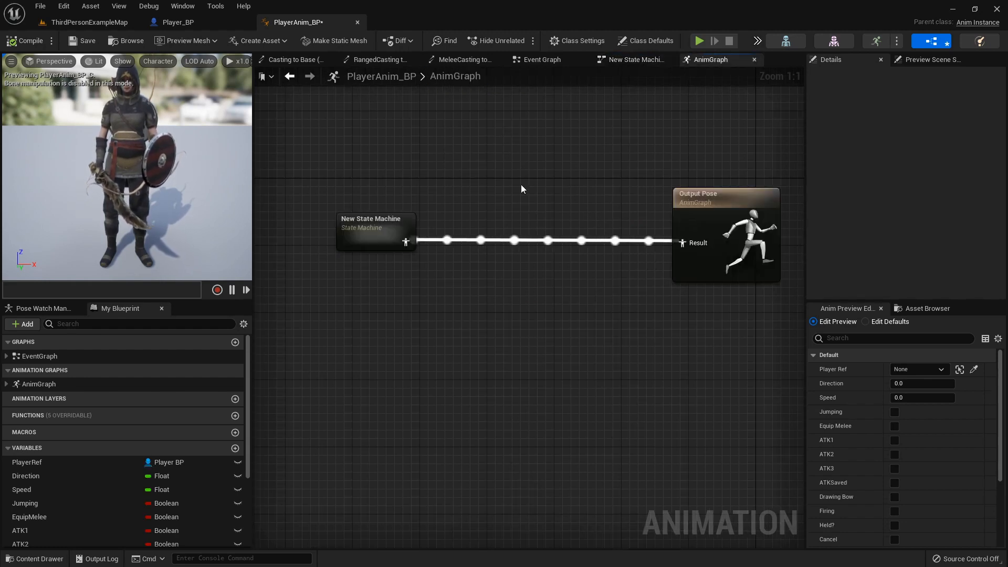
pyautogui.moveTo(405, 241)
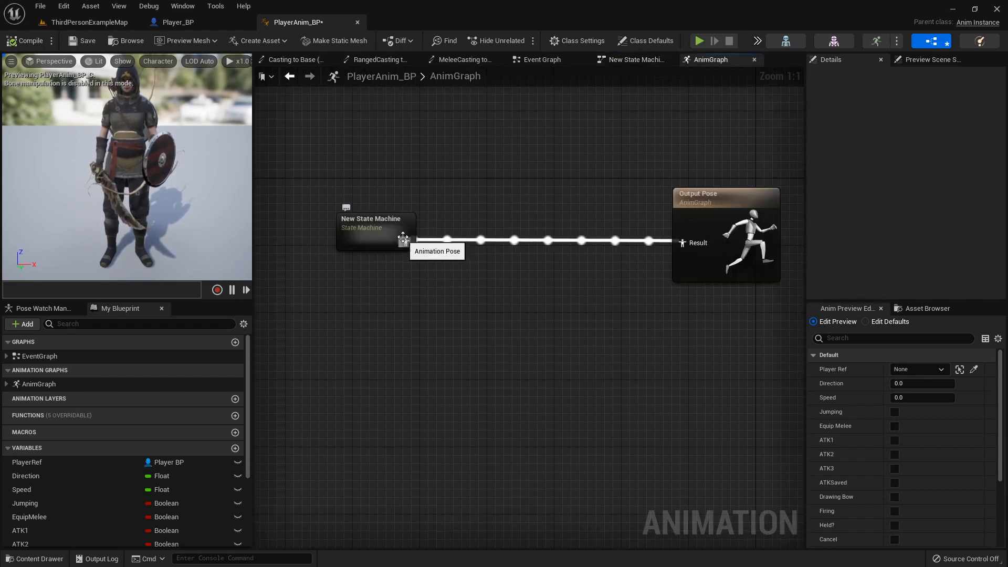
pyautogui.moveTo(389, 222)
pyautogui.write('save')
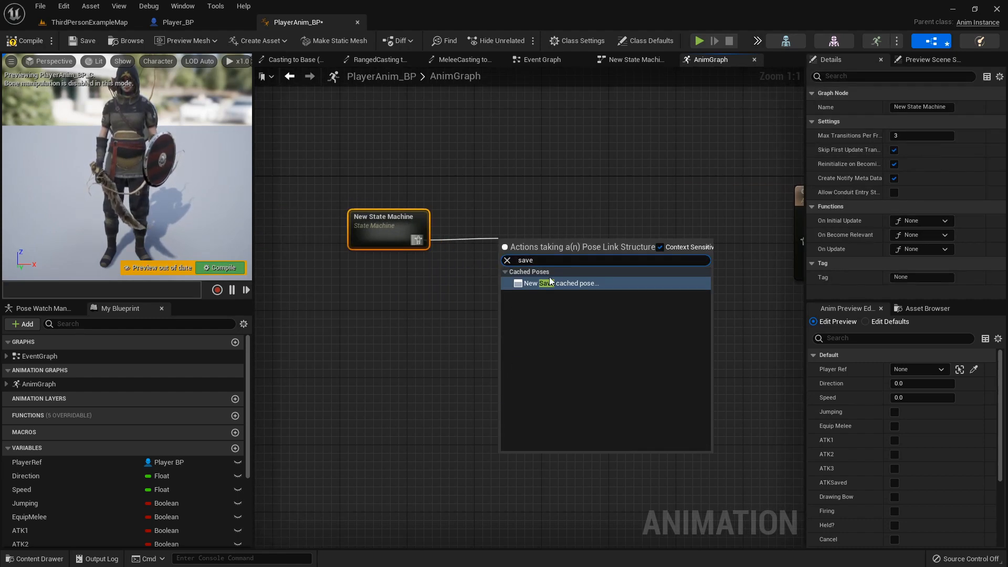
pyautogui.click(559, 283)
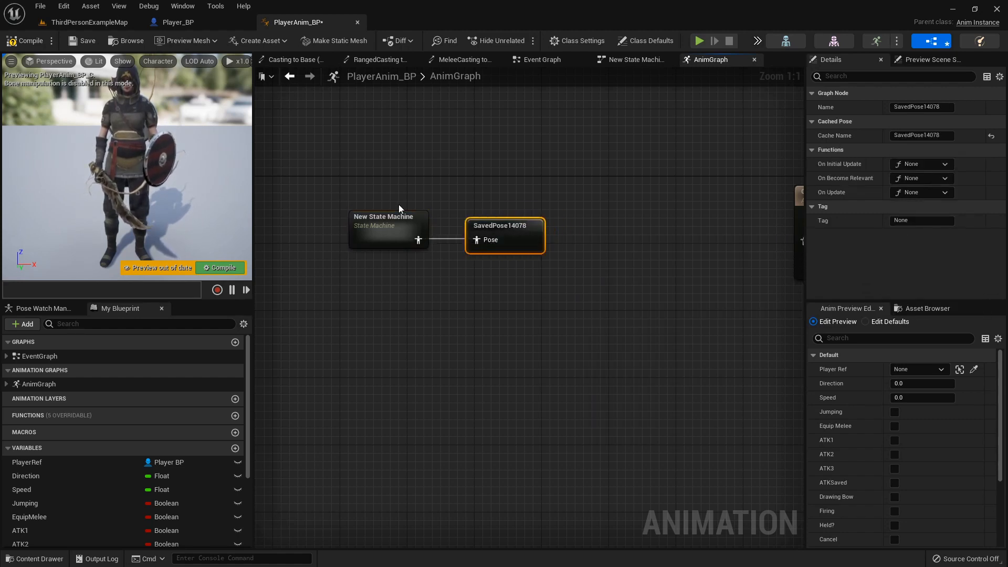
pyautogui.moveTo(519, 225)
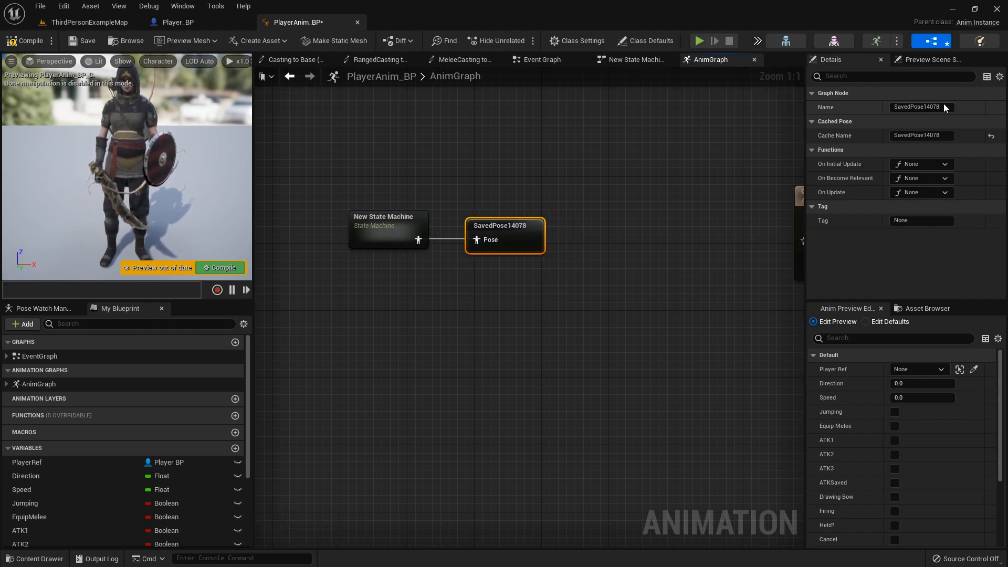
pyautogui.doubleClick(920, 107)
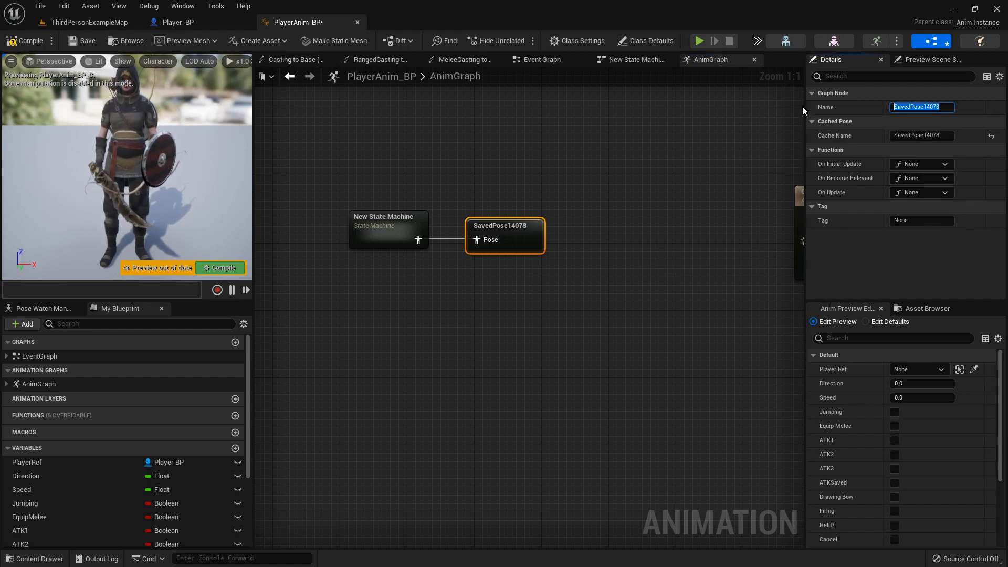
pyautogui.write('CurrentPose')
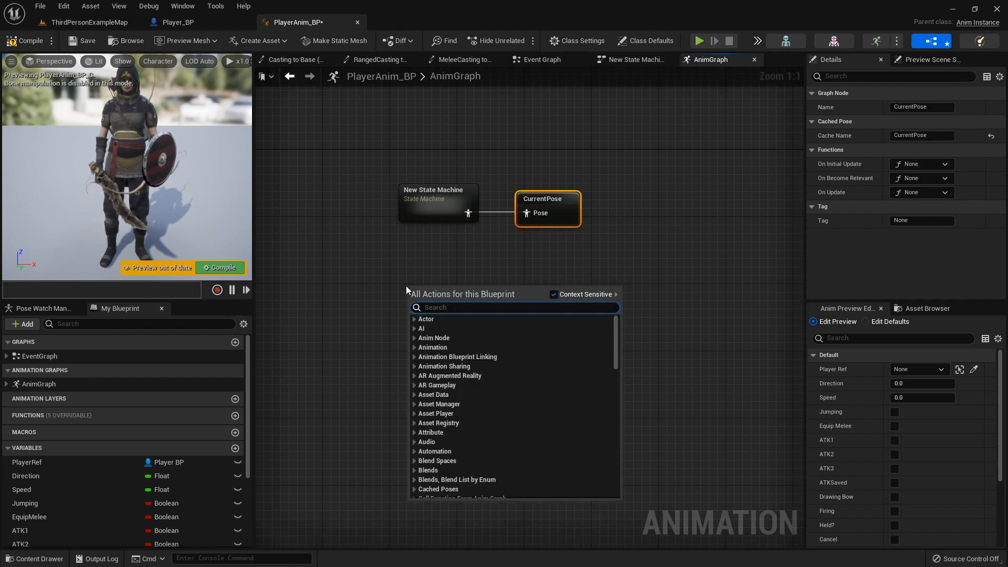
# Search 'current' and add a Use cached pose 'CurrentPose' node
pyautogui.write('currne')
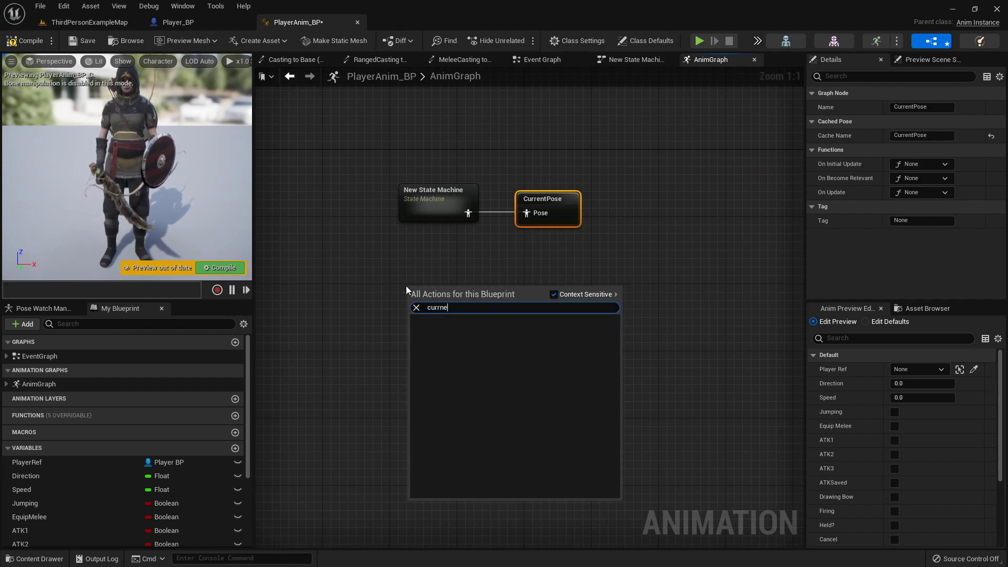
pyautogui.write('curr')
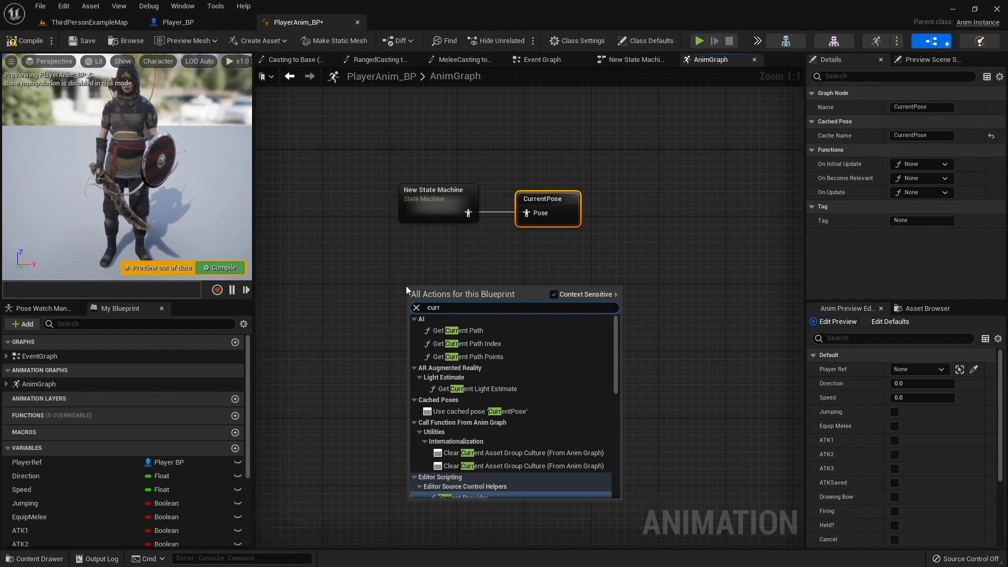
pyautogui.write('ent pose')
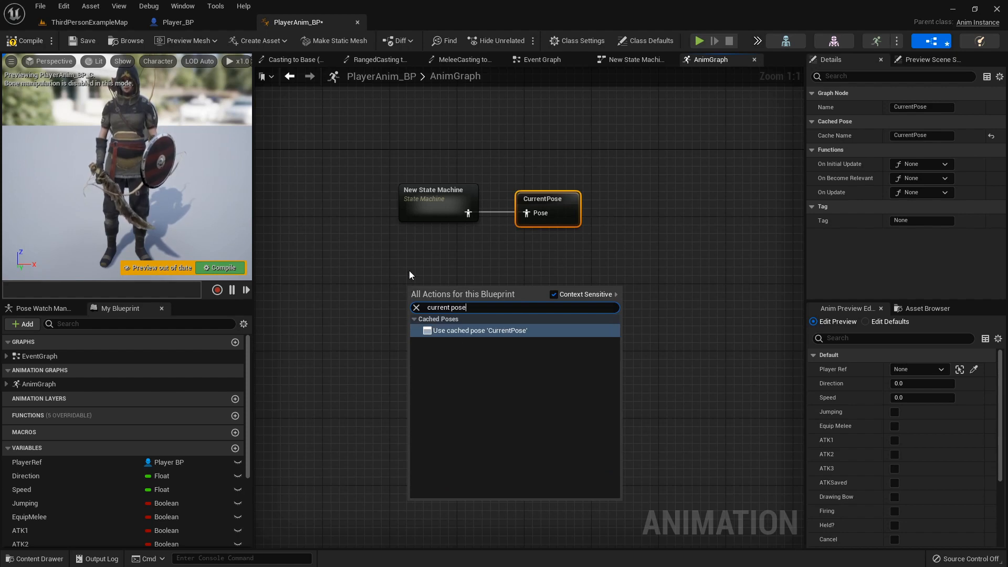
pyautogui.click(479, 330)
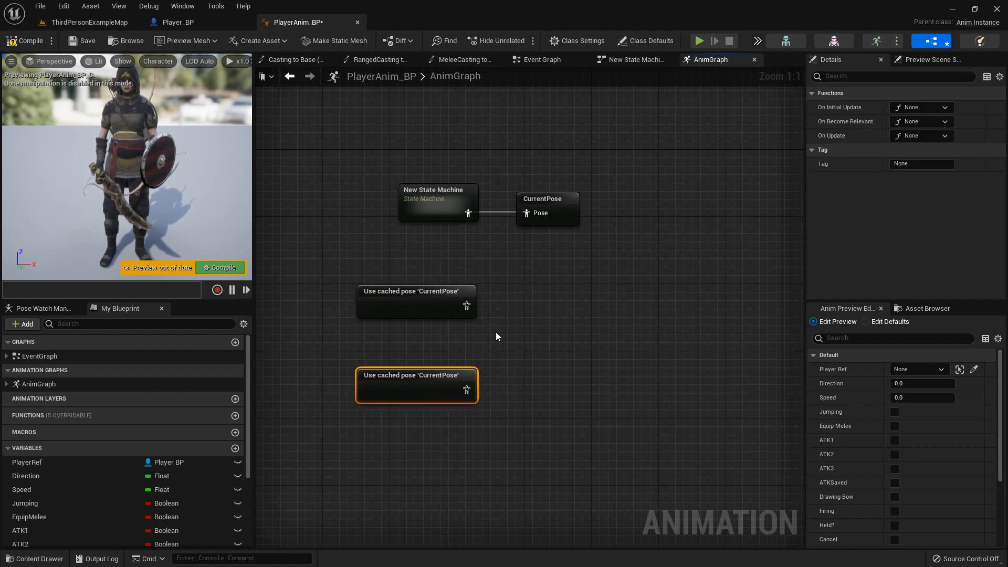
pyautogui.moveTo(458, 298)
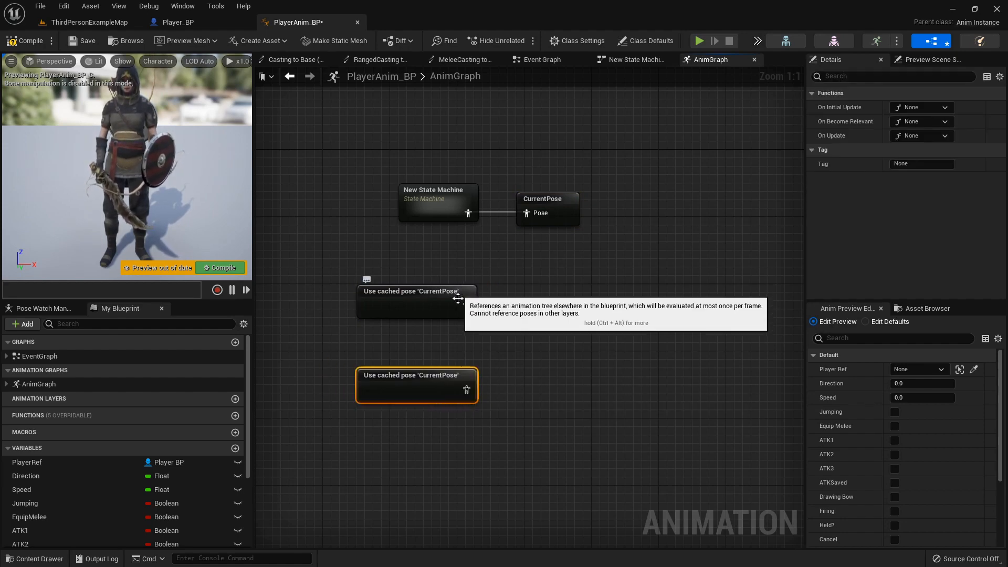
pyautogui.moveTo(428, 385)
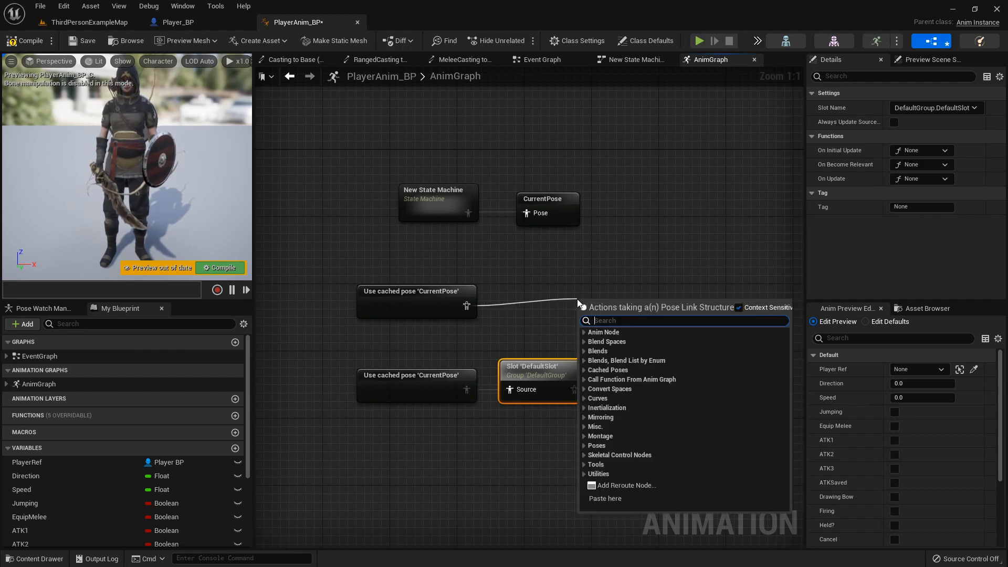
# Add a Layered blend per bone node with a new branch filter entry
pyautogui.click(605, 332)
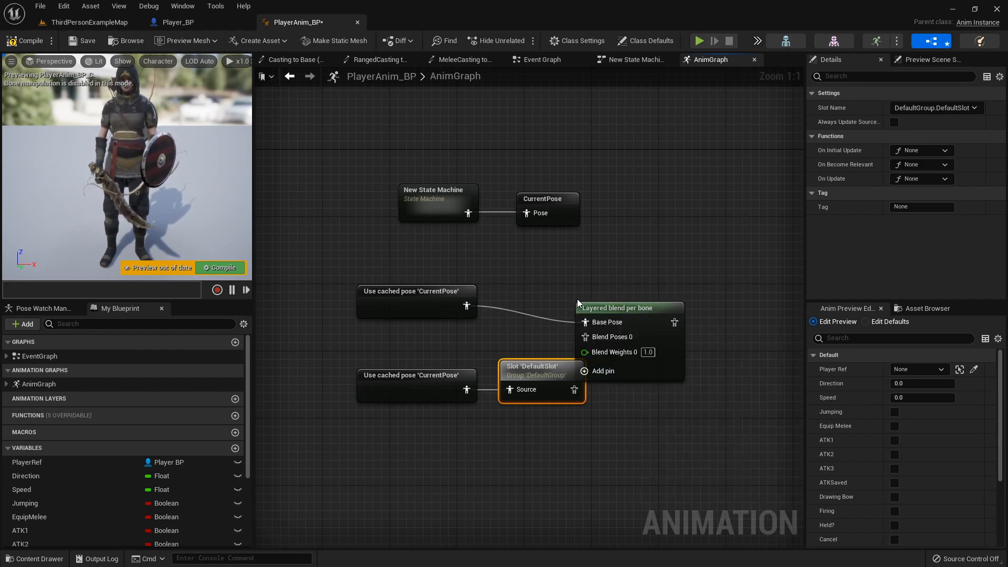
pyautogui.click(630, 307)
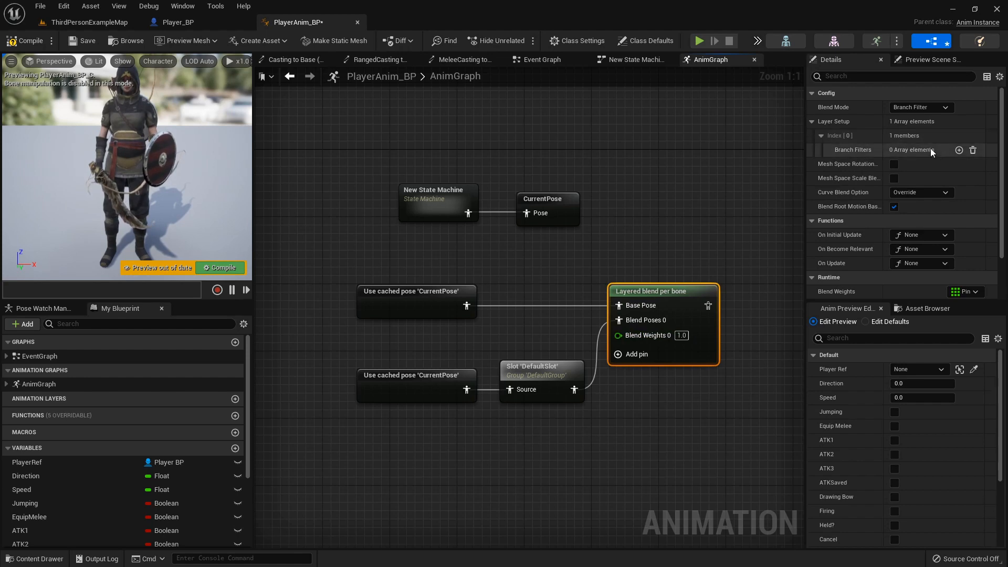
pyautogui.click(959, 149)
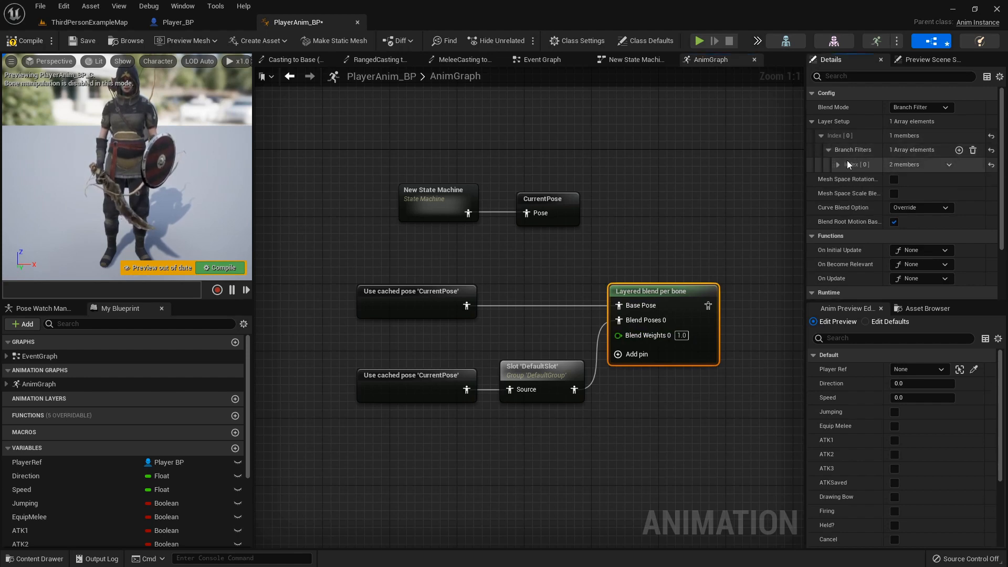
pyautogui.click(838, 164)
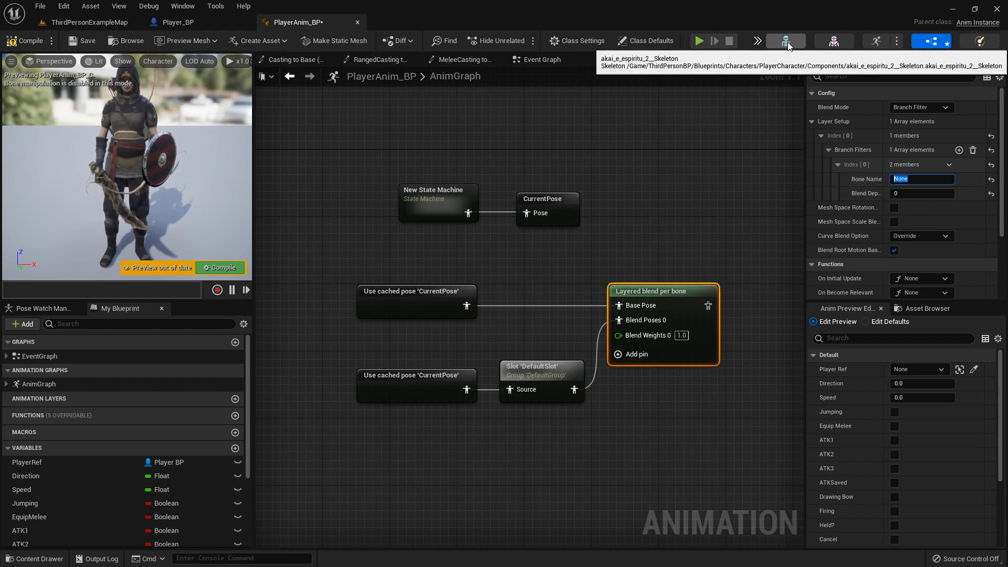
# Set the branch filter bone name to Hips and compile PlayerAnim_BP
pyautogui.click(785, 40)
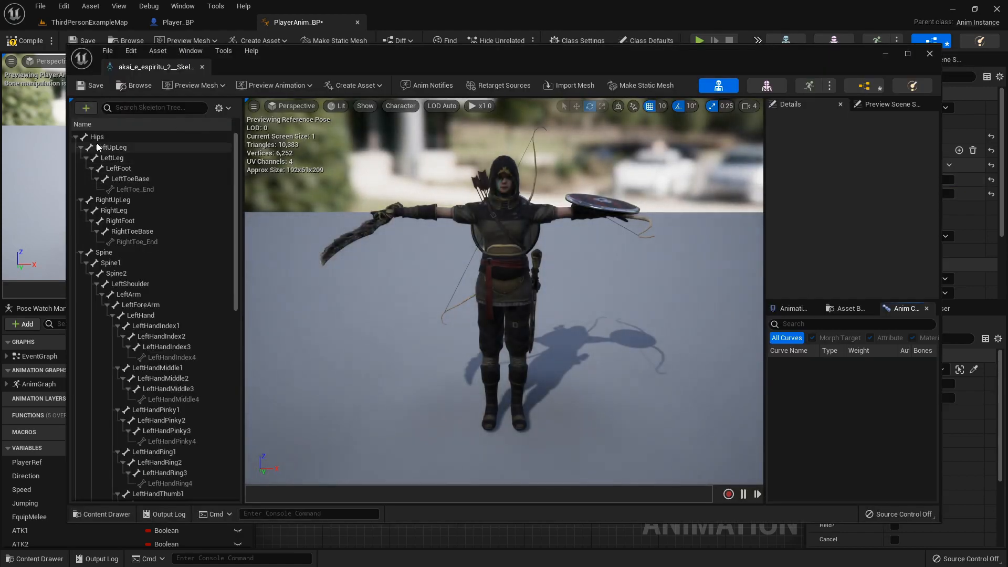
pyautogui.click(711, 60)
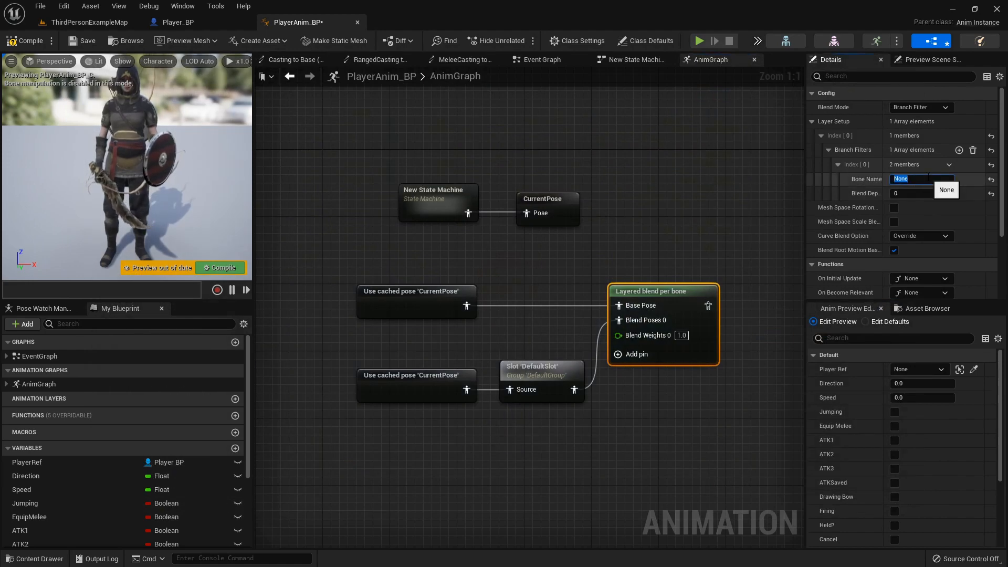
pyautogui.write('Hips')
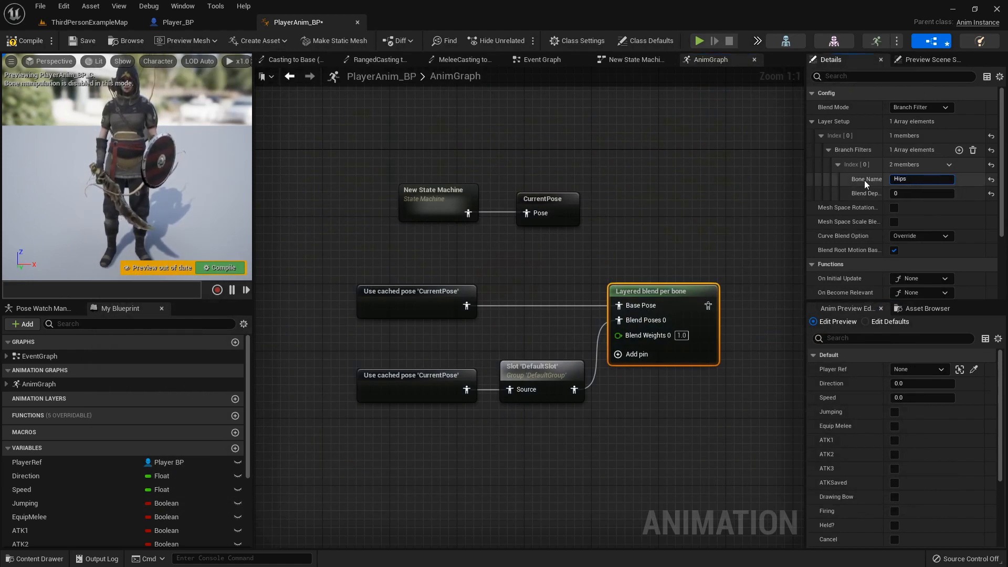
pyautogui.click(26, 41)
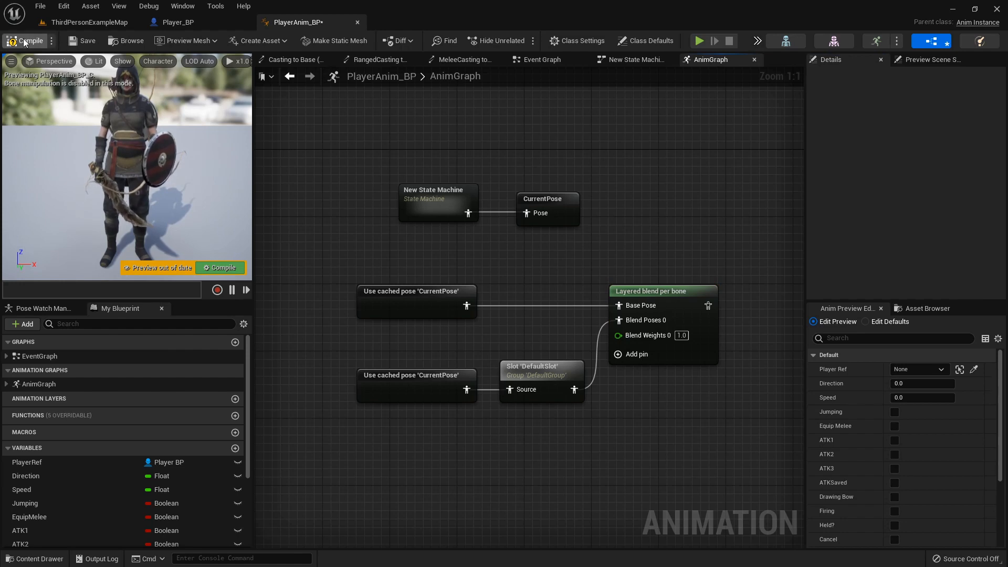
pyautogui.click(27, 40)
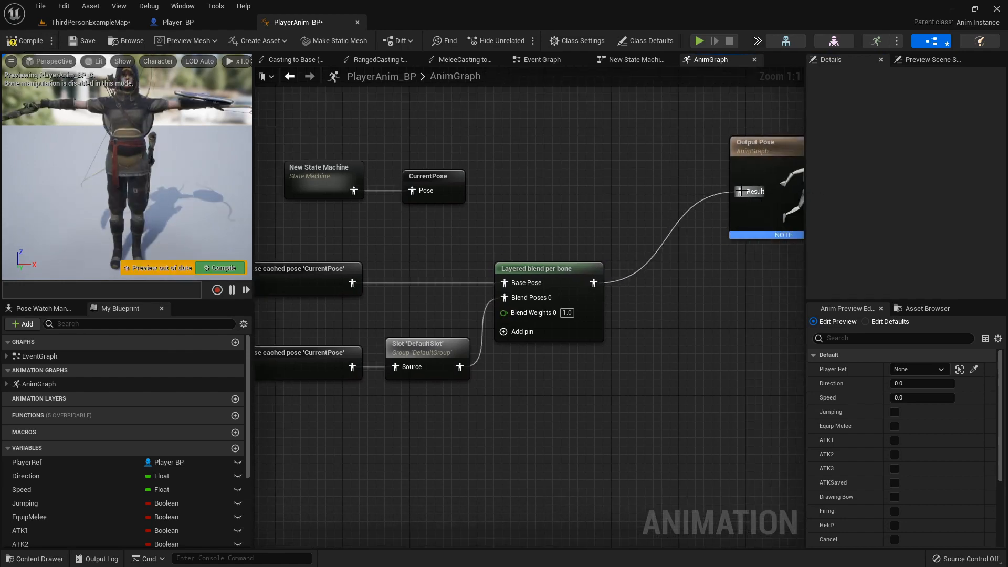
pyautogui.moveTo(29, 41)
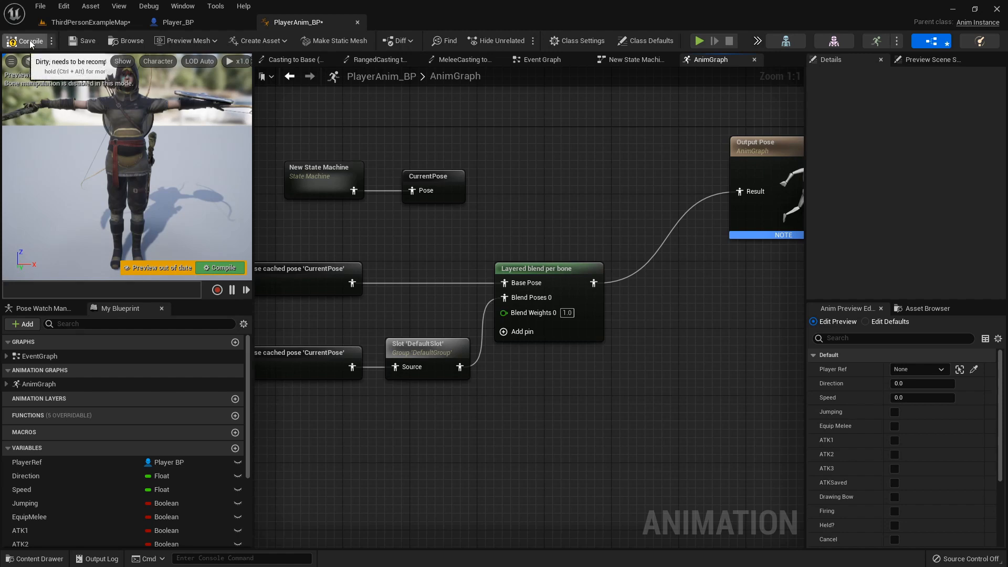
pyautogui.click(25, 40)
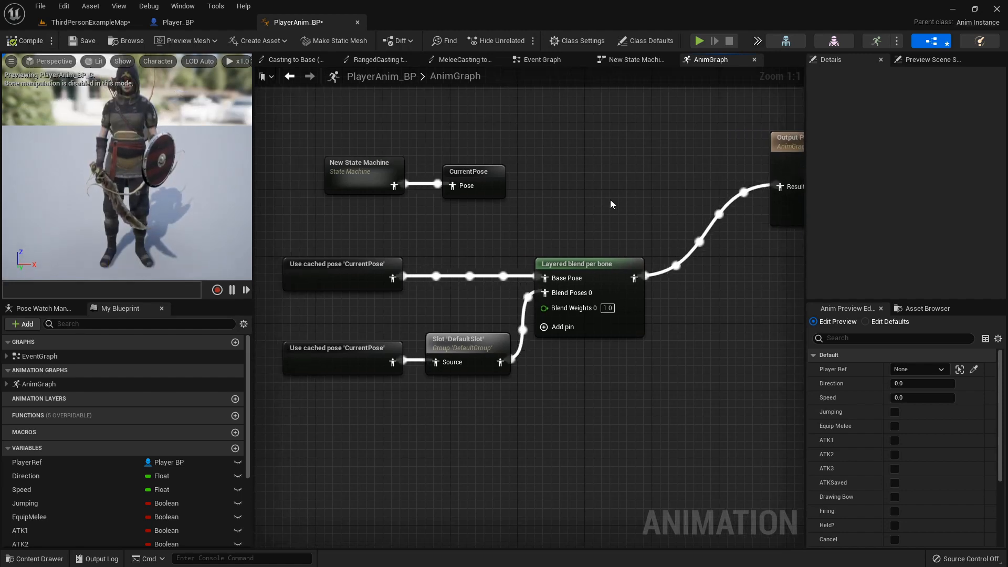
pyautogui.moveTo(328, 270)
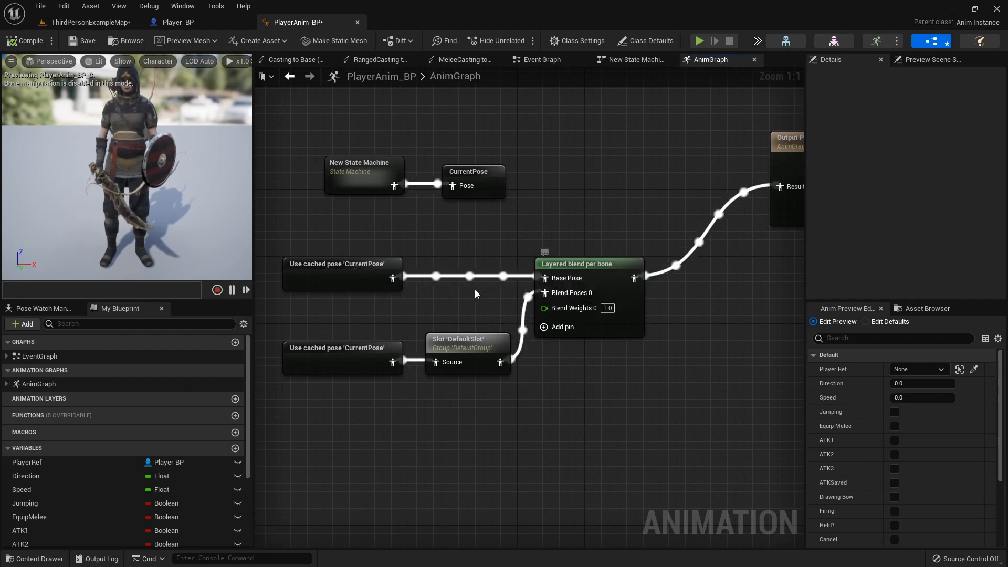
pyautogui.moveTo(572, 293)
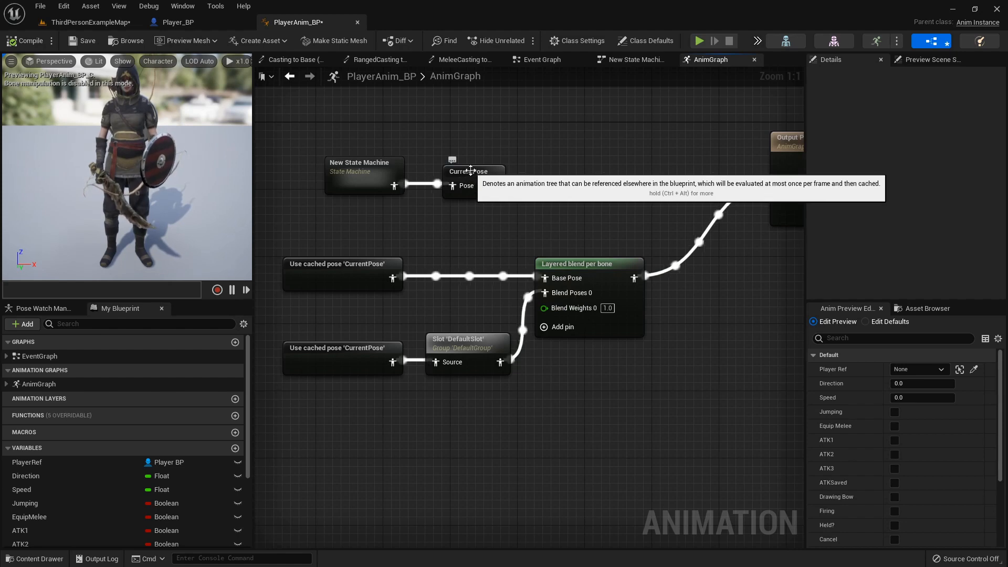
pyautogui.moveTo(179, 22)
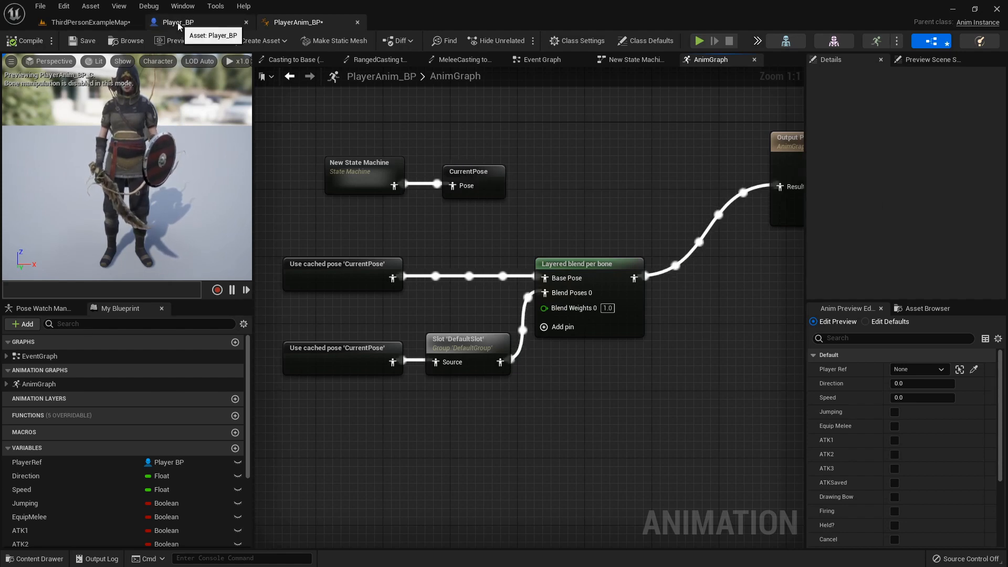
# In Player_BP's Event Graph, add a Left Ctrl key event and select the Mesh component
pyautogui.click(177, 22)
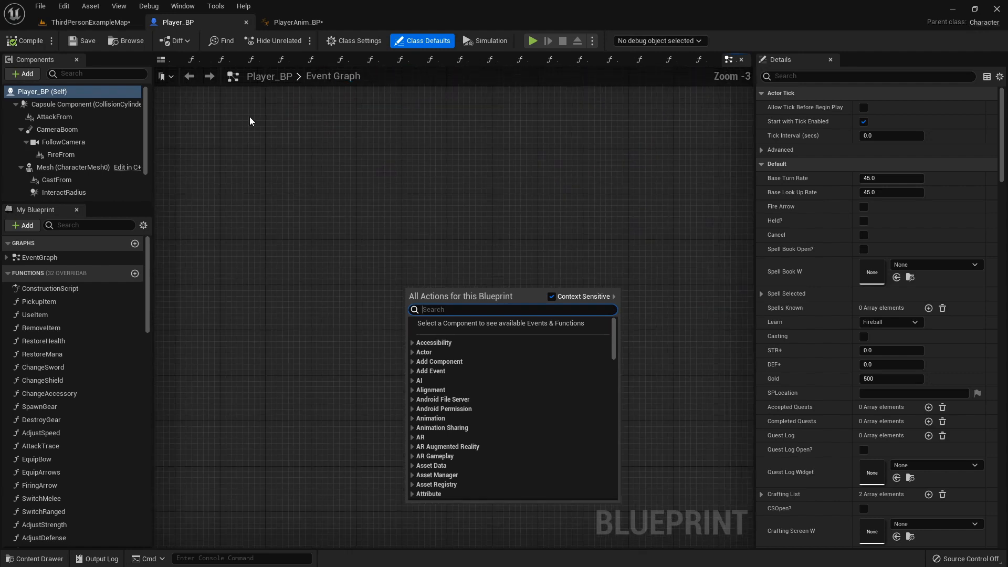
pyautogui.click(63, 6)
pyautogui.write('left ctrl')
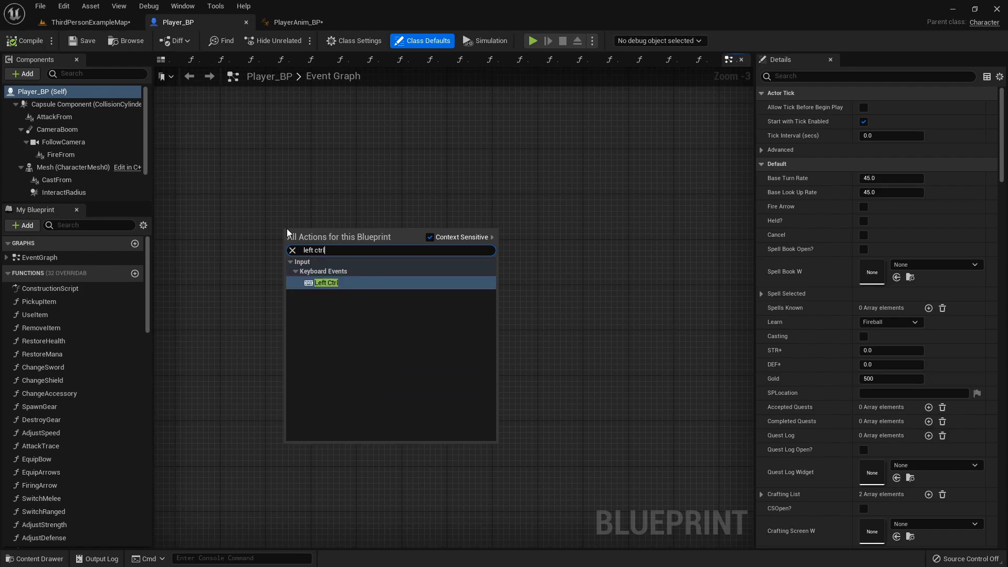
pyautogui.click(326, 283)
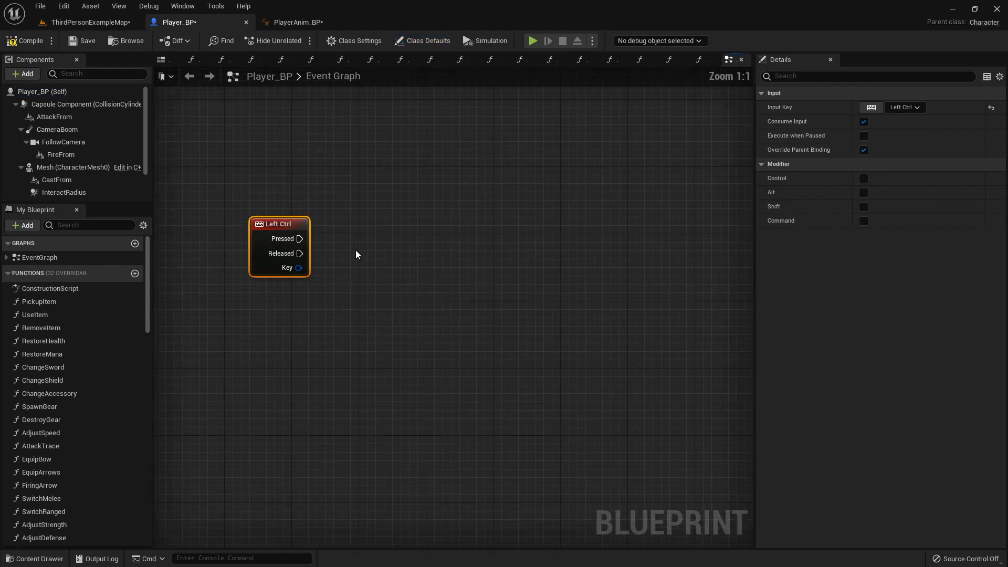
pyautogui.moveTo(279, 224); pyautogui.dragTo(319, 217)
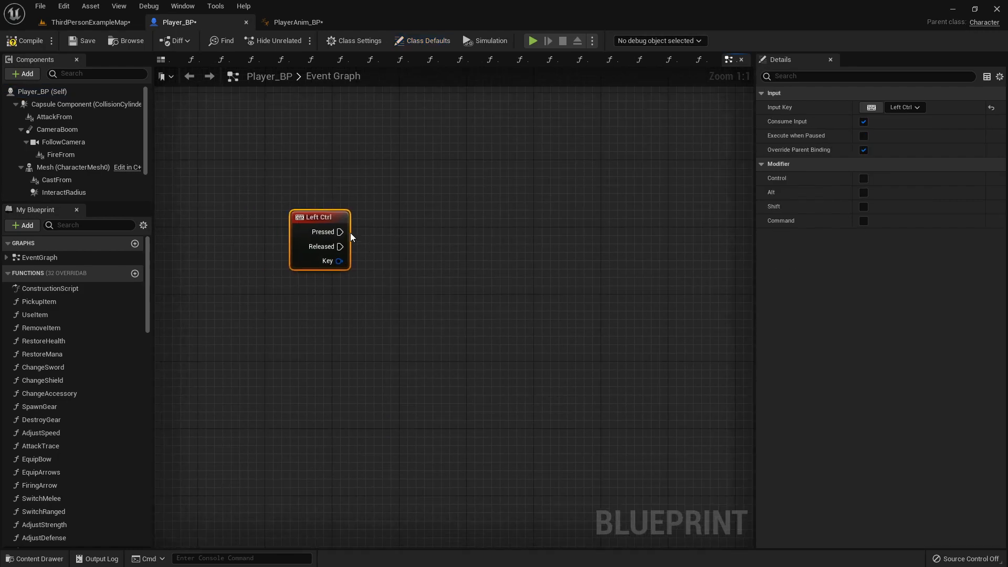
pyautogui.moveTo(72, 166)
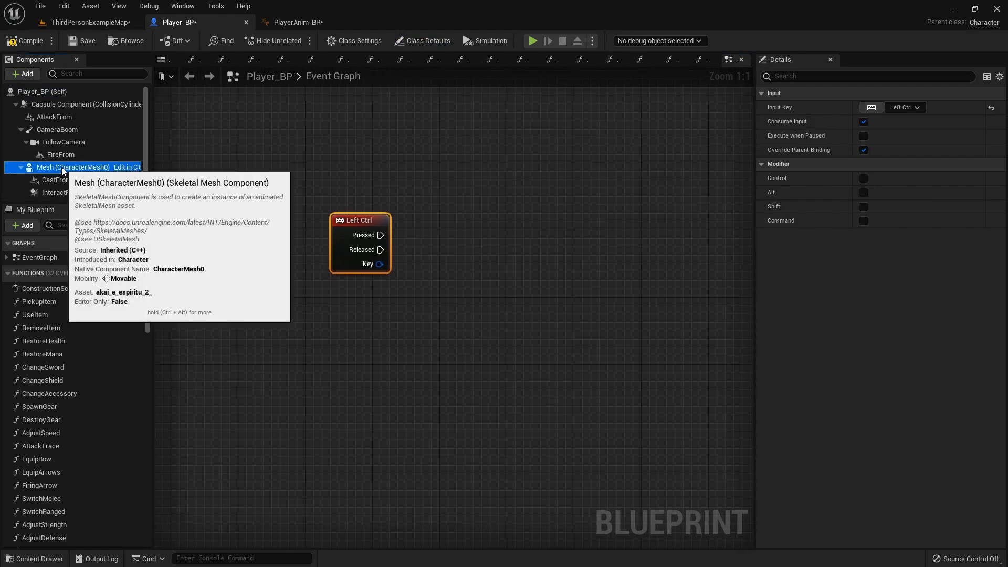
pyautogui.click(74, 167)
pyautogui.write('get anim instance')
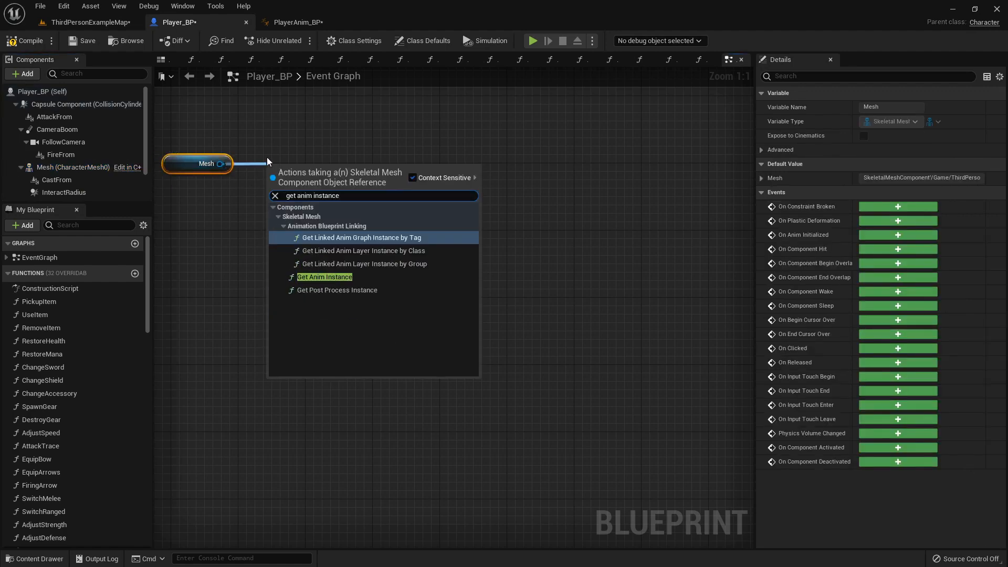
pyautogui.moveTo(324, 277)
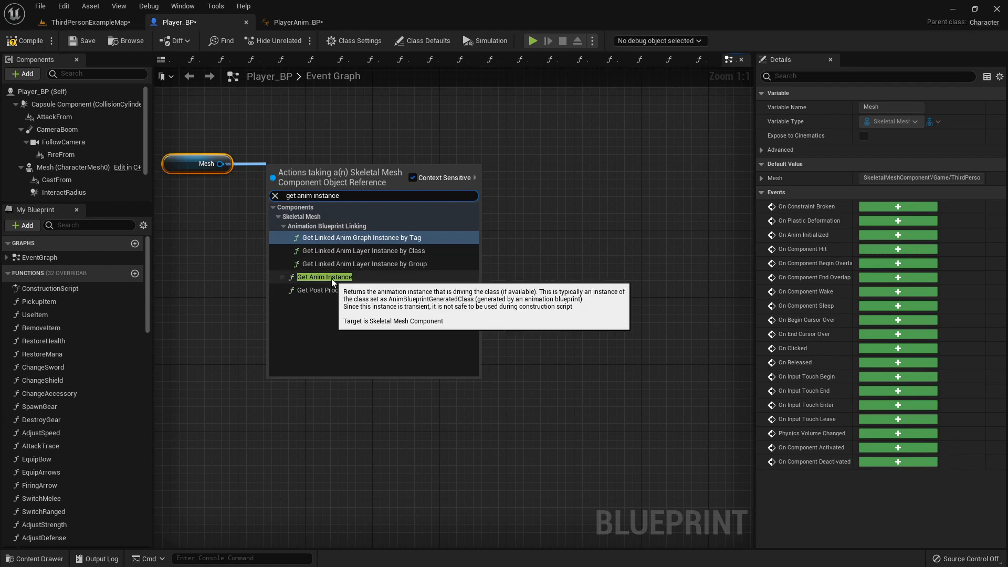
# Add a Get Anim Instance node targeting the Mesh and move it higher
pyautogui.click(324, 277)
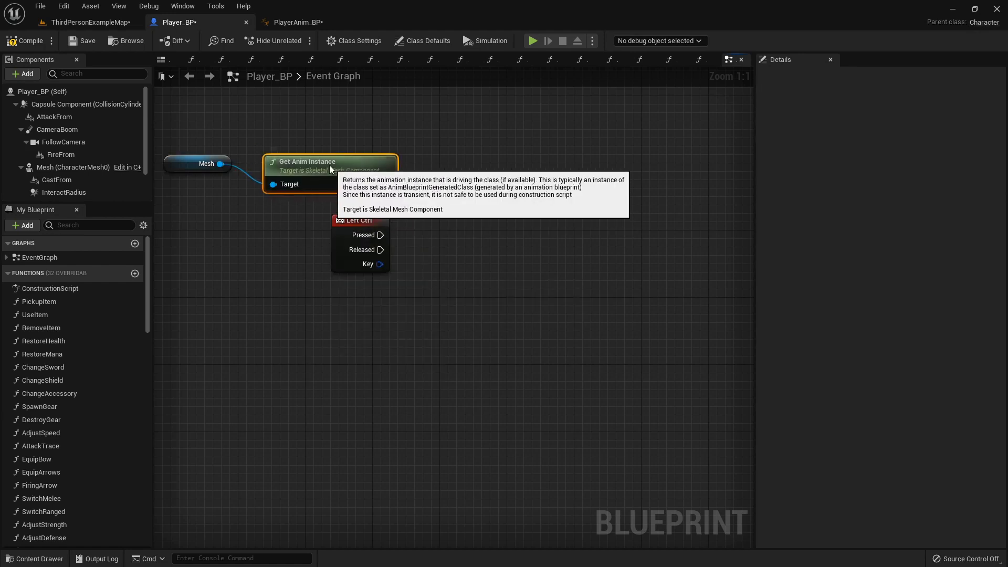
pyautogui.moveTo(309, 162); pyautogui.dragTo(301, 136)
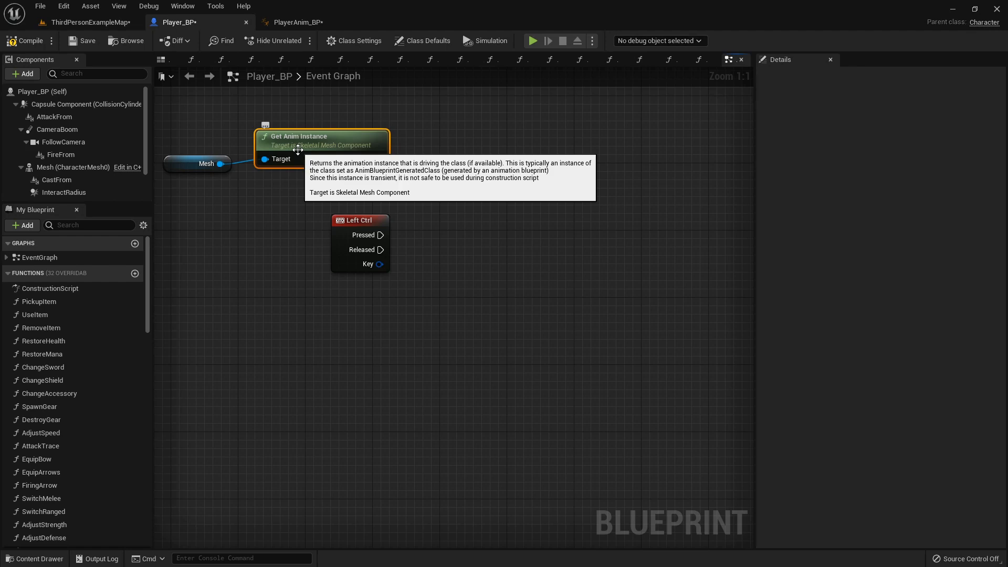
pyautogui.moveTo(337, 135)
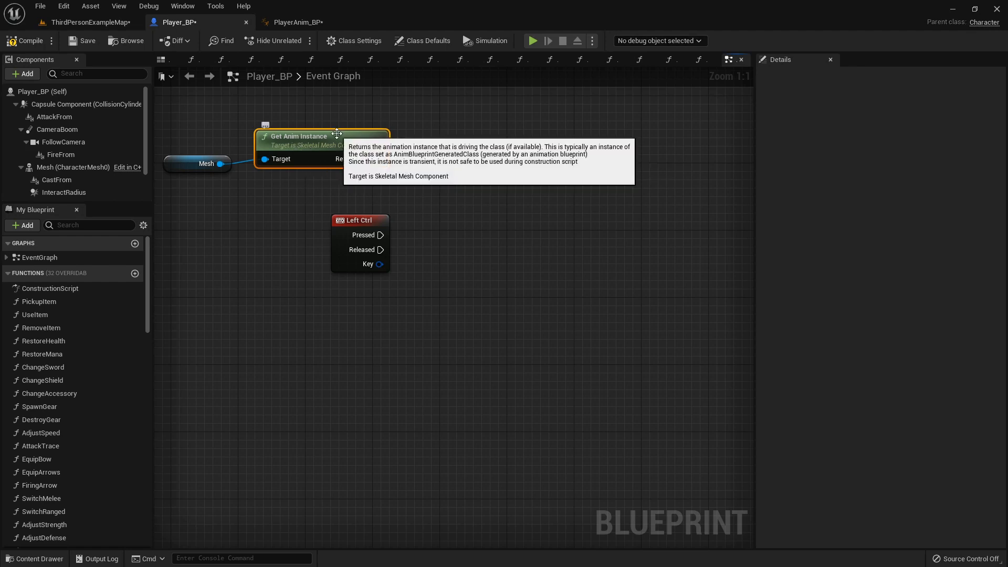
pyautogui.moveTo(547, 154)
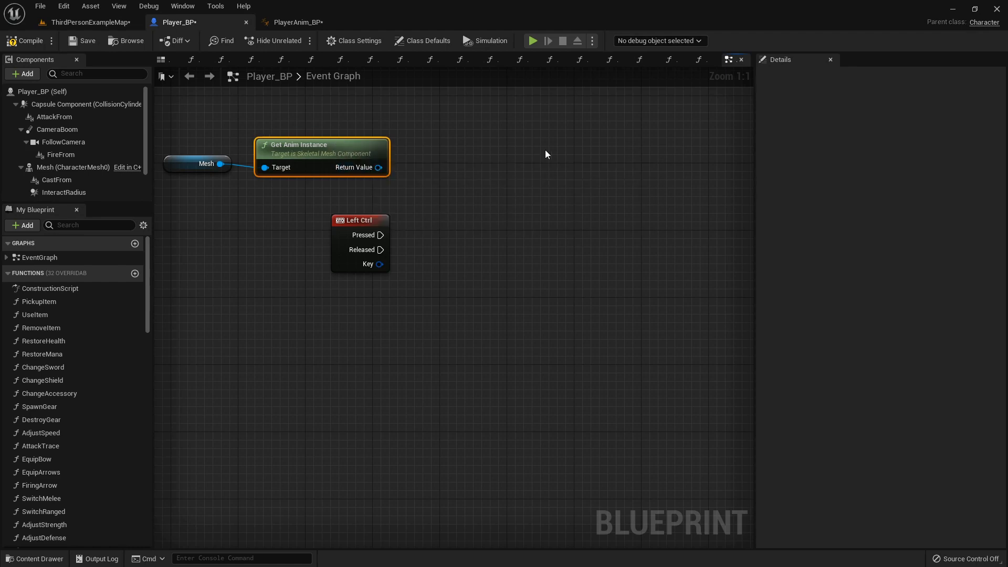
pyautogui.moveTo(359, 184)
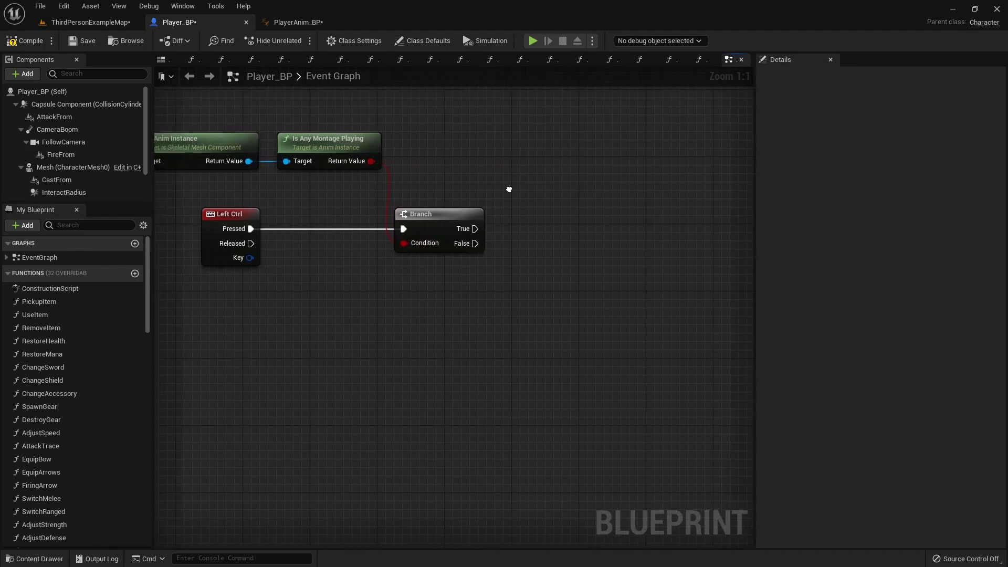
pyautogui.moveTo(461, 243)
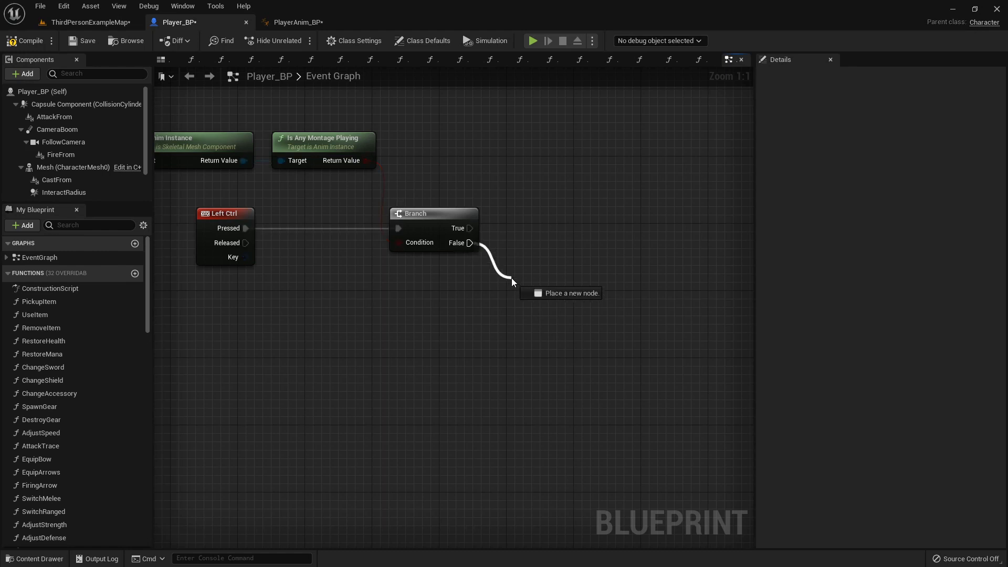
# From the Branch's False output, add Play Montage on Mesh playing DodgeRoll
pyautogui.write('play m')
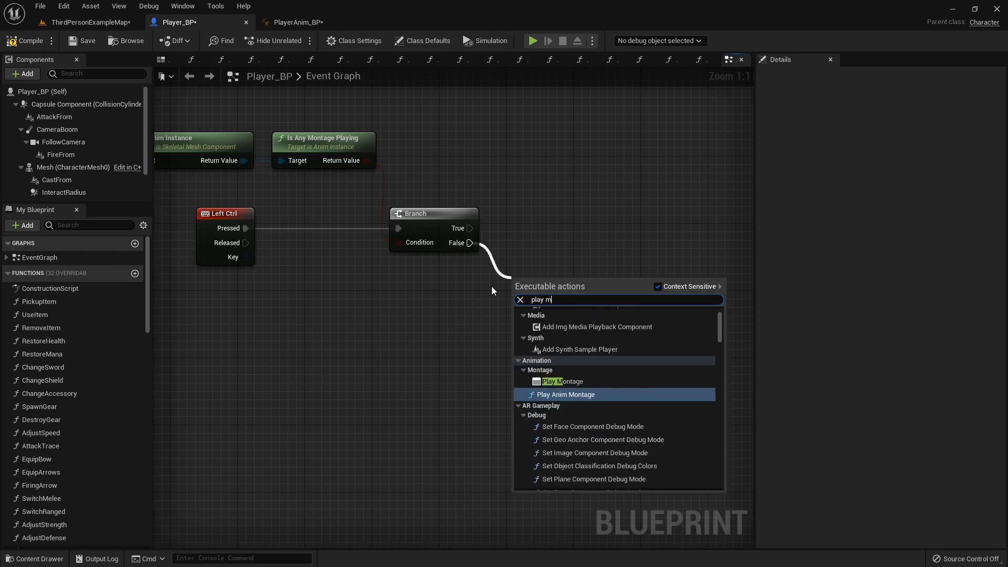
pyautogui.write('onta')
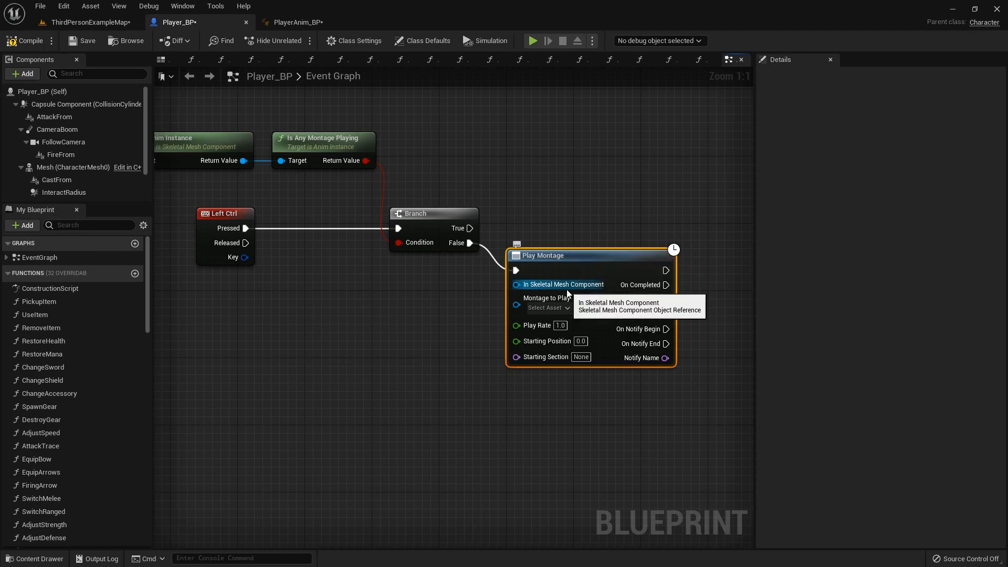
pyautogui.click(73, 167)
pyautogui.write('d')
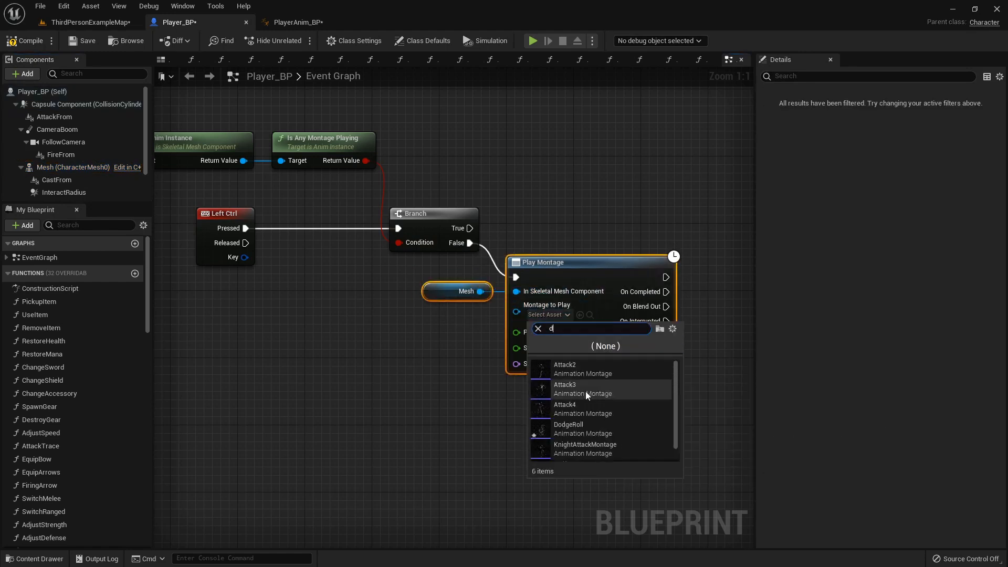
pyautogui.click(569, 429)
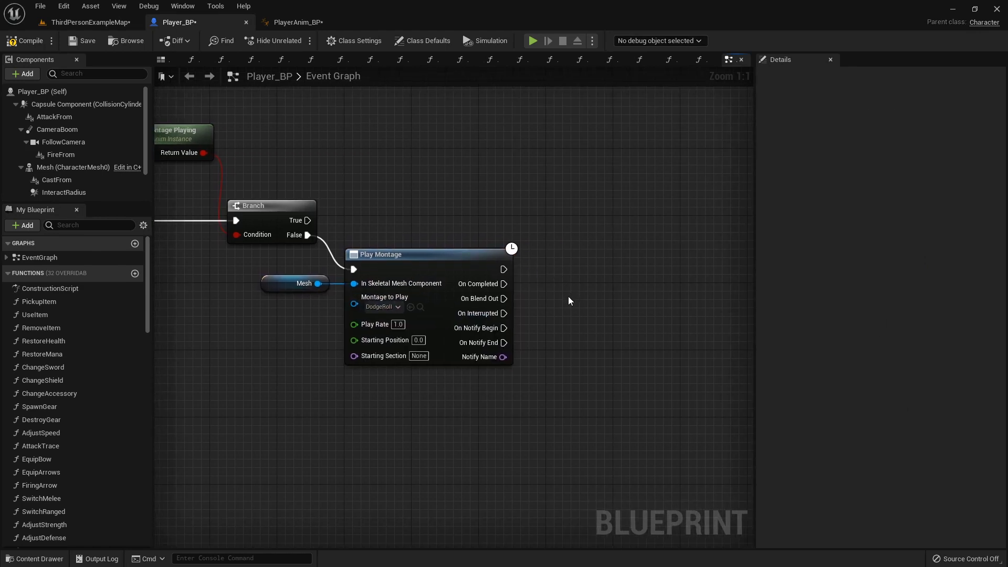
pyautogui.moveTo(479, 284)
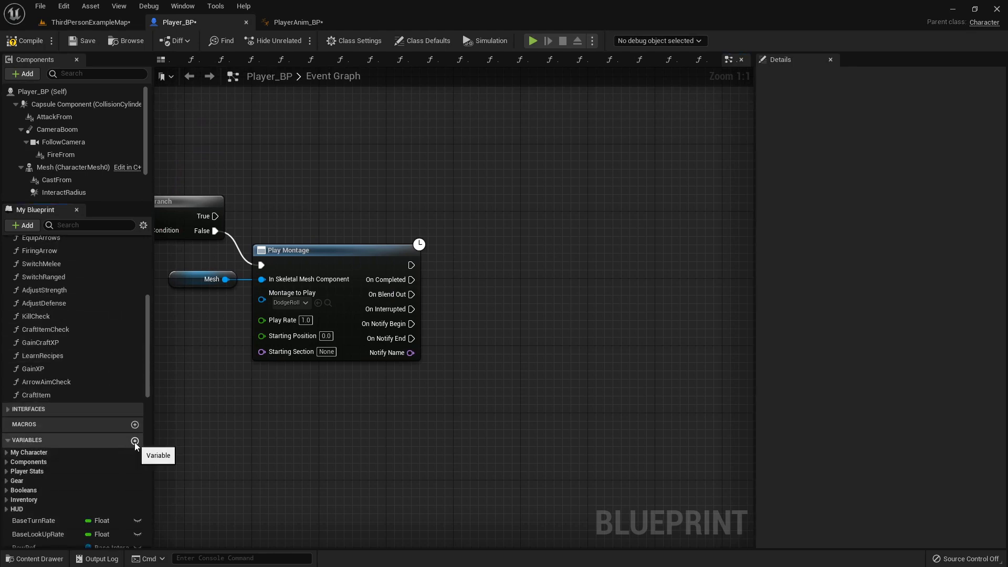
# Add a new blueprint variable, NewVar_0, to hold the Rolling flag
pyautogui.click(135, 441)
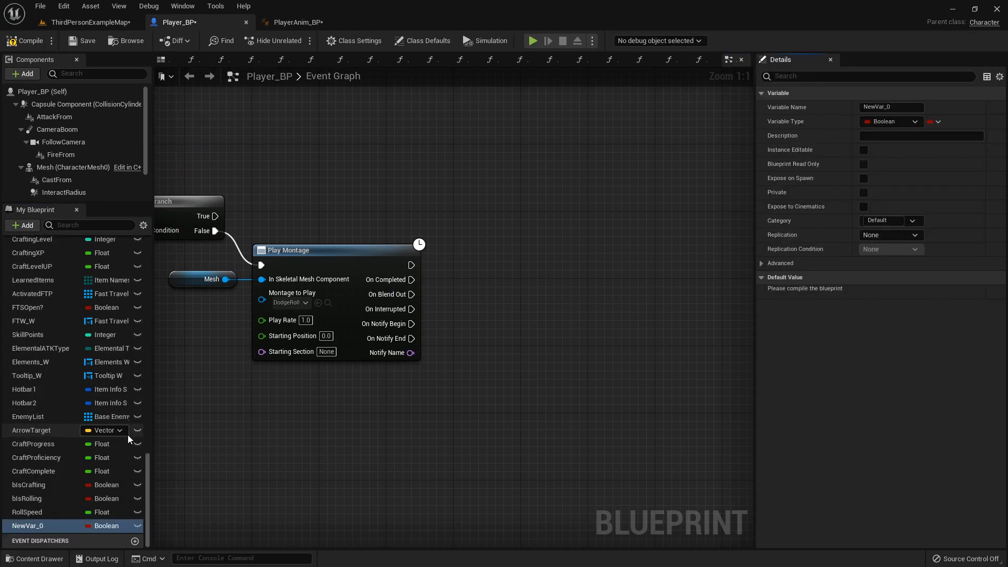
pyautogui.moveTo(29, 526)
pyautogui.write('Rolling')
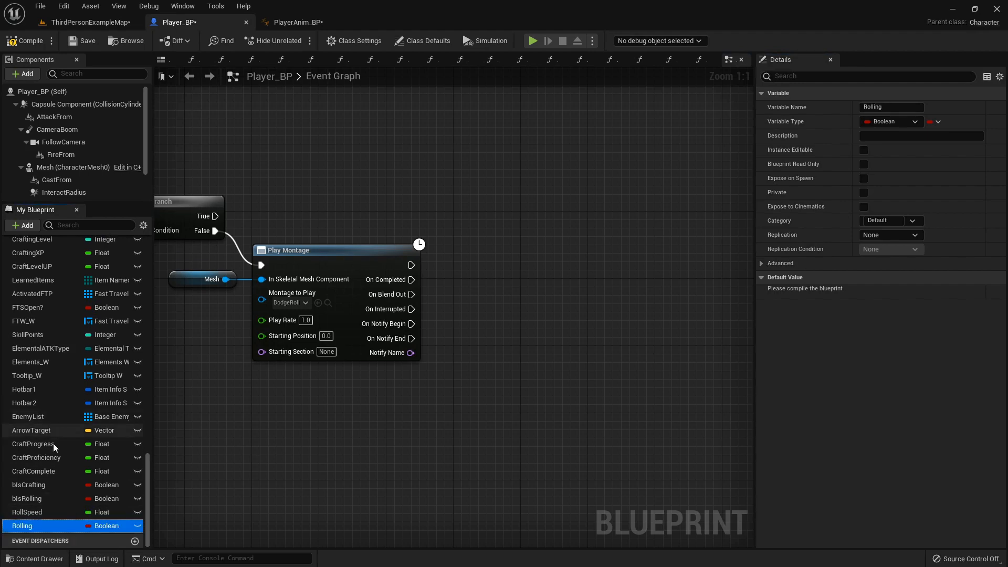
pyautogui.moveTo(410, 264)
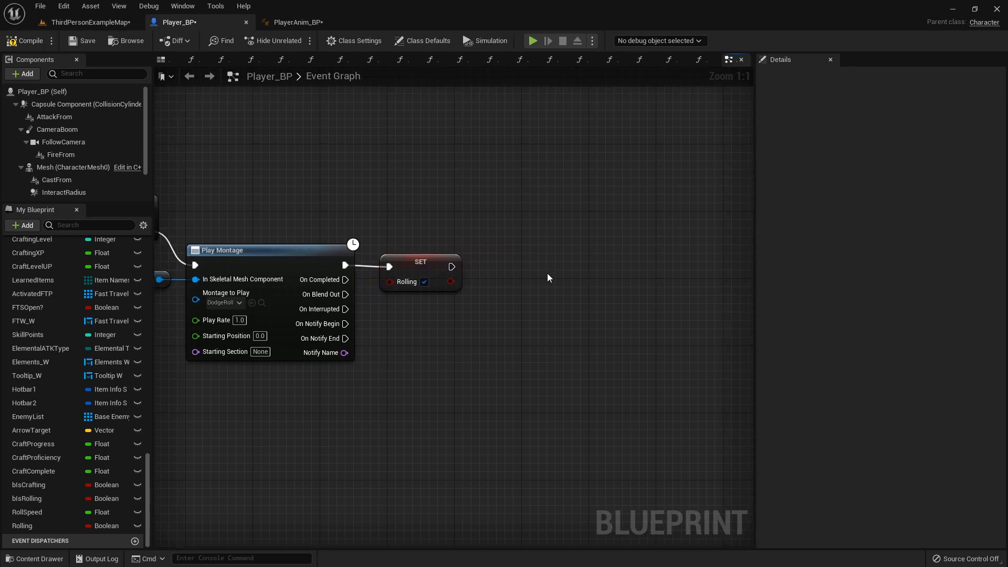
pyautogui.moveTo(545, 276)
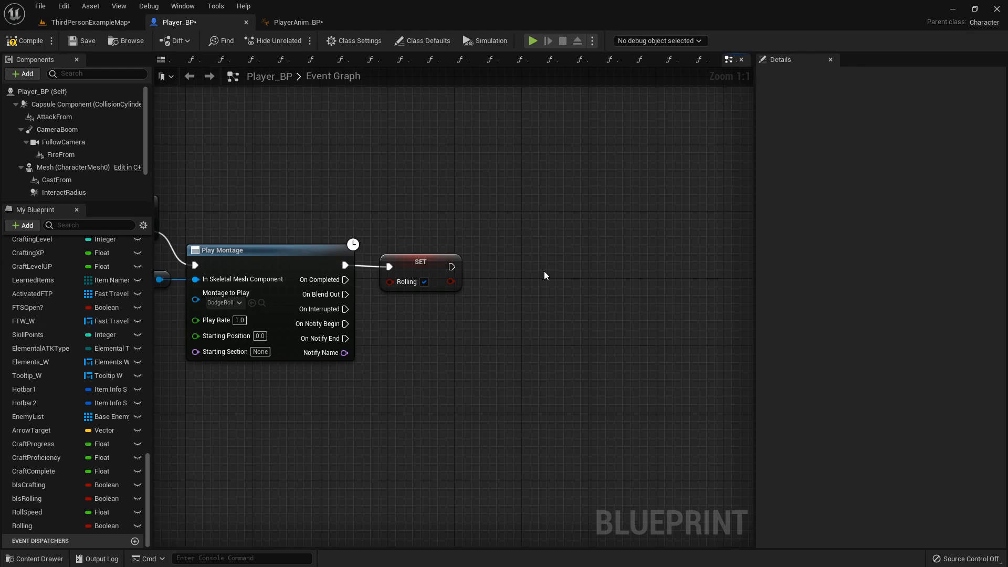
pyautogui.moveTo(498, 284)
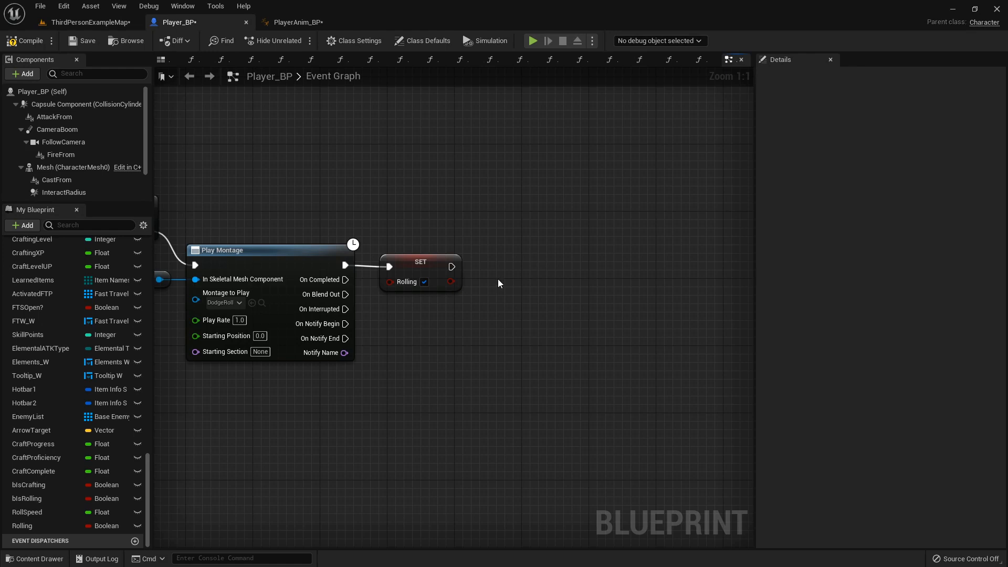
pyautogui.moveTo(487, 240)
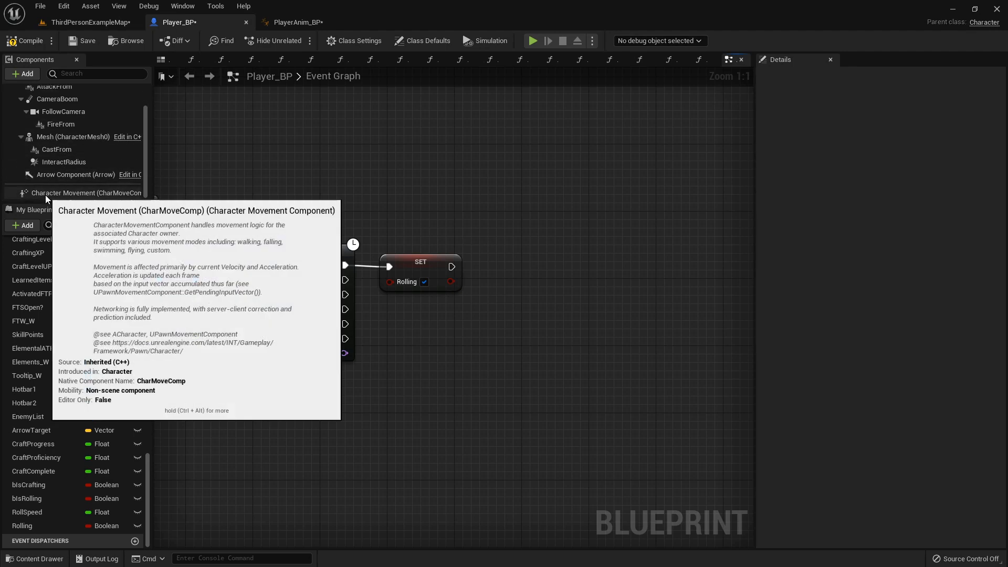
# Place a Character Movement reference and create a Set Max Walk Speed node
pyautogui.click(86, 192)
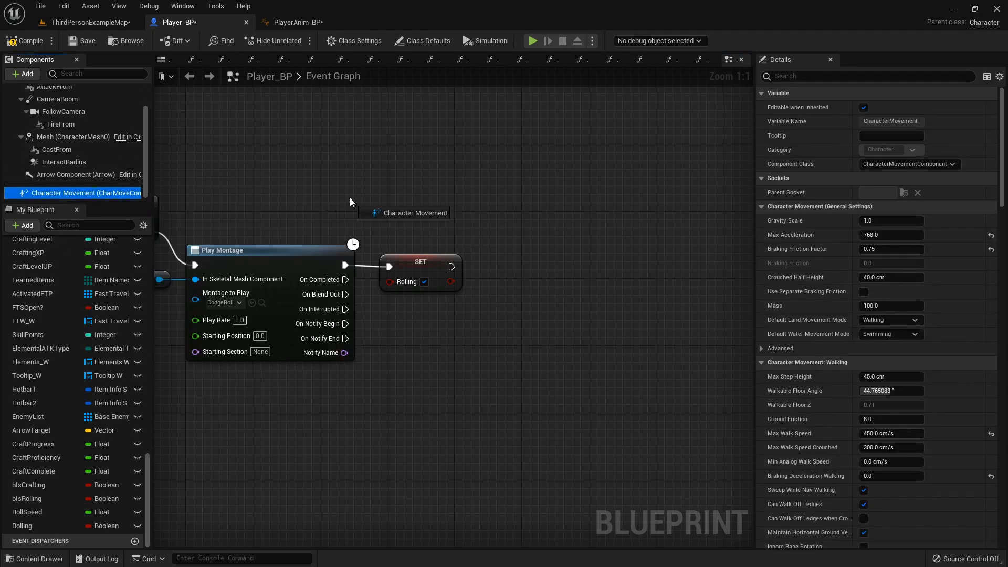
pyautogui.click(406, 220)
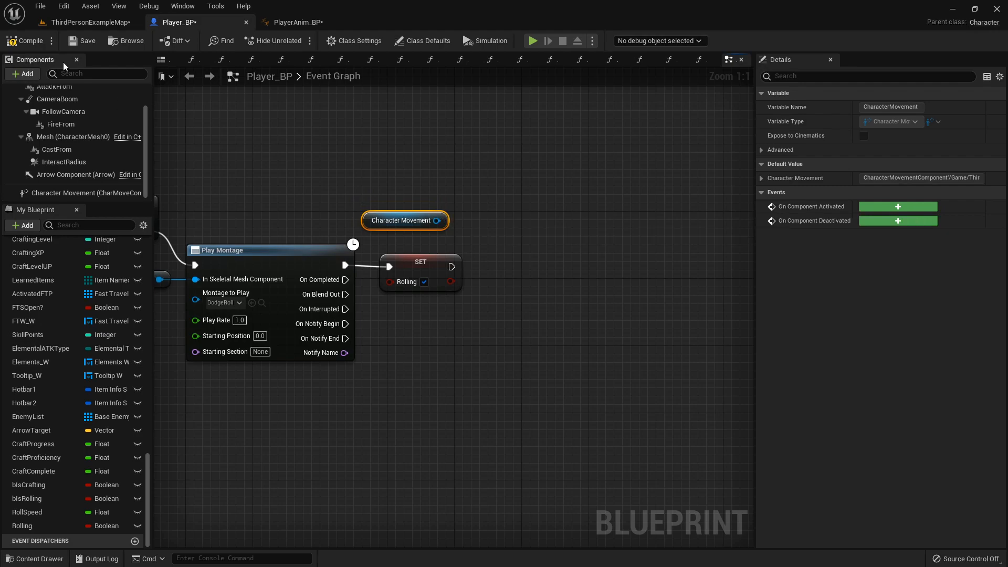
pyautogui.click(83, 22)
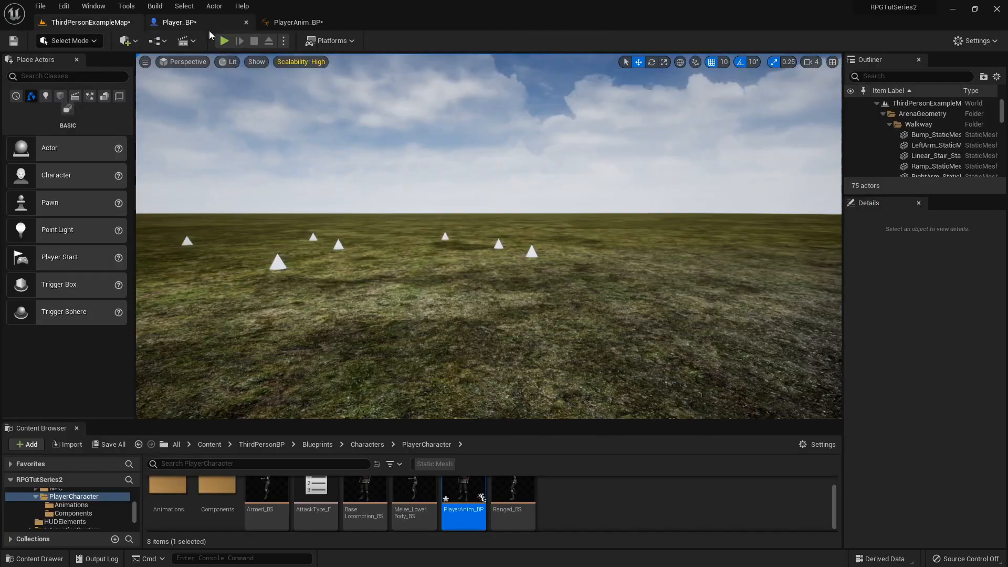
pyautogui.click(224, 41)
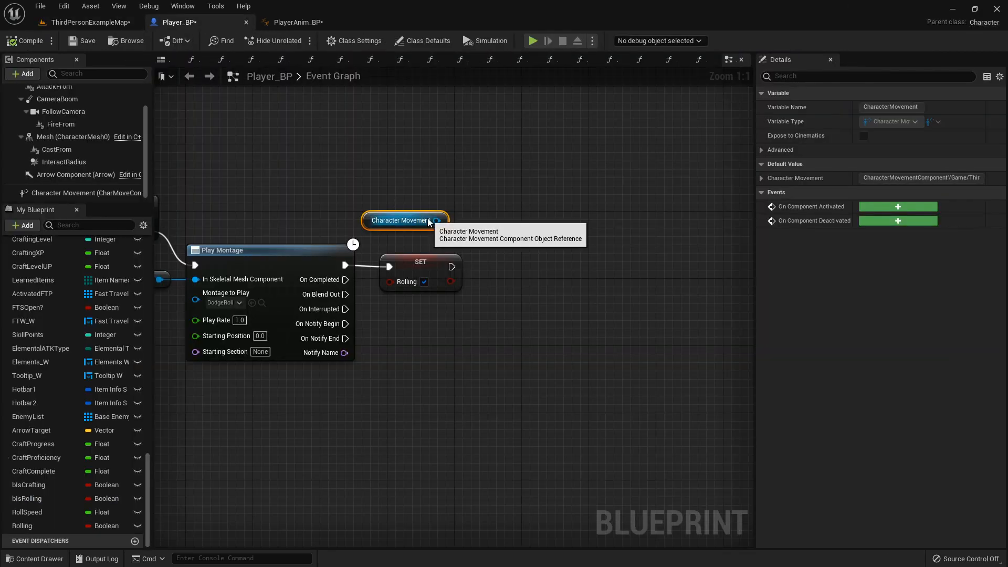
pyautogui.moveTo(438, 220); pyautogui.dragTo(486, 226)
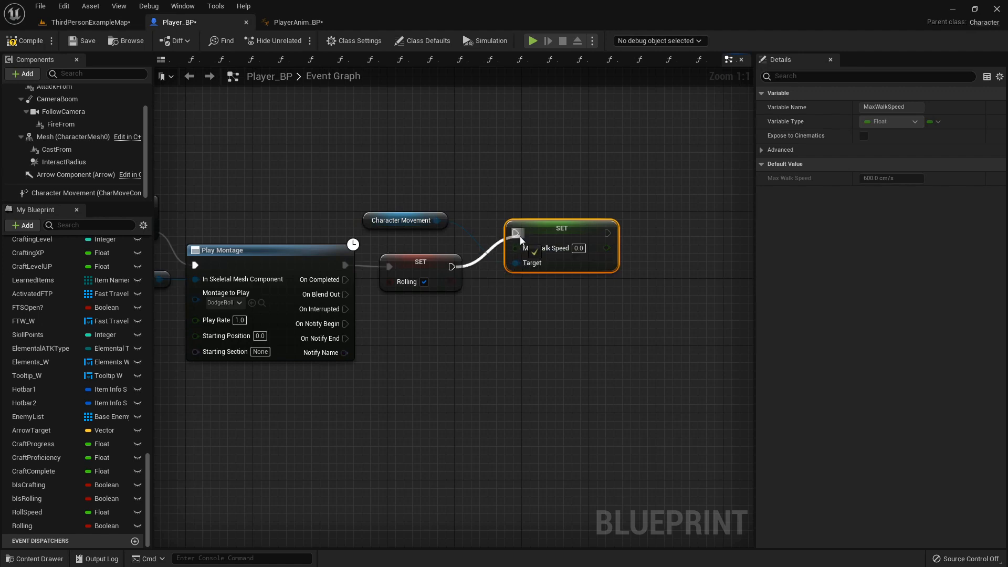
pyautogui.moveTo(442, 220)
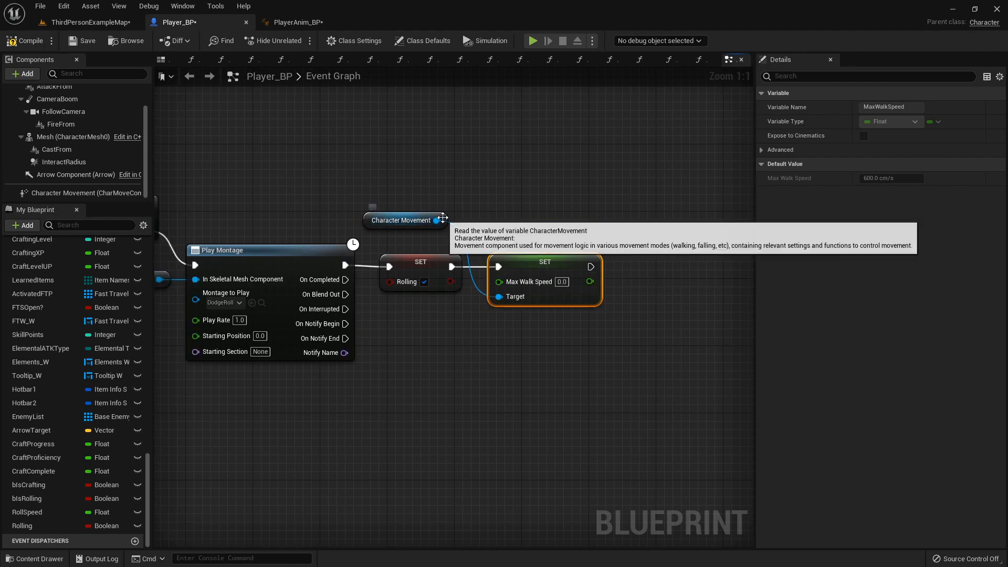
# Promote the Max Walk Speed pin to a float variable named RollSpeed
pyautogui.click(405, 236)
pyautogui.write('R')
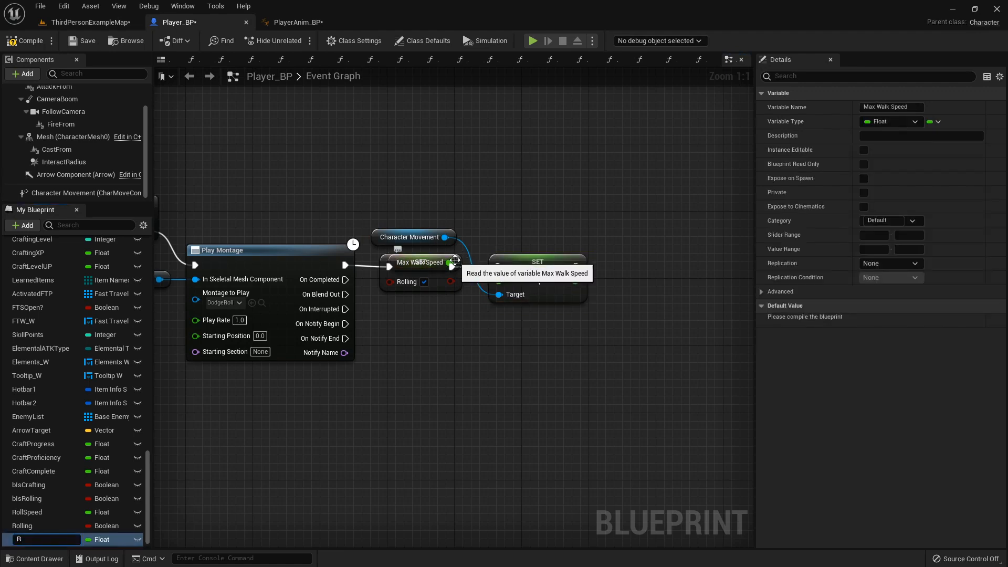
pyautogui.write('Max Walk Speed')
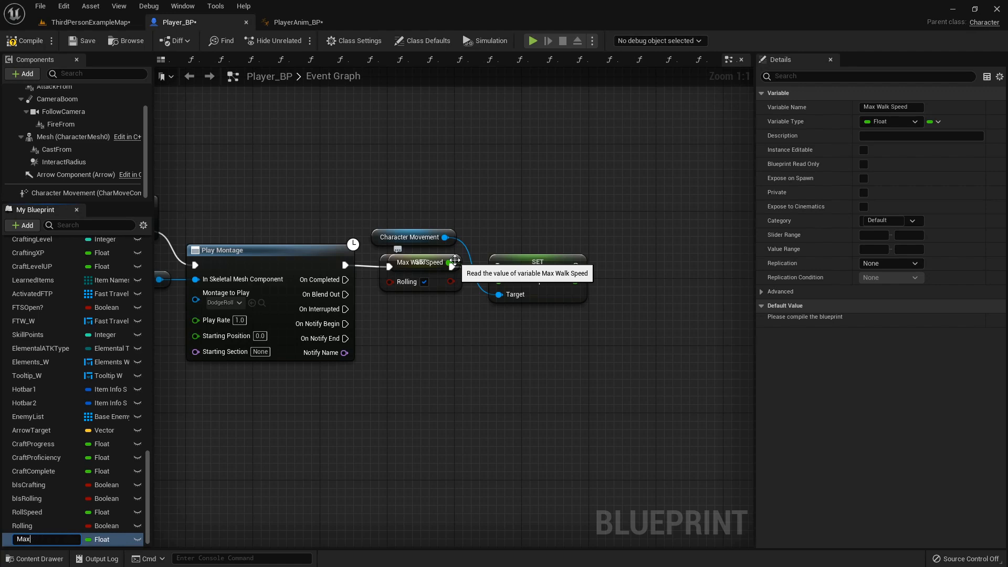
pyautogui.click(27, 498)
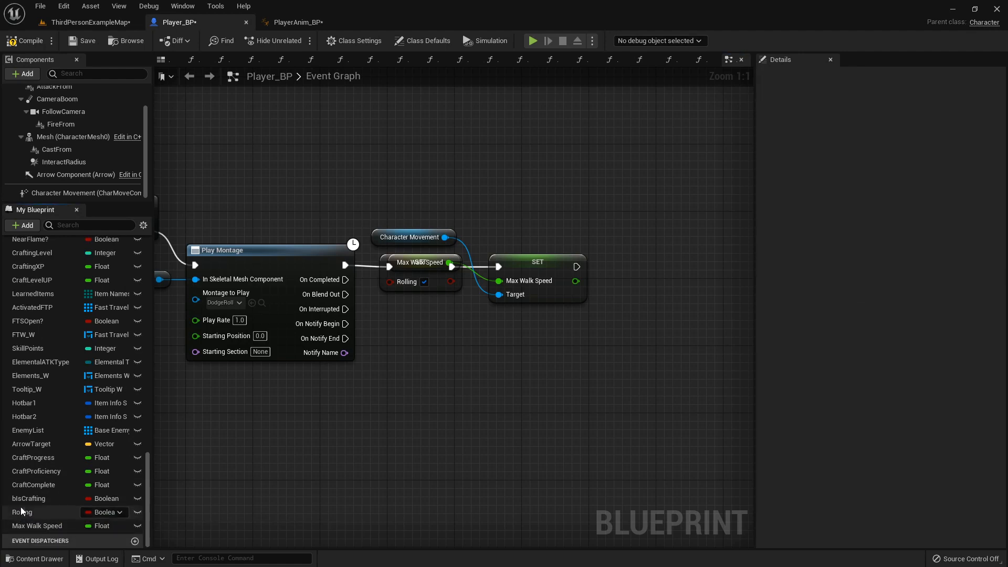
pyautogui.click(37, 525)
pyautogui.write('Roll')
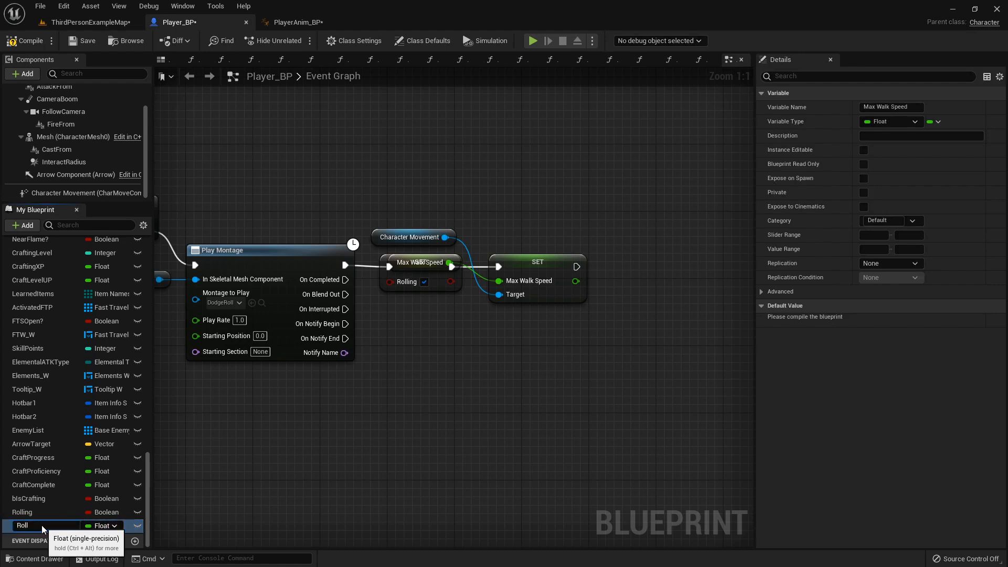
pyautogui.click(27, 526)
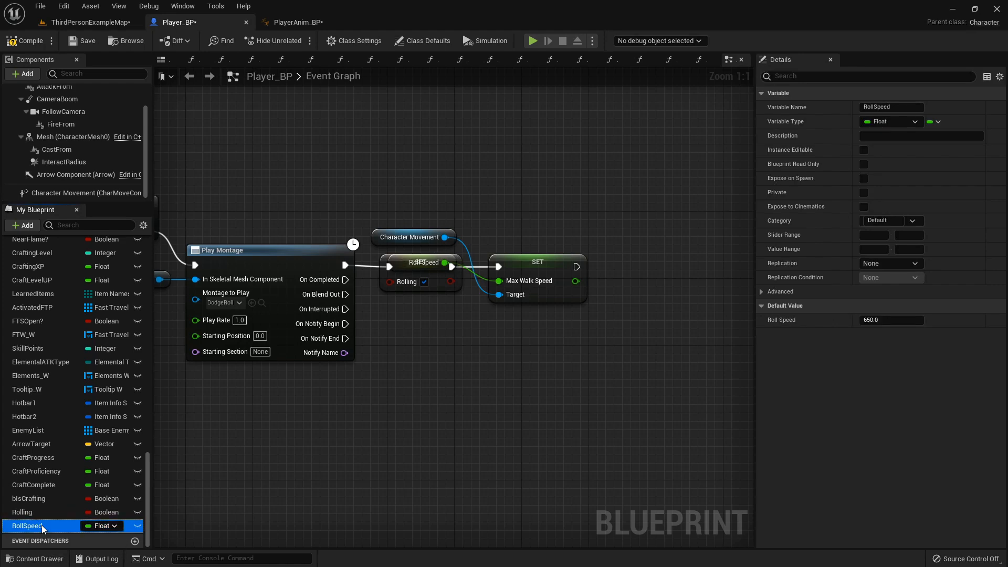
pyautogui.moveTo(97, 525)
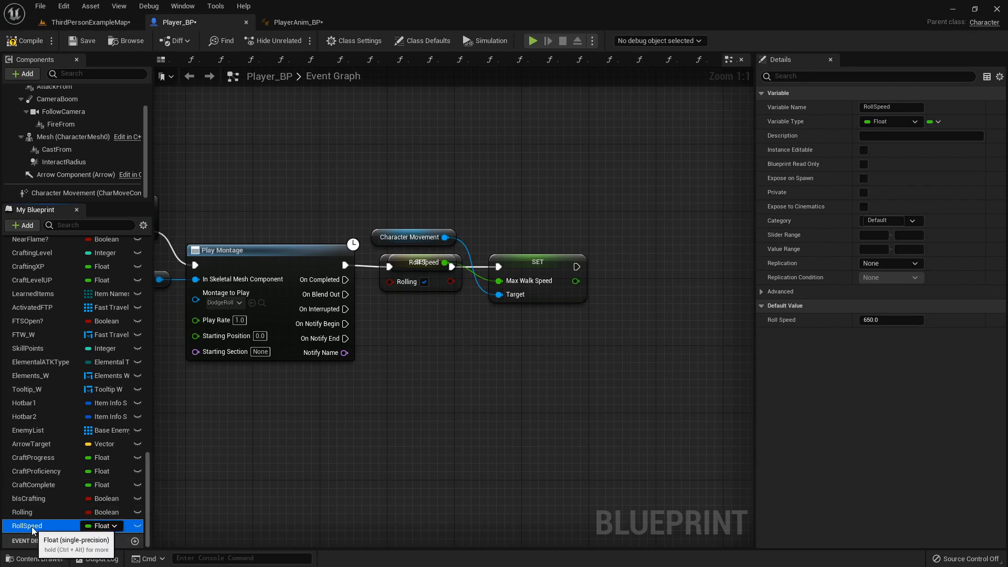
pyautogui.moveTo(423, 241)
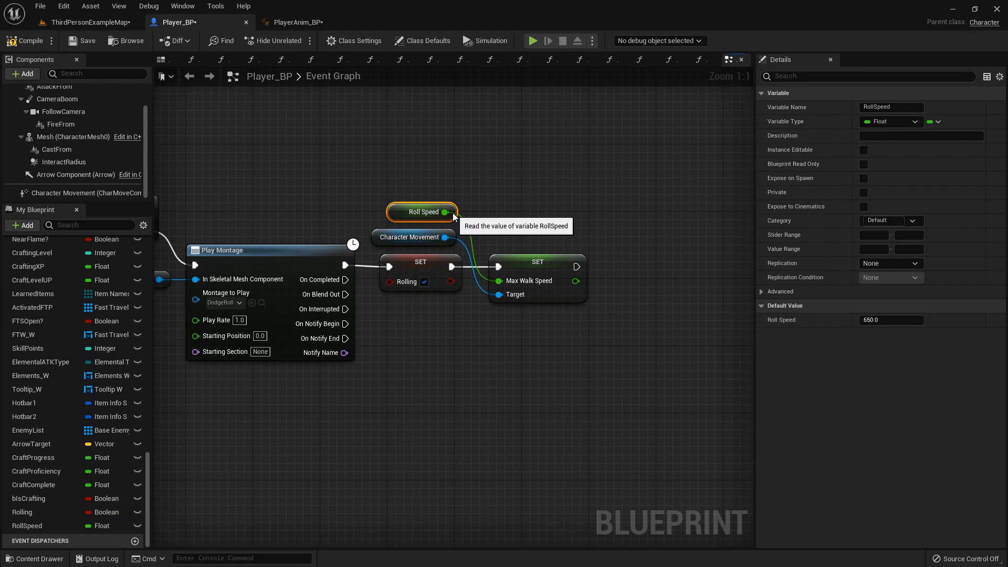
pyautogui.moveTo(167, 153)
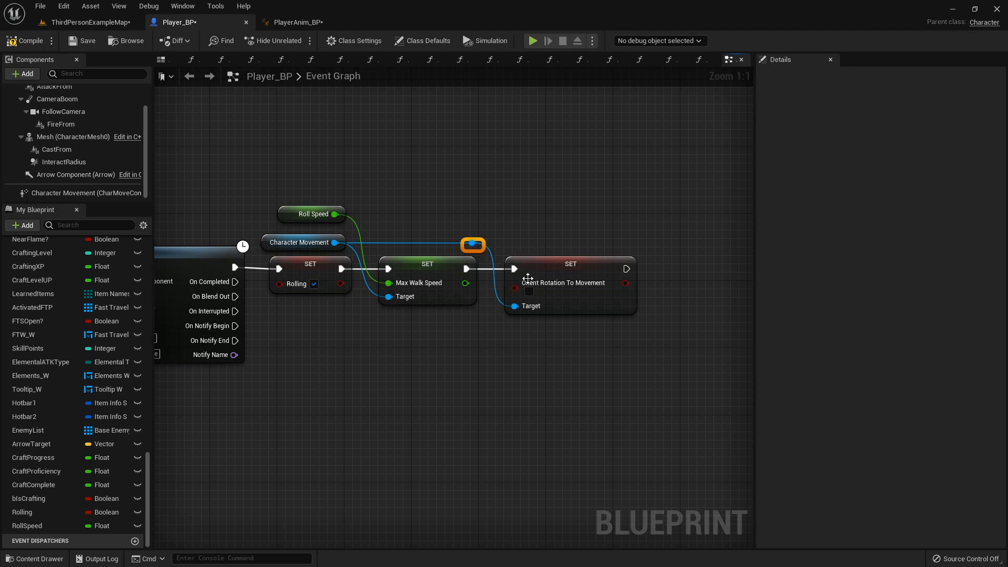
pyautogui.moveTo(566, 283)
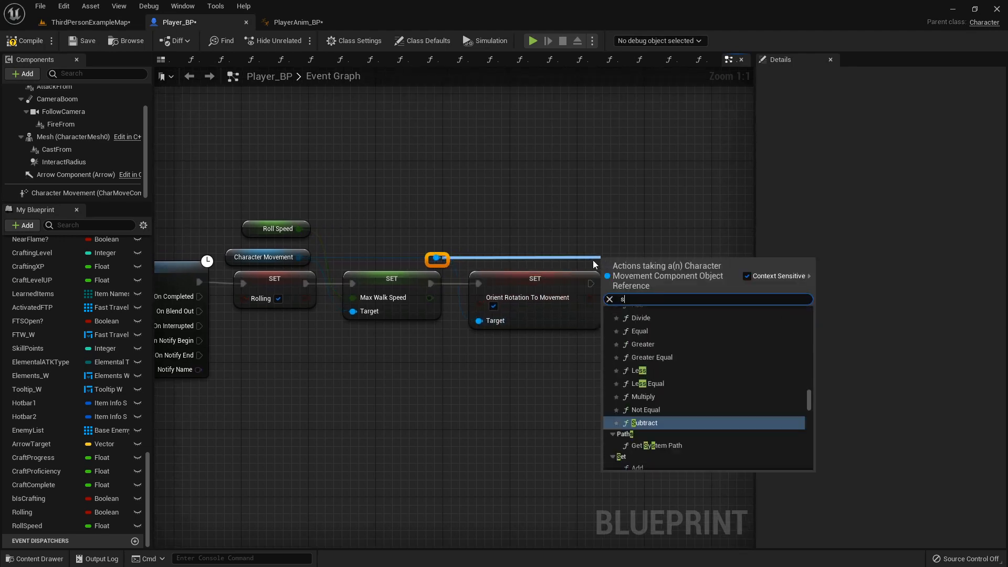
# Add and wire Set Use Controller Desired Rotation after Set Orient Rotation To Movement
pyautogui.write('set use contr')
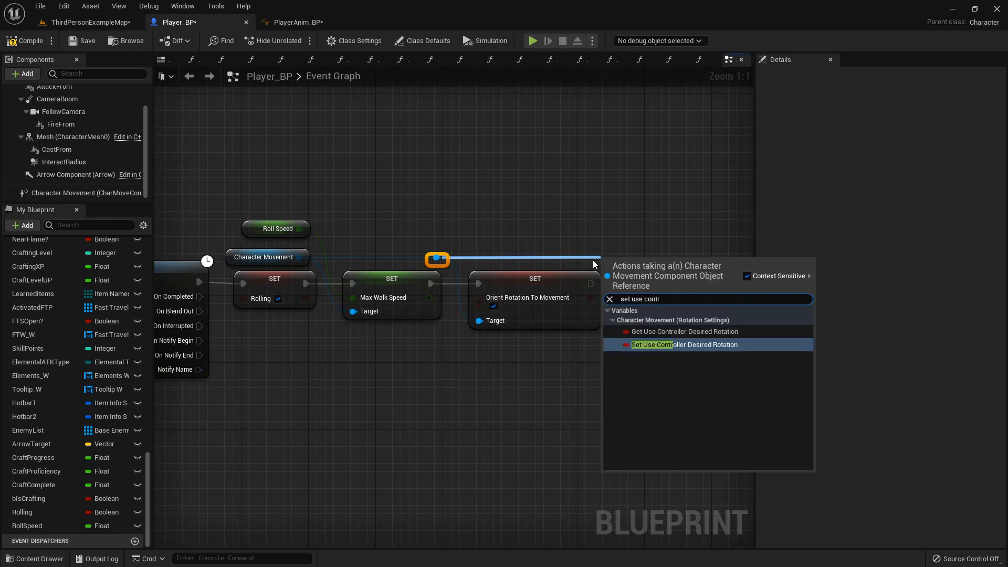
pyautogui.click(684, 343)
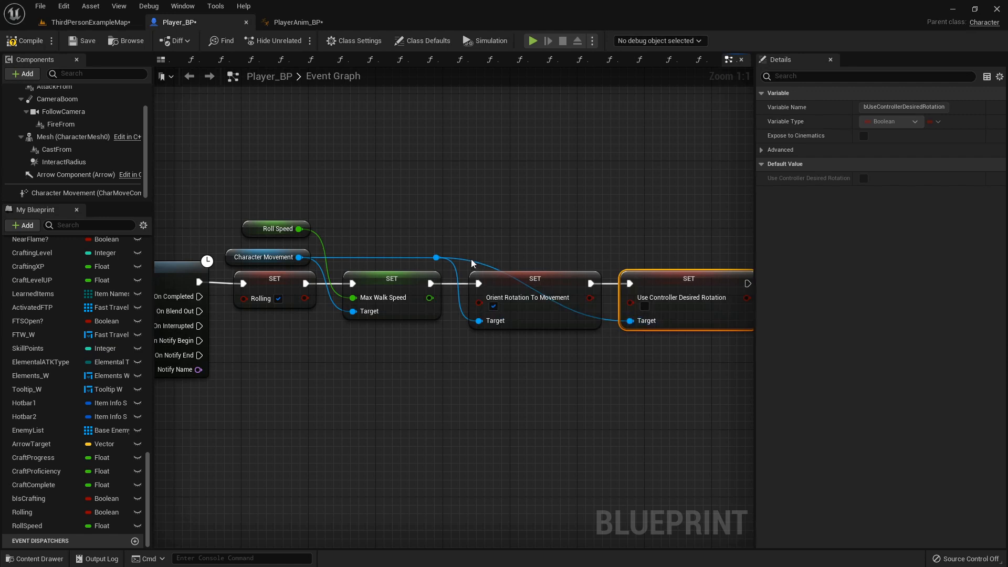
pyautogui.click(579, 259)
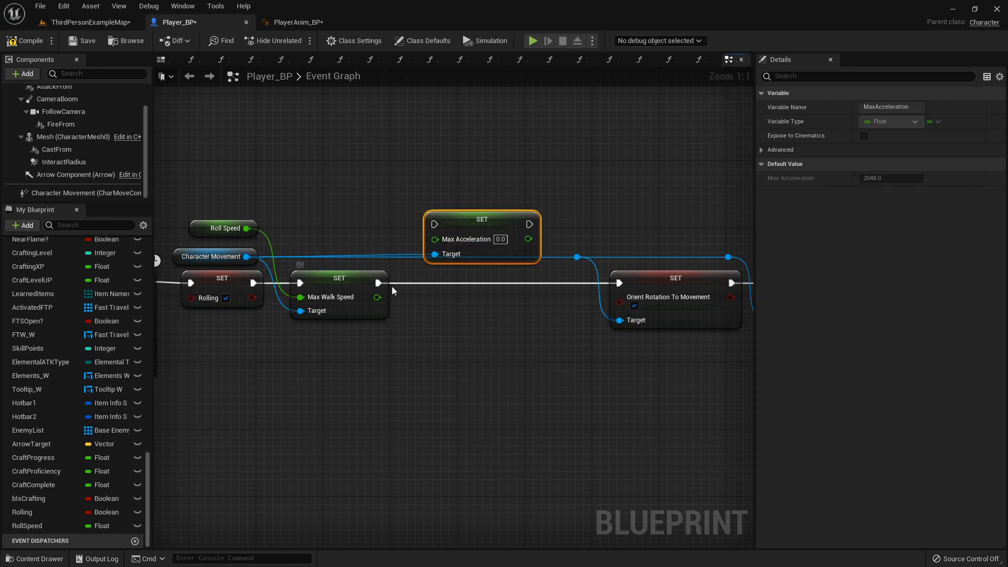
pyautogui.moveTo(375, 281)
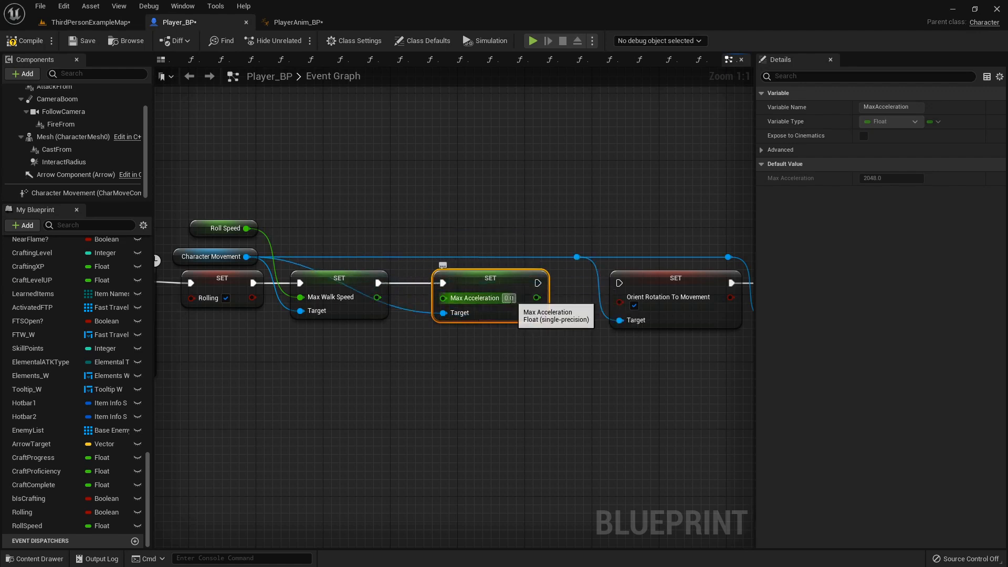
pyautogui.moveTo(502, 283)
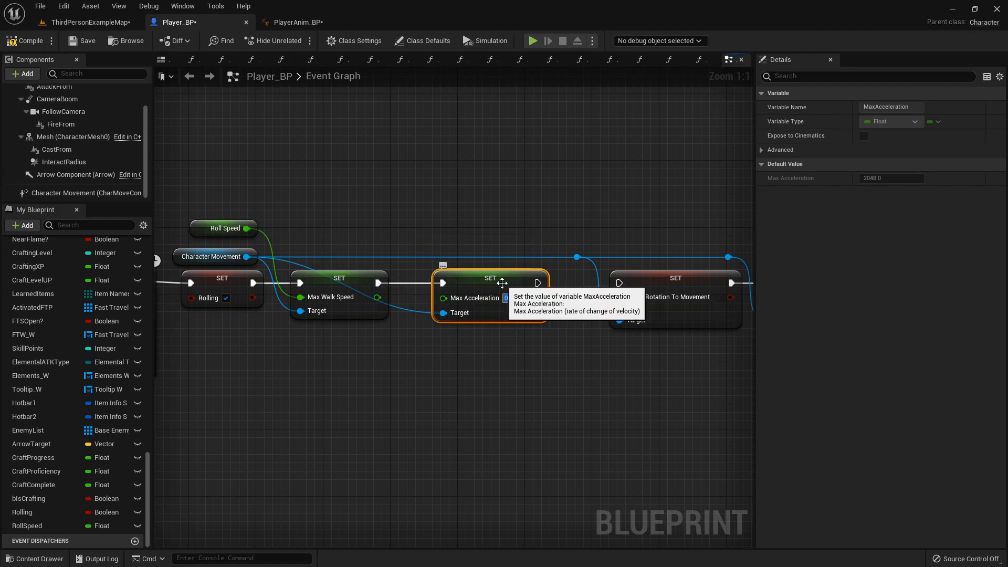
pyautogui.moveTo(160, 111)
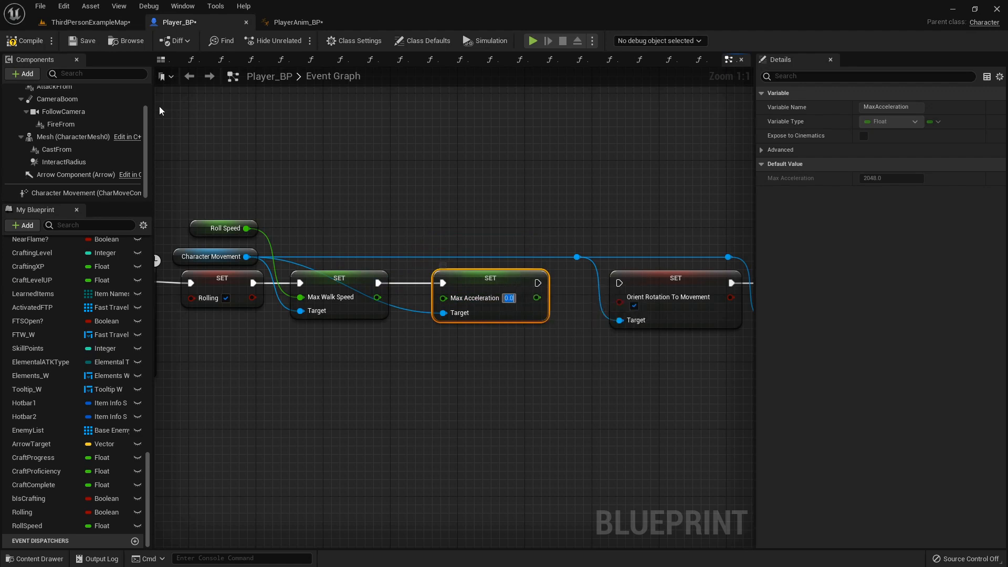
# Promote the 1536 Max Acceleration value to a new RollAcceleration float variable
pyautogui.click(83, 193)
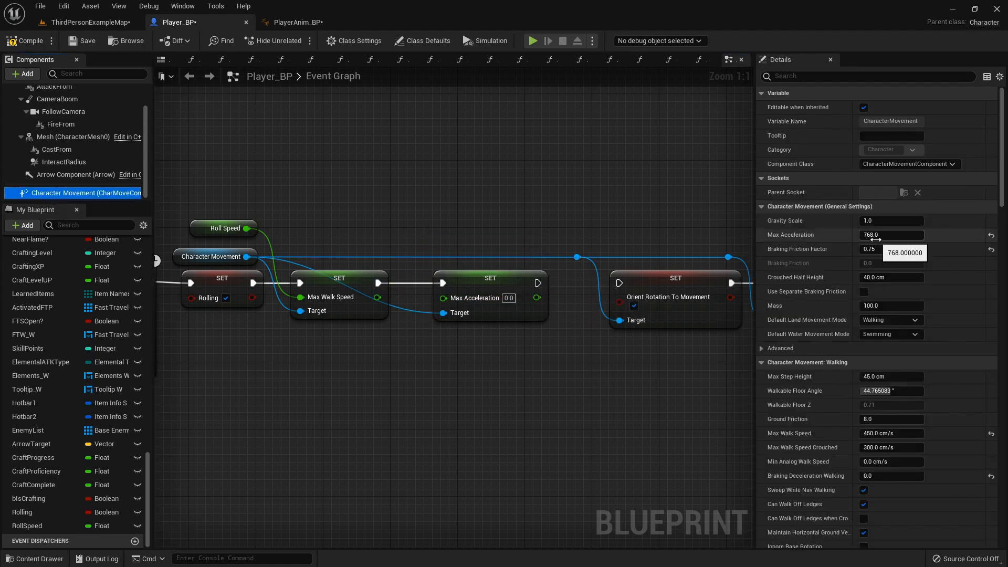
pyautogui.moveTo(518, 291)
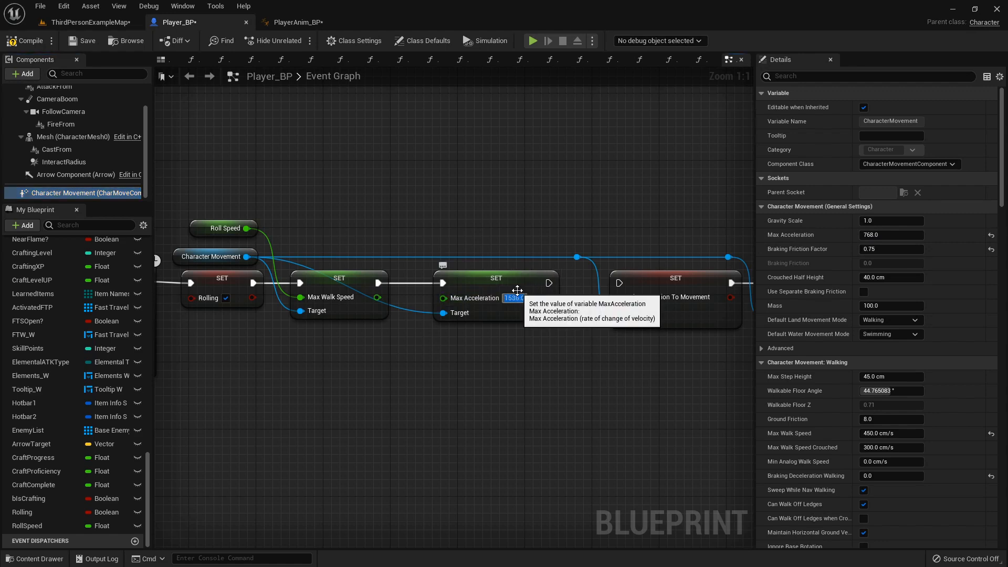
pyautogui.moveTo(441, 297)
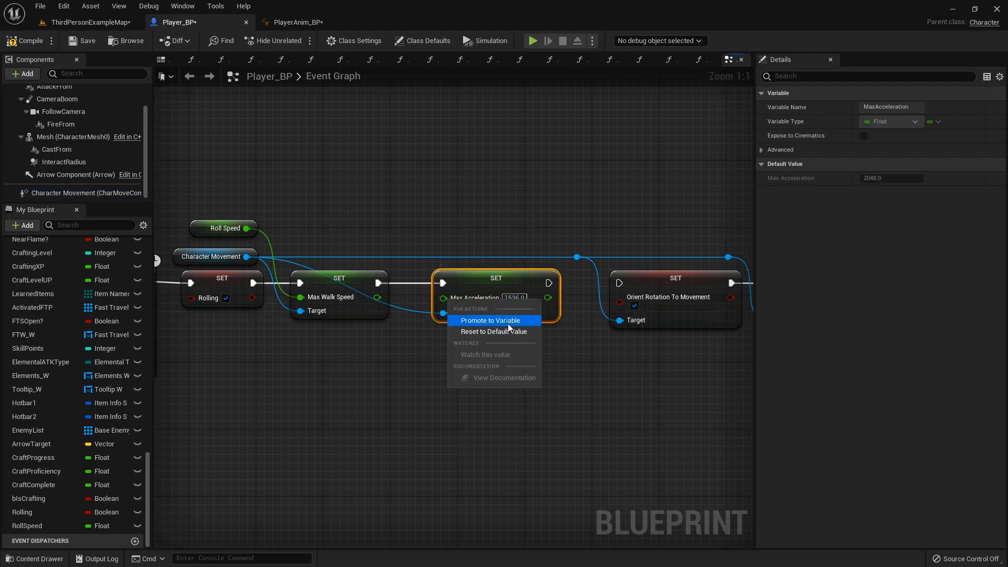
pyautogui.click(490, 321)
pyautogui.write('RollAcceleration')
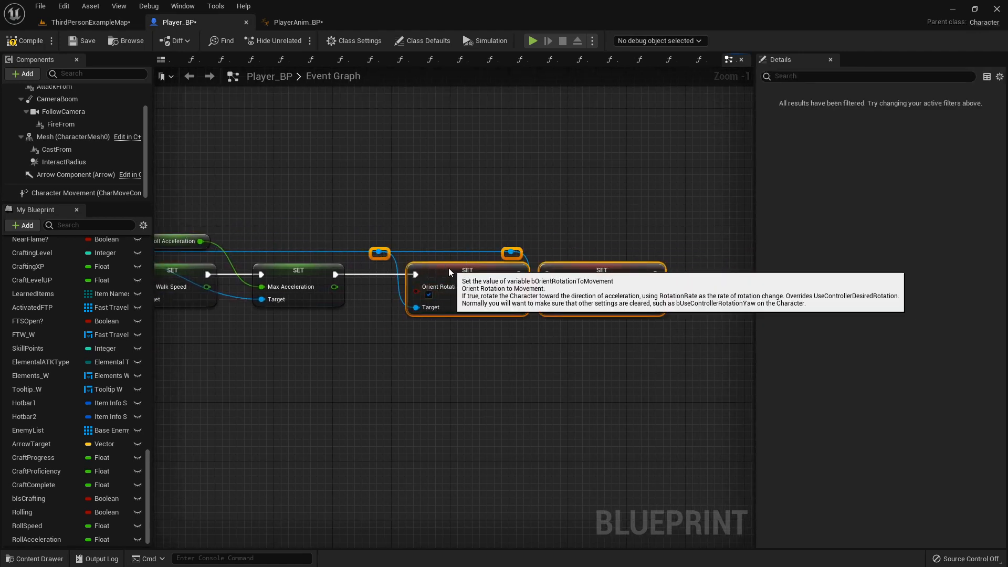
pyautogui.scroll(-3)
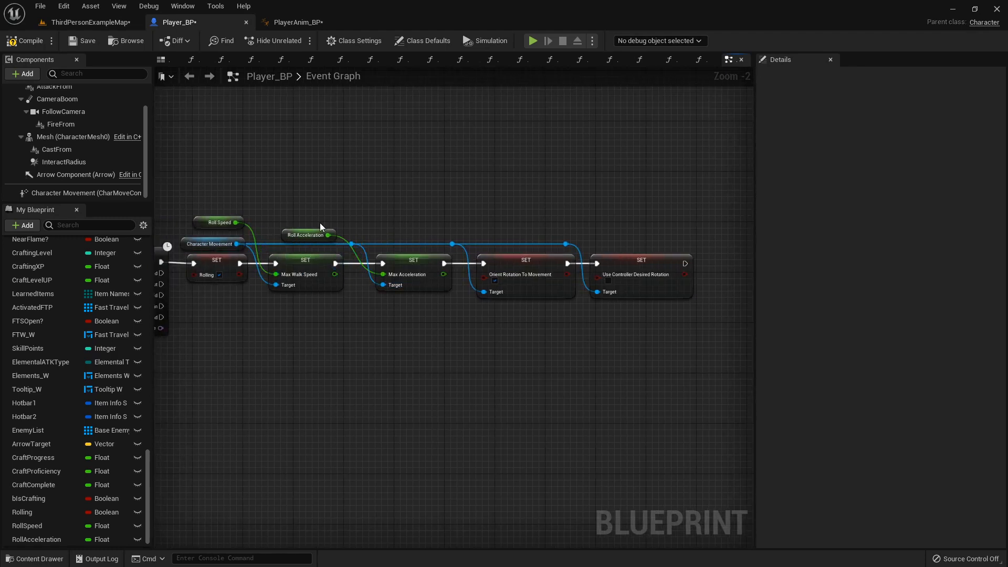
pyautogui.click(309, 304)
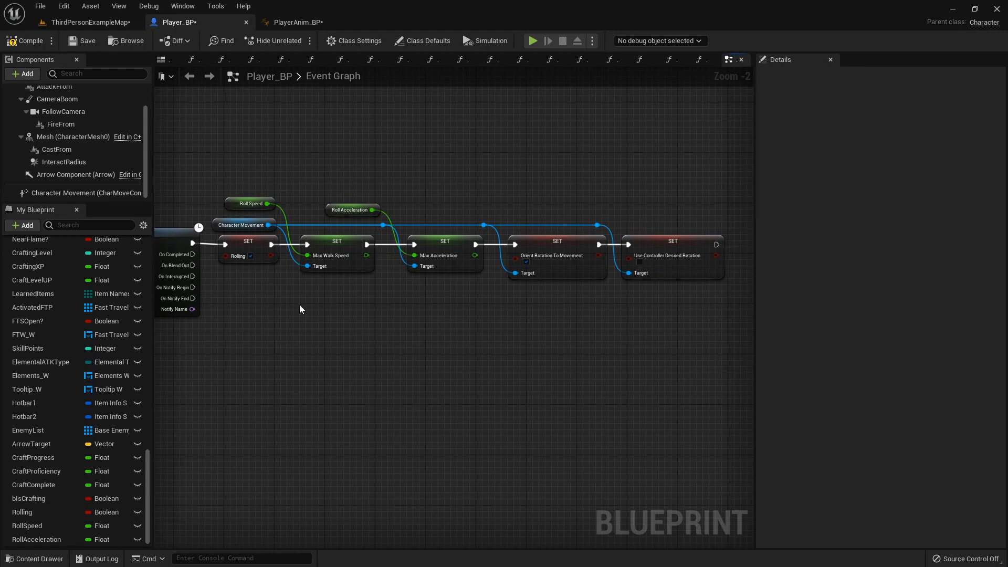
pyautogui.moveTo(665, 268)
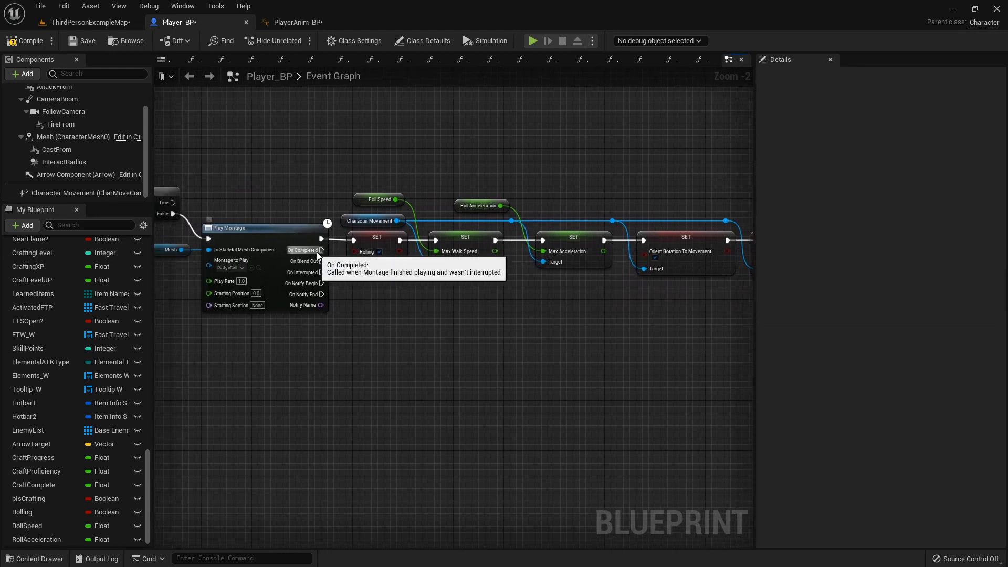
# Browse to the DodgeRoll montage asset from the Play Montage node
pyautogui.scroll(3)
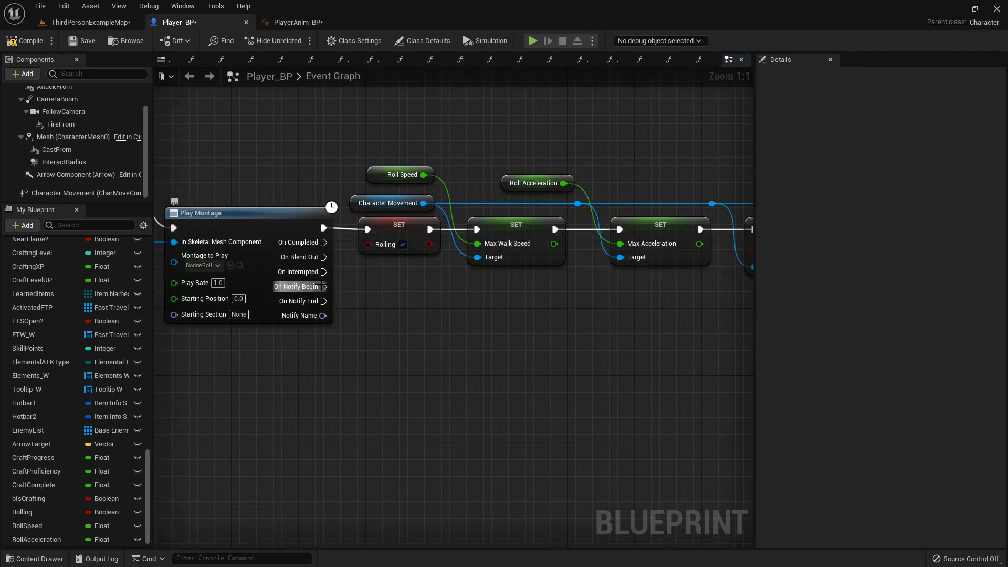
pyautogui.moveTo(201, 265)
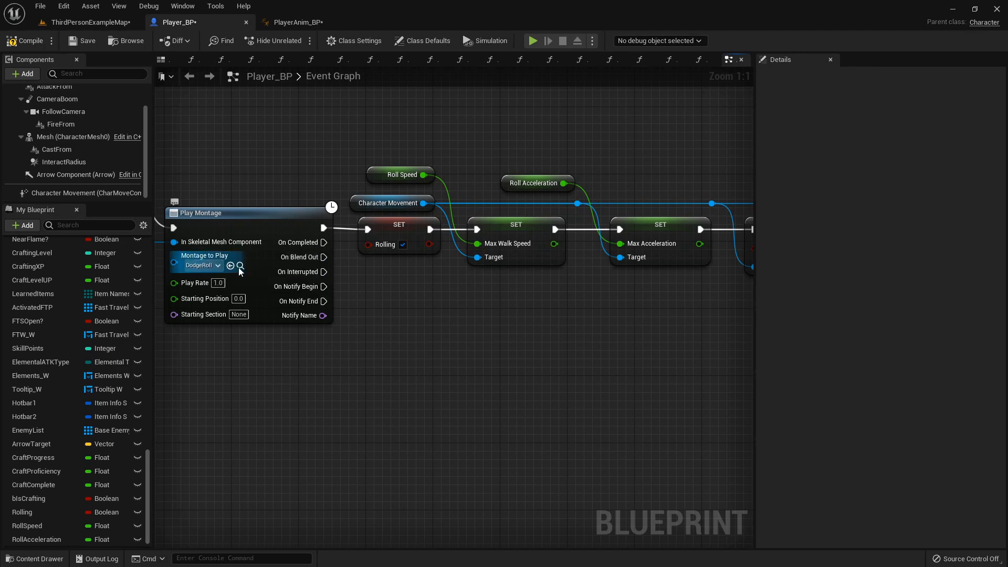
pyautogui.click(86, 21)
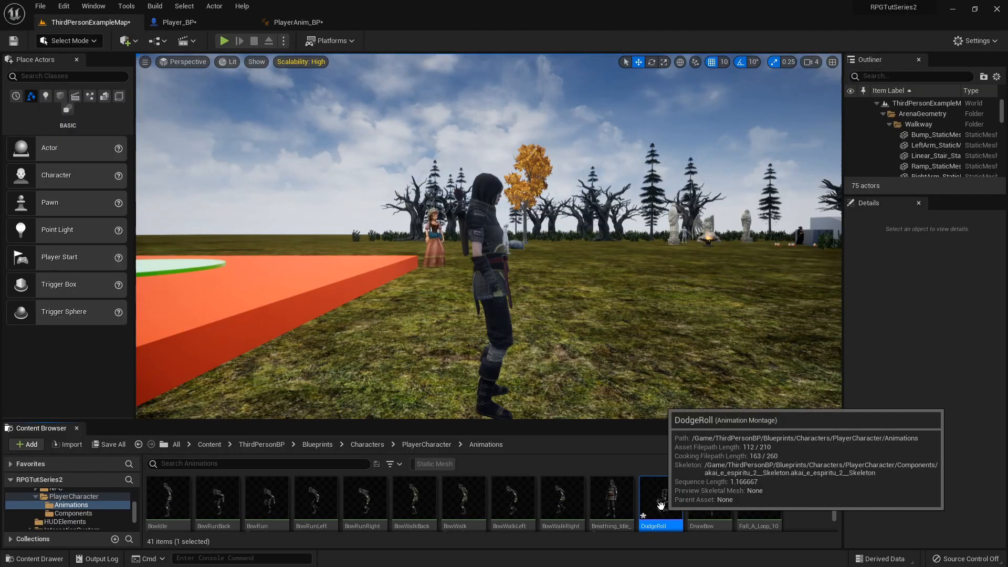
# Open DodgeRoll, pause the preview, and inspect the PlayMontageNotify at frame 31
pyautogui.doubleClick(659, 499)
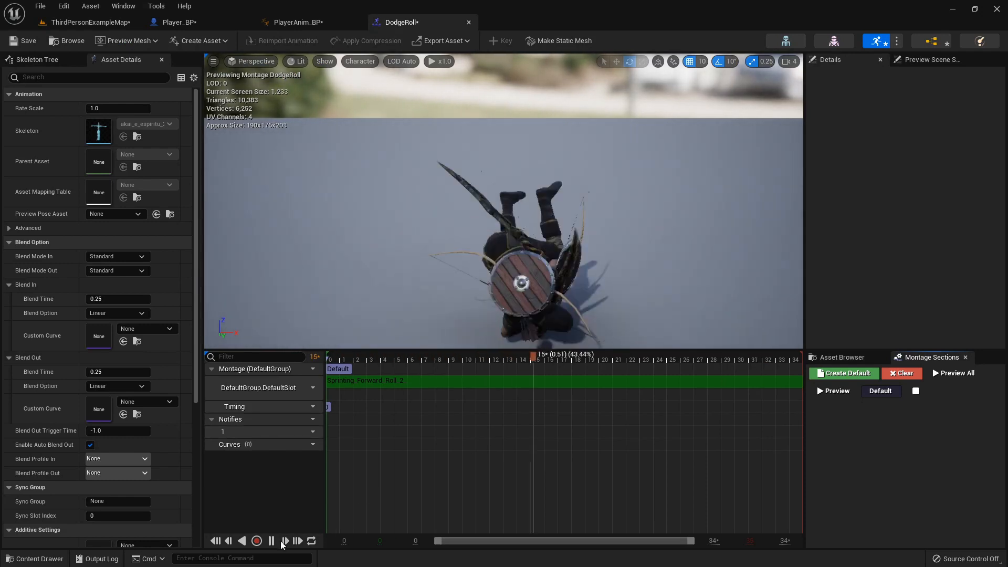
pyautogui.click(270, 540)
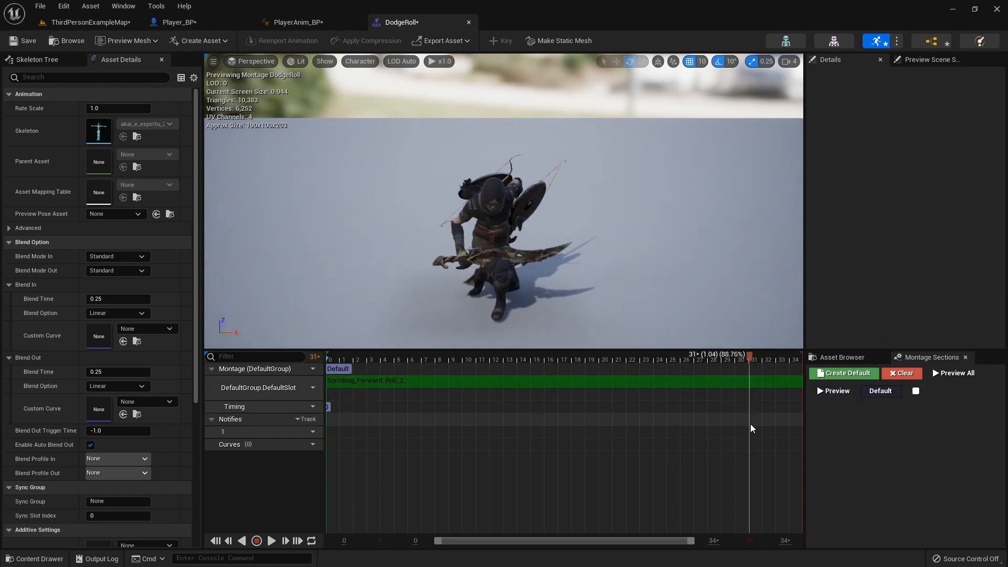
pyautogui.moveTo(235, 421)
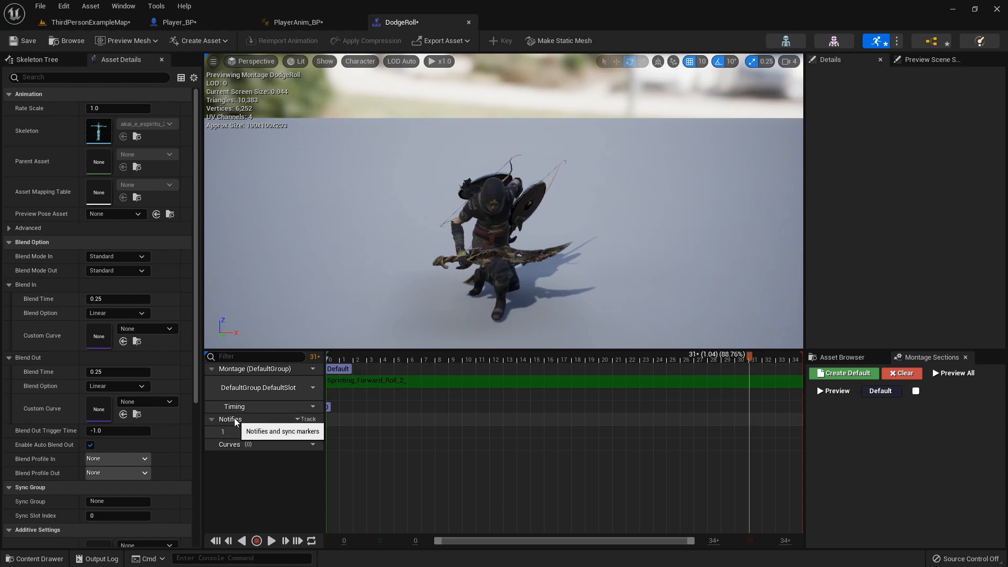
pyautogui.moveTo(752, 437)
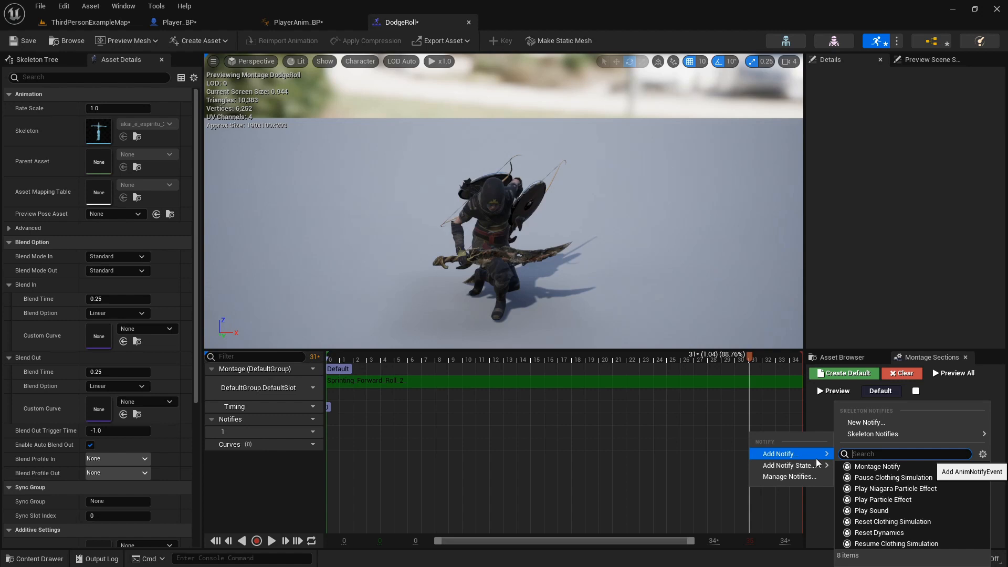
pyautogui.moveTo(865, 422)
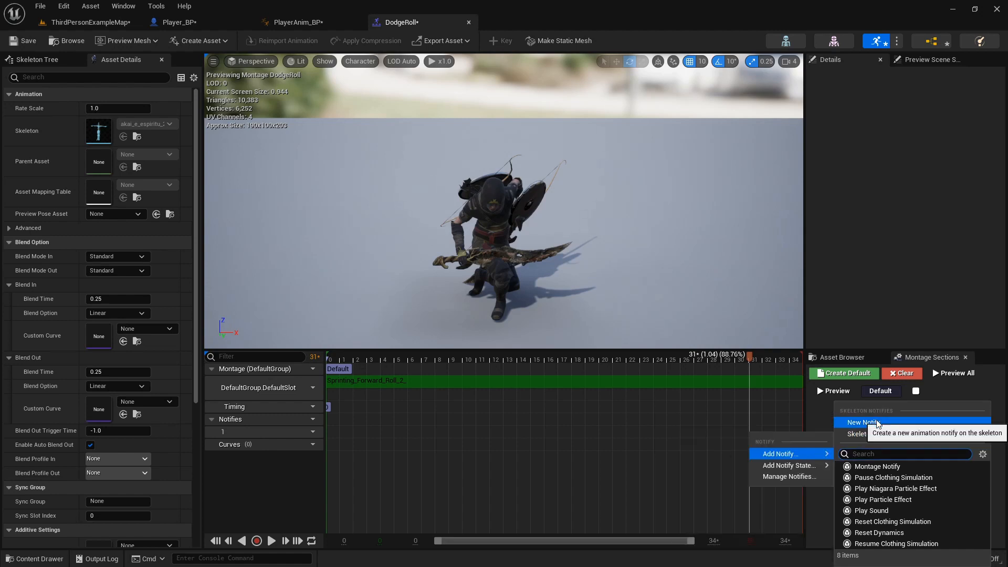
pyautogui.moveTo(876, 467)
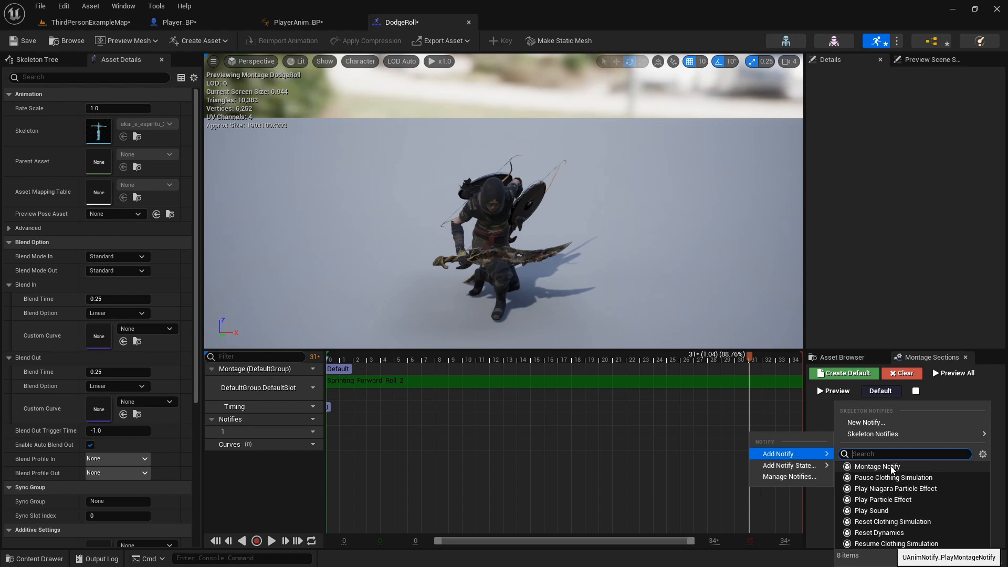
pyautogui.moveTo(865, 422)
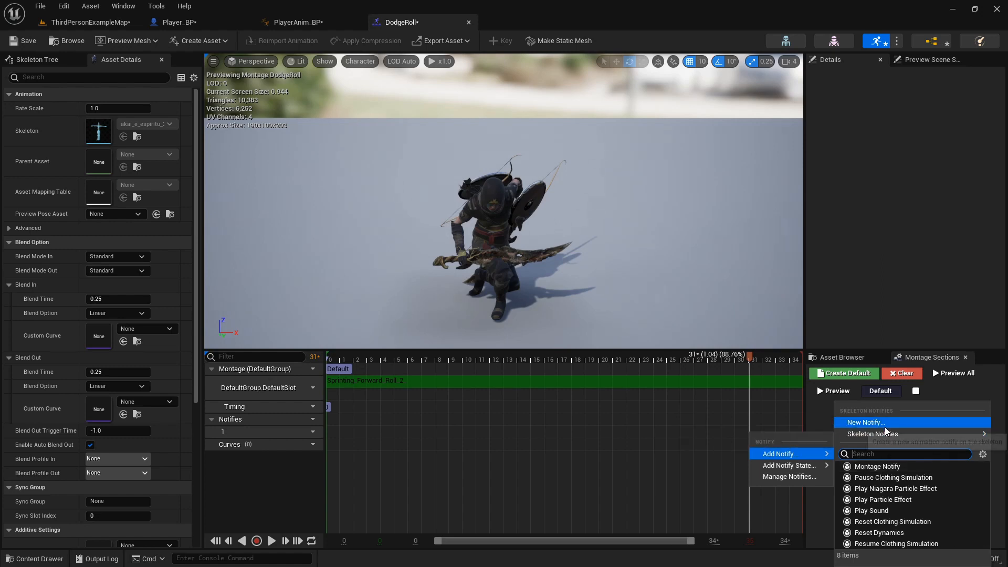
pyautogui.moveTo(881, 472)
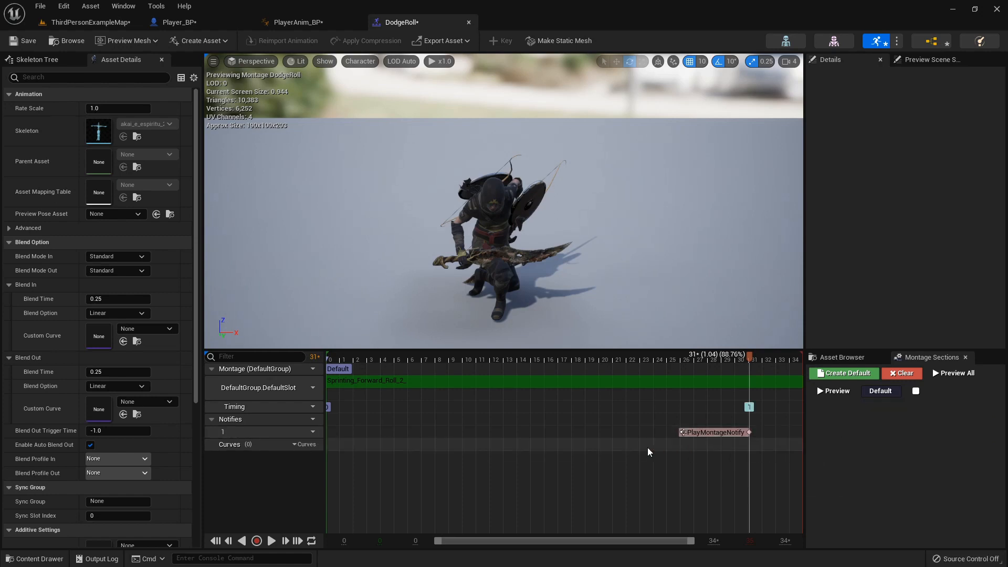
pyautogui.click(713, 432)
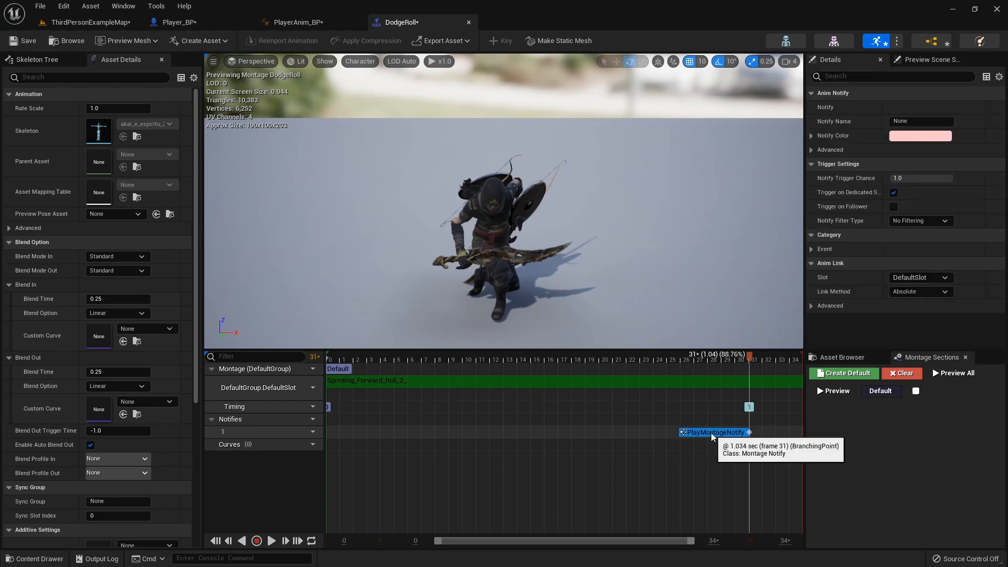
pyautogui.moveTo(724, 442)
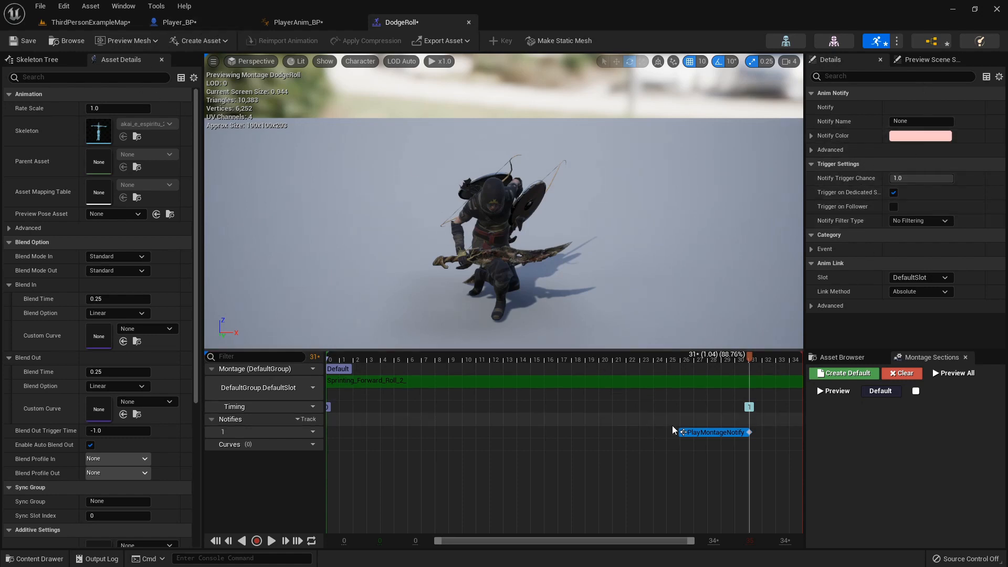
pyautogui.moveTo(397, 211)
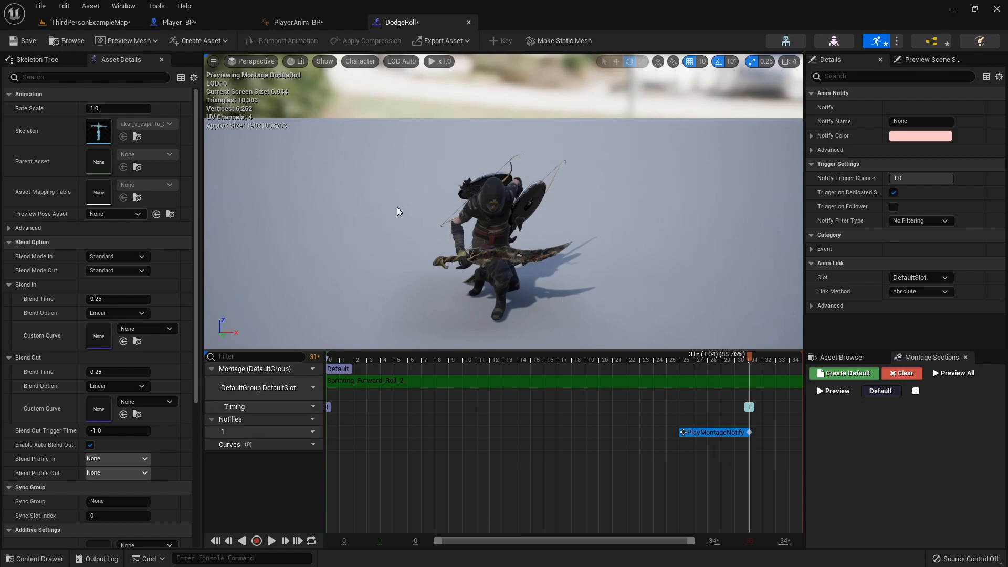
# On Notify Begin, set Rolling false and wire in the copied movement setters
pyautogui.click(192, 22)
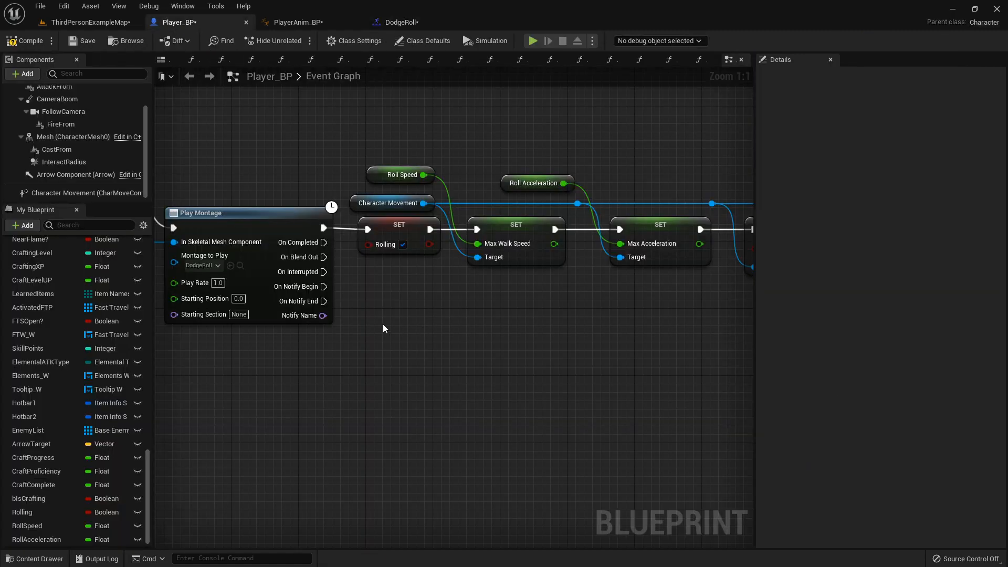
pyautogui.moveTo(320, 286)
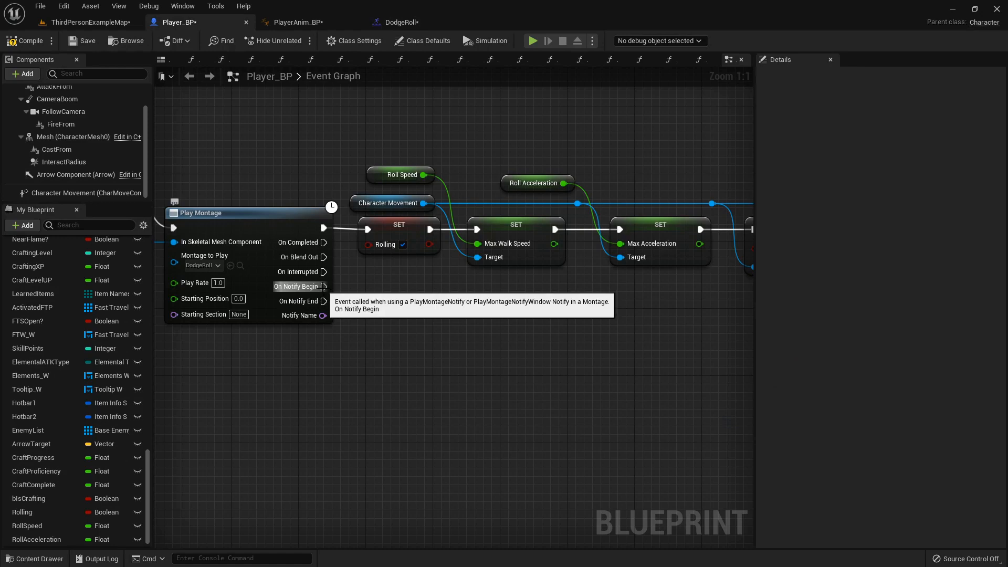
pyautogui.moveTo(23, 512)
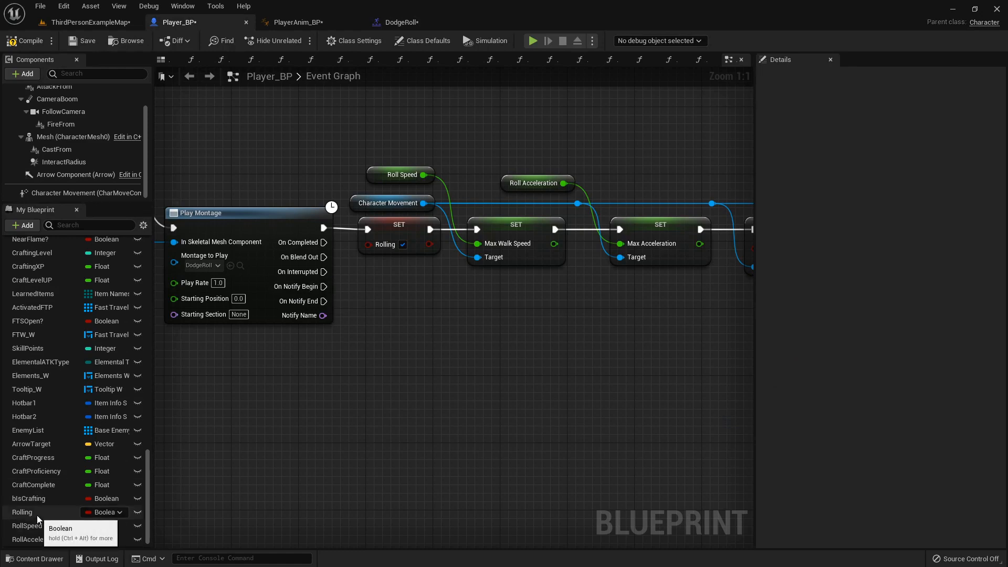
pyautogui.click(22, 512)
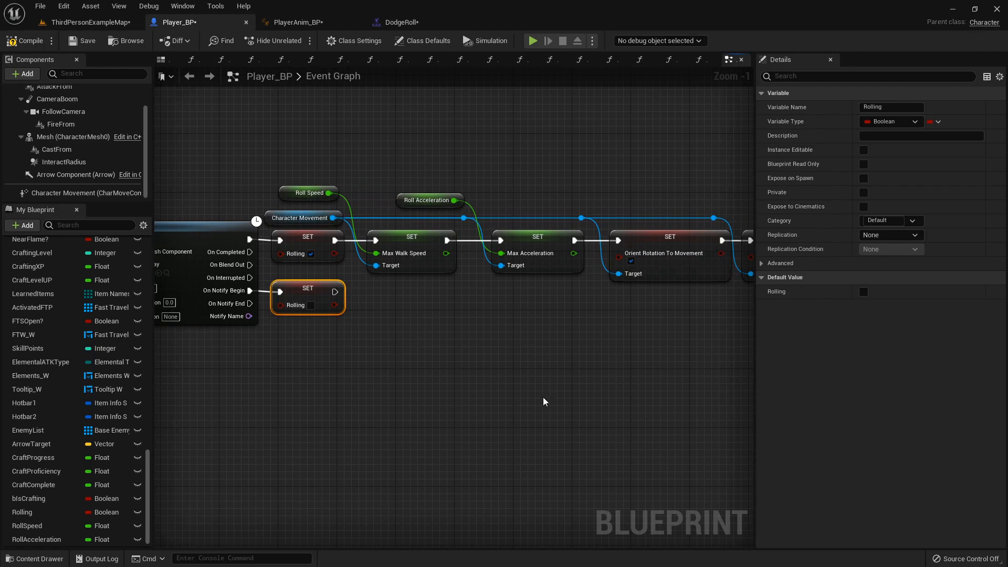
pyautogui.moveTo(321, 401)
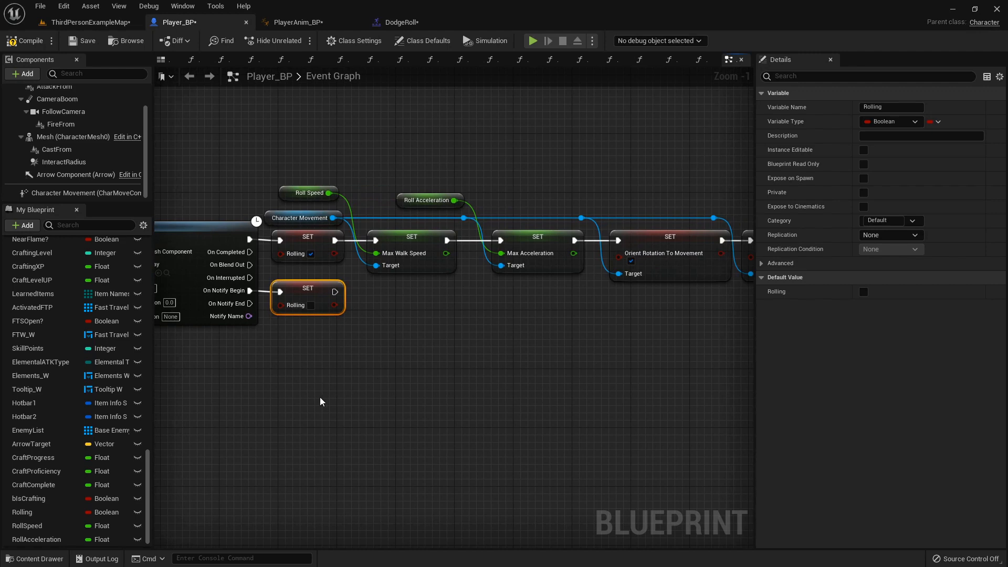
pyautogui.moveTo(413, 256)
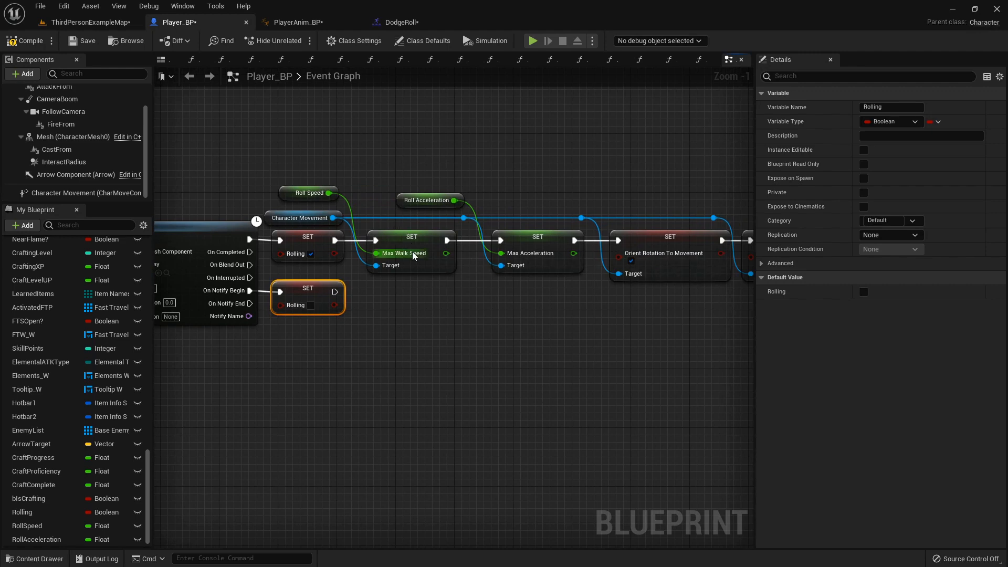
pyautogui.moveTo(414, 339)
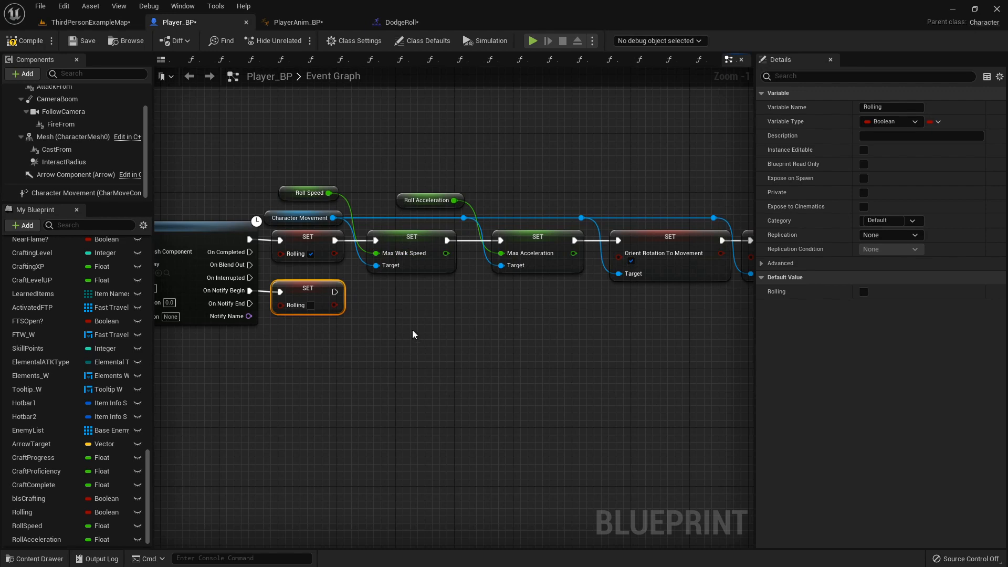
pyautogui.moveTo(397, 334)
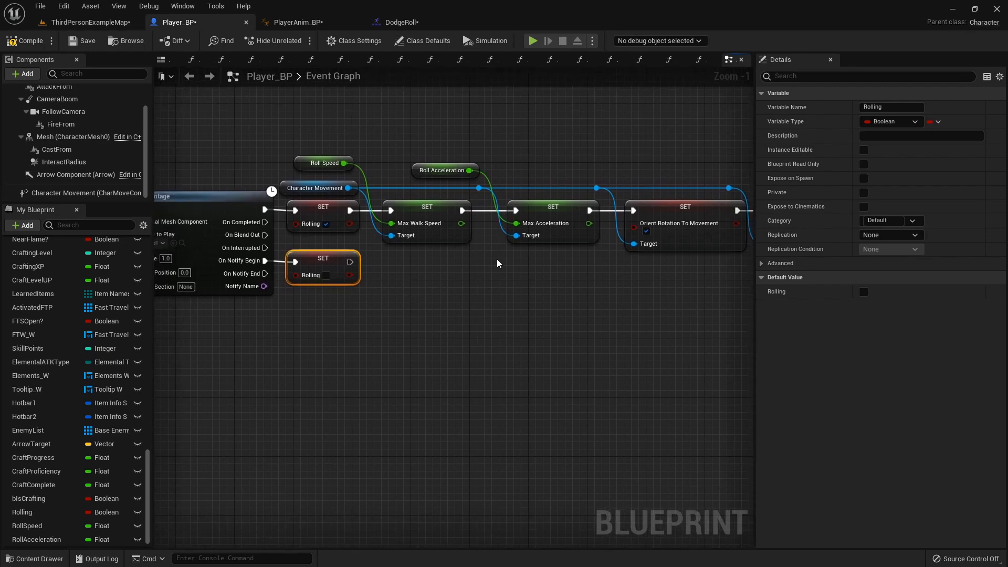
pyautogui.scroll(-3)
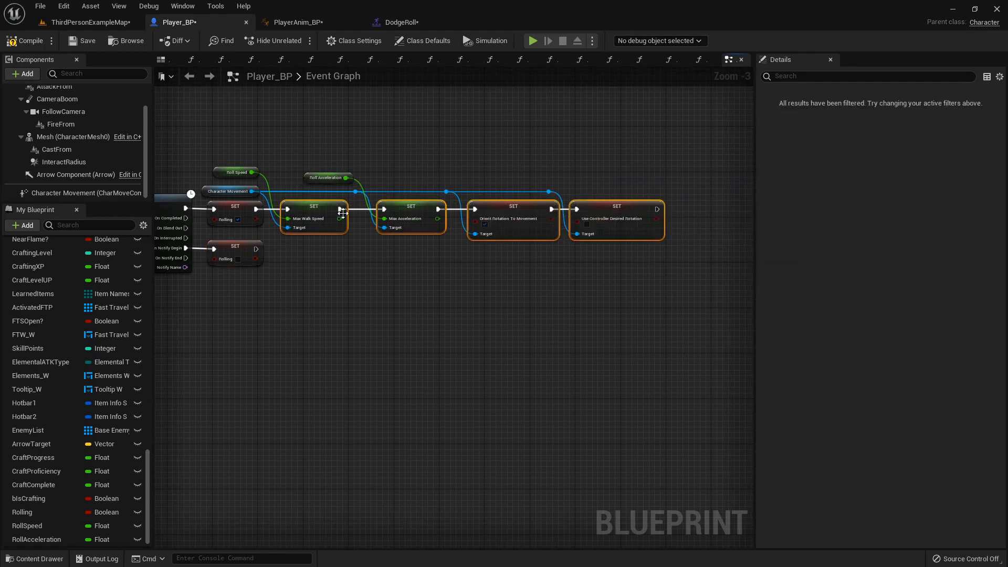
pyautogui.moveTo(416, 263)
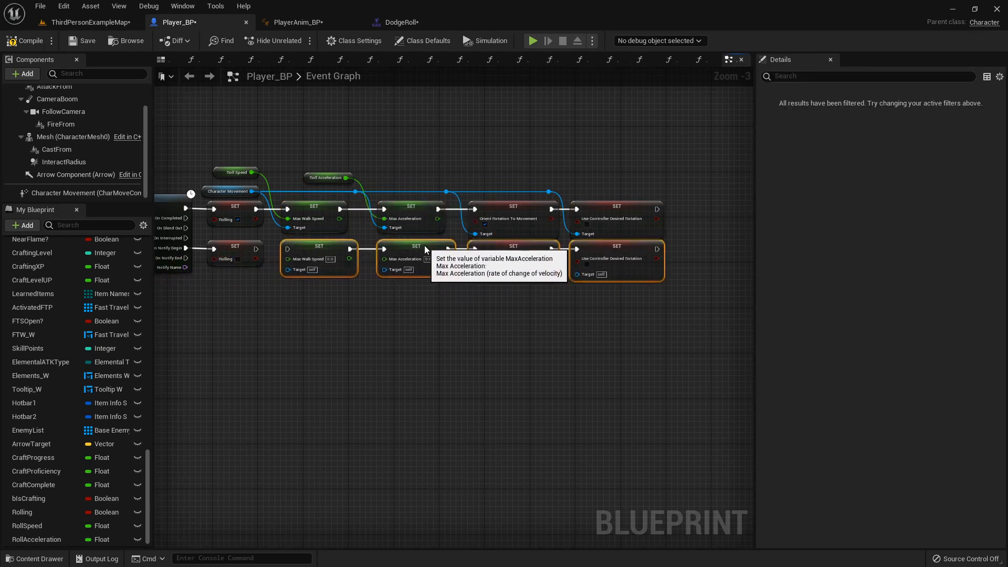
pyautogui.scroll(3)
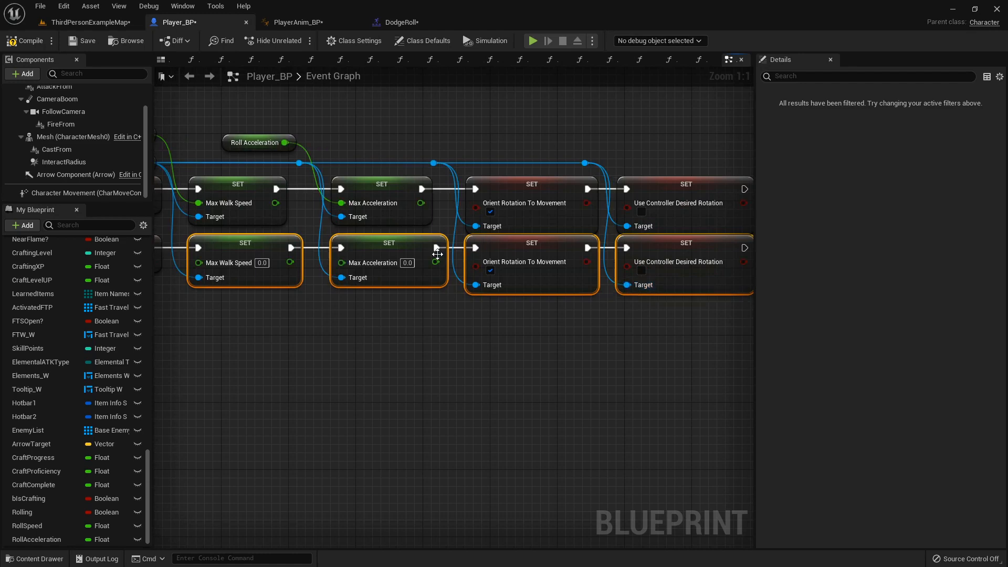
pyautogui.moveTo(434, 249)
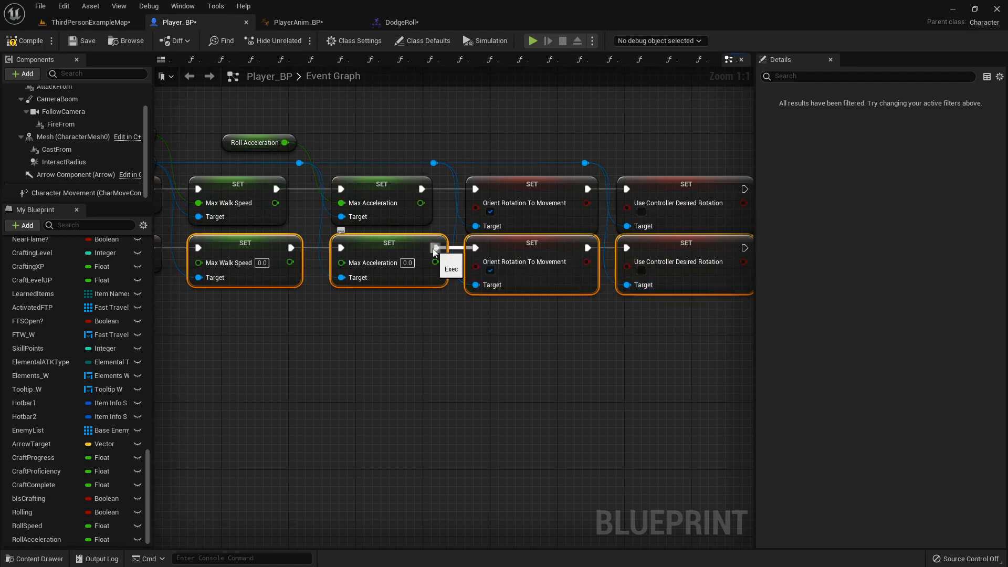
pyautogui.scroll(-3)
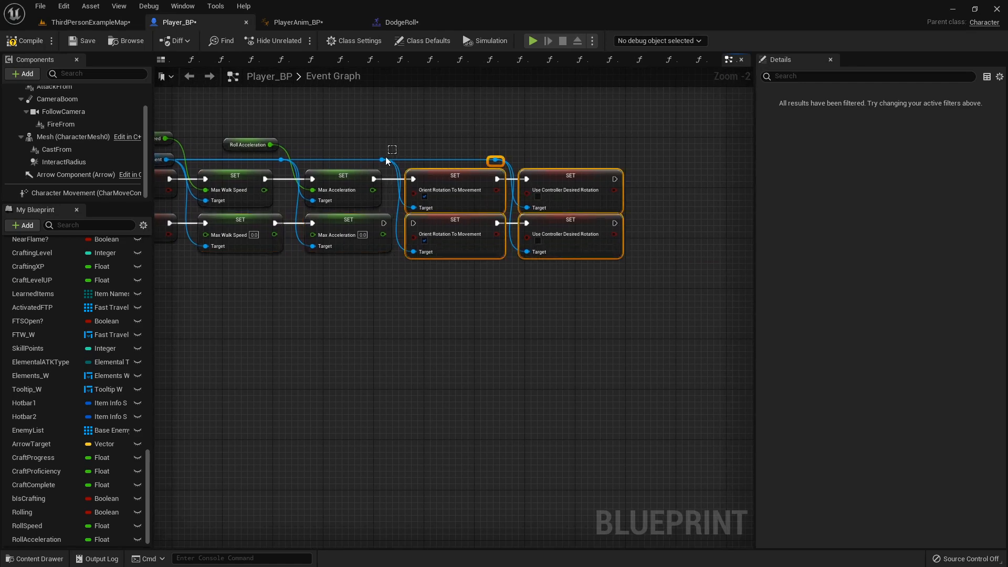
pyautogui.moveTo(604, 181)
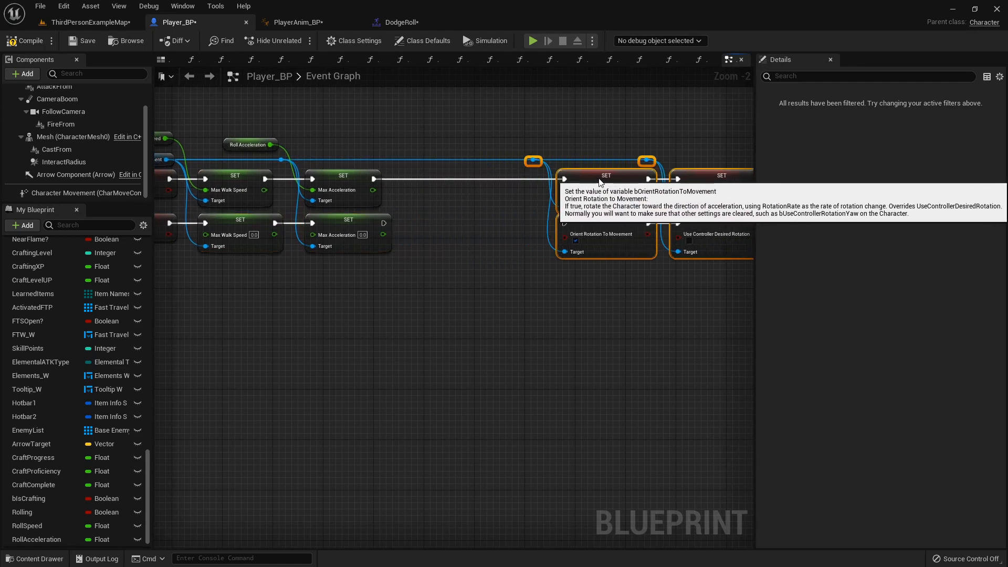
pyautogui.moveTo(530, 229)
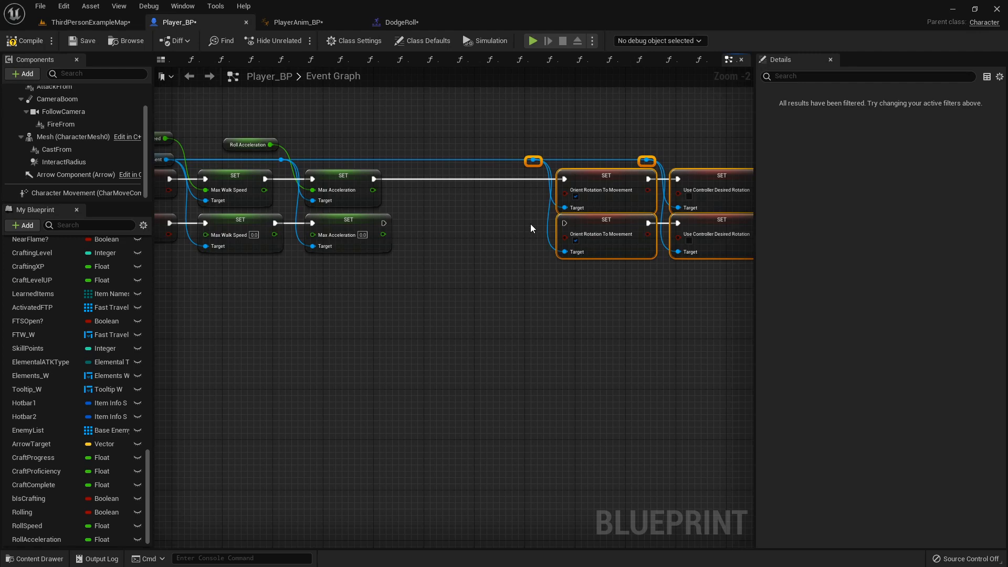
pyautogui.moveTo(689, 244)
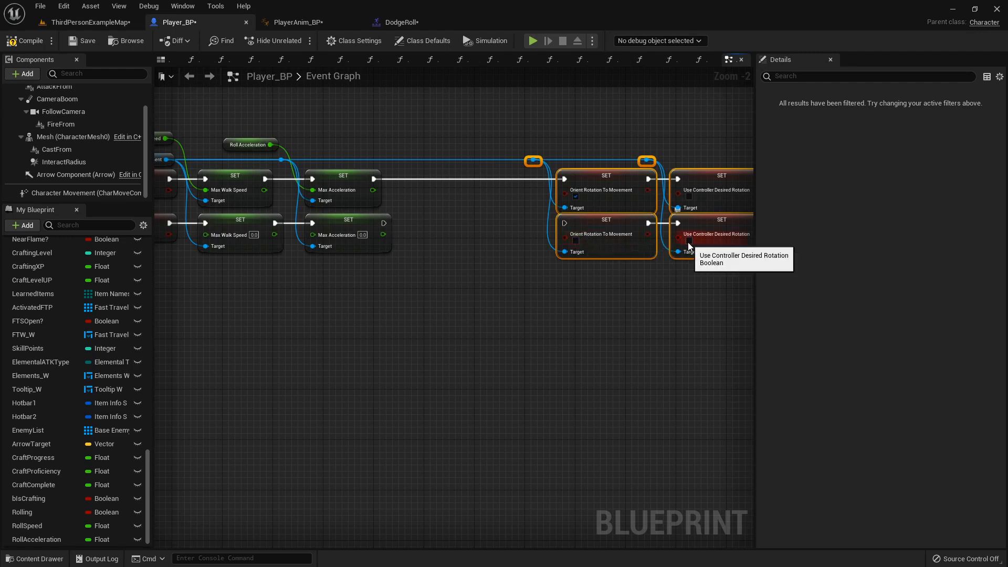
pyautogui.moveTo(574, 245)
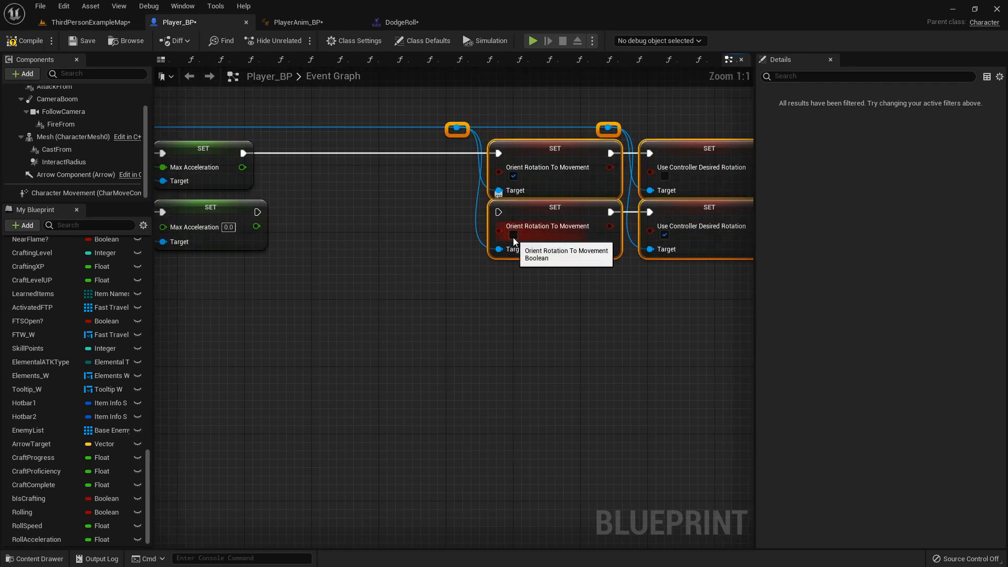
pyautogui.moveTo(713, 235)
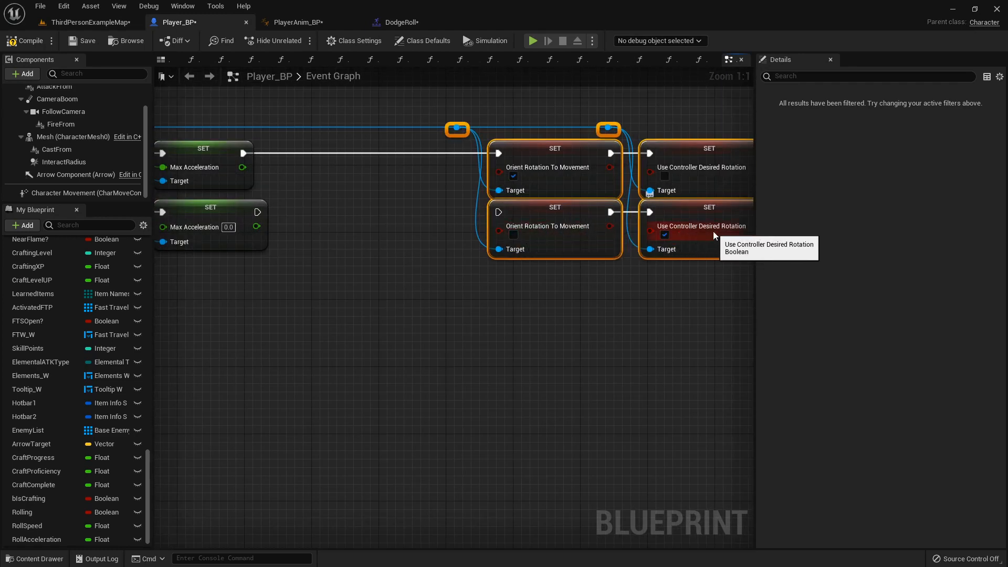
pyautogui.moveTo(415, 251)
pyautogui.write('wea')
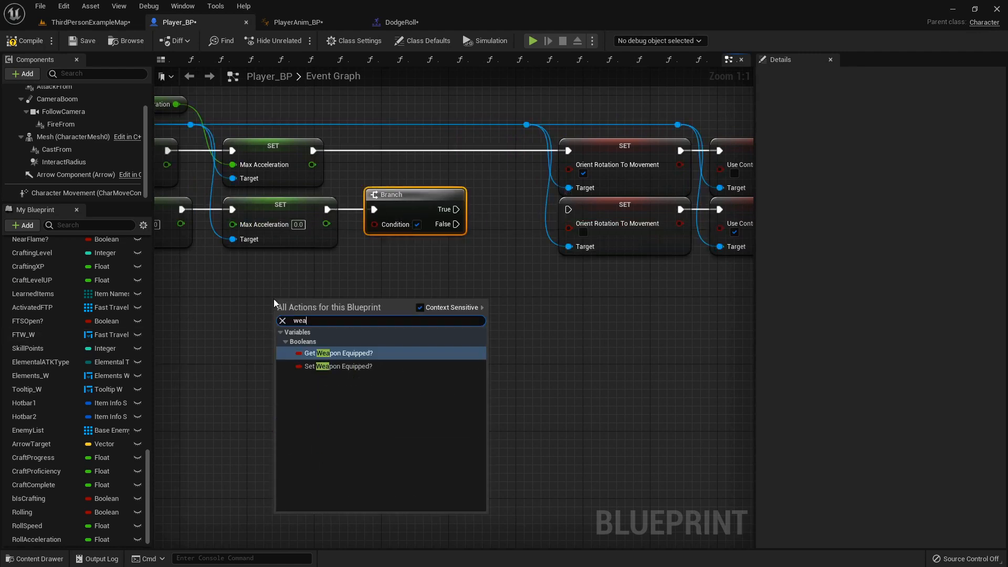
# Wire Weapon Equipped? into the Branch and promote Max Acceleration to NormalAccel
pyautogui.click(343, 353)
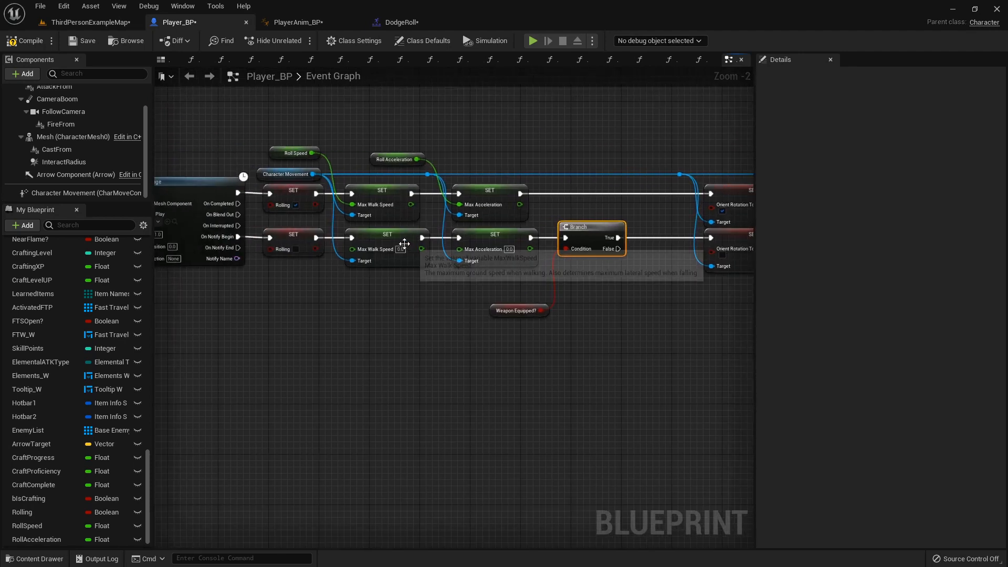
pyautogui.scroll(3)
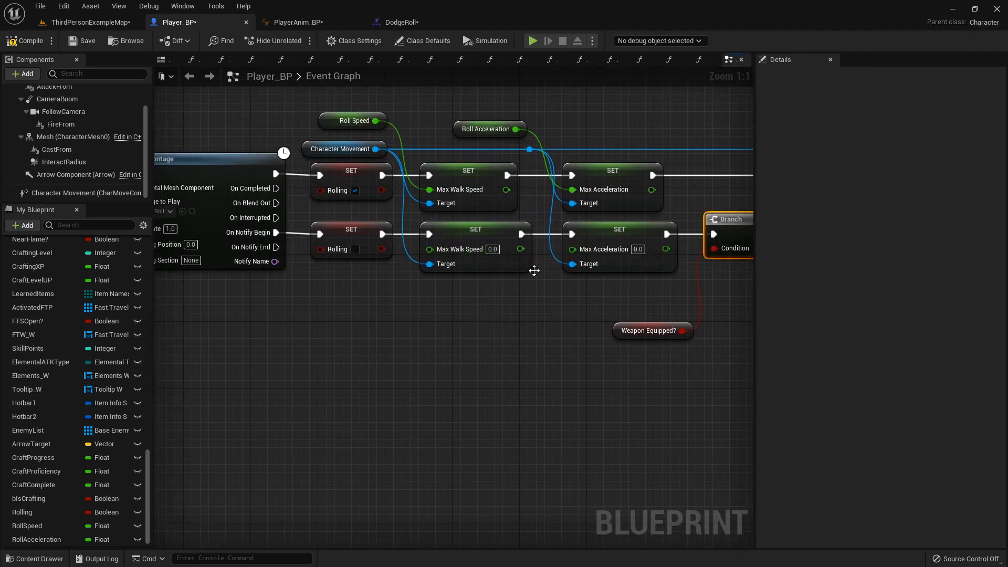
pyautogui.moveTo(638, 249)
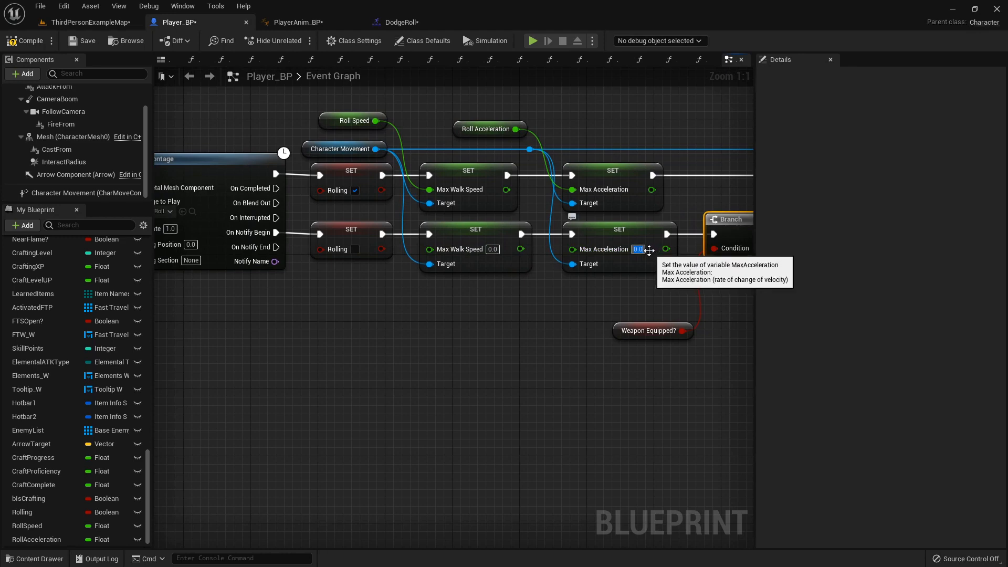
pyautogui.rightClick(638, 250)
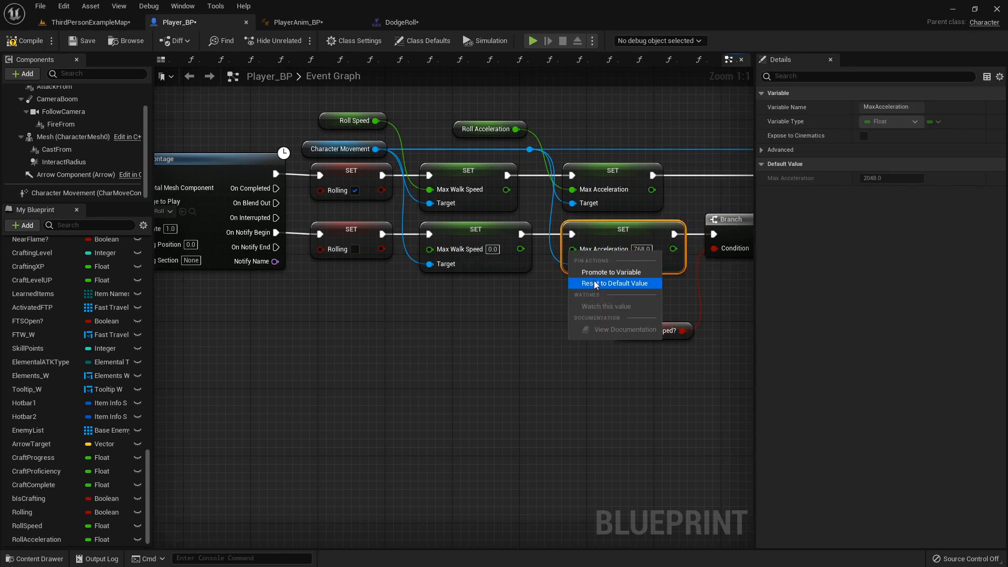
pyautogui.click(614, 283)
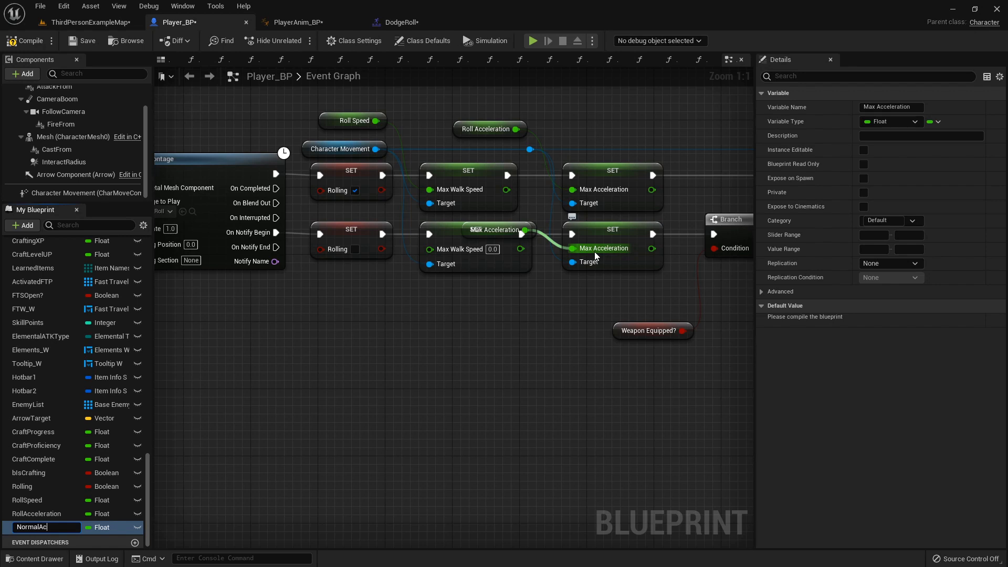
pyautogui.write('NormalAccel')
pyautogui.write('sele')
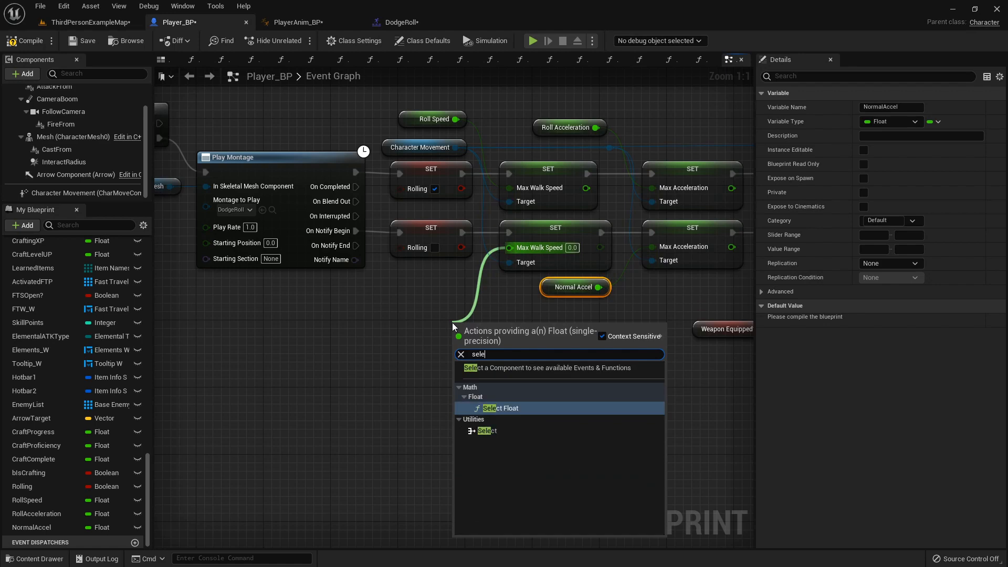
# Add a Select Float giving walk speed 225 or 450, picked by Sword Drawn?
pyautogui.click(501, 407)
pyautogui.write('sword')
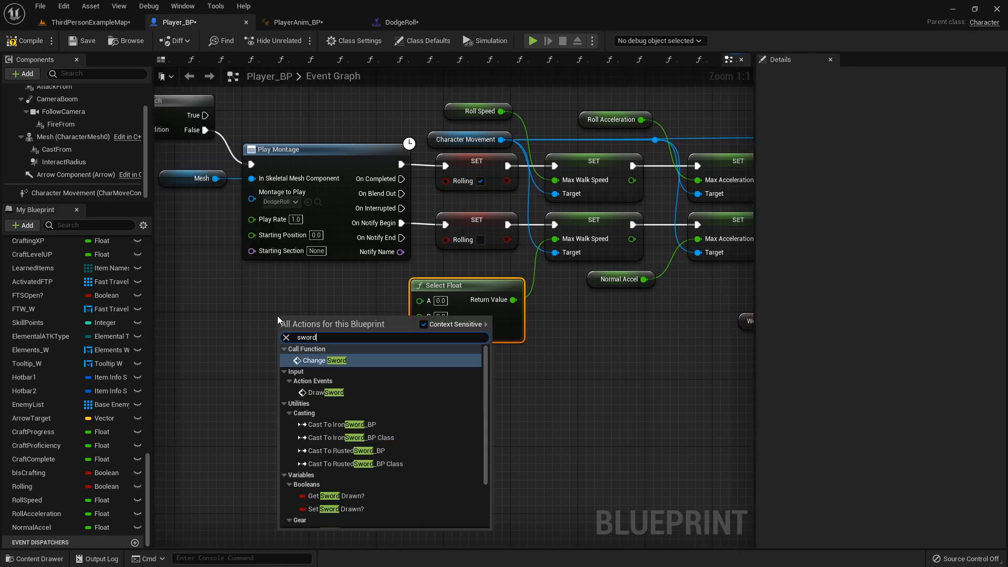
pyautogui.click(342, 495)
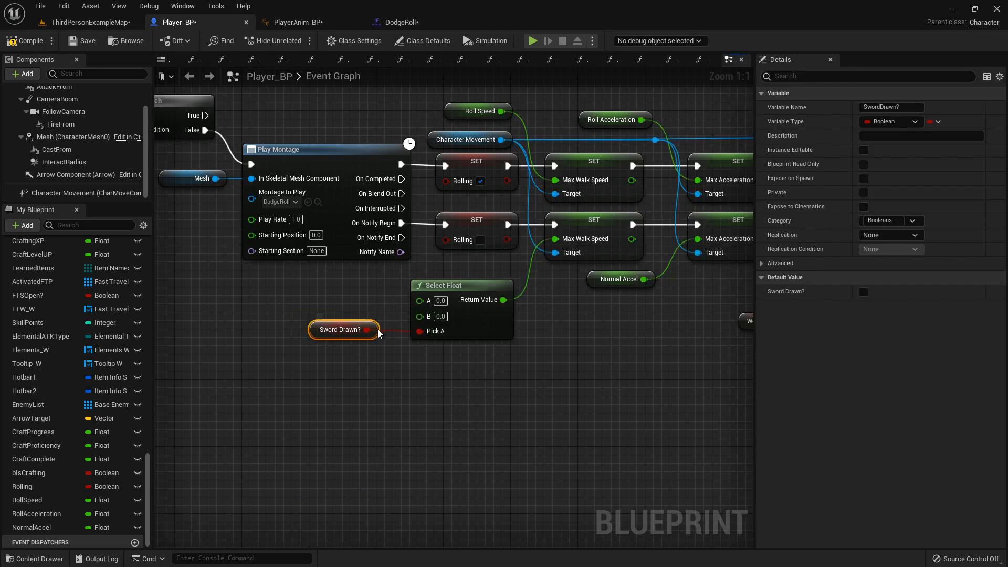
pyautogui.scroll(-3)
pyautogui.write('225')
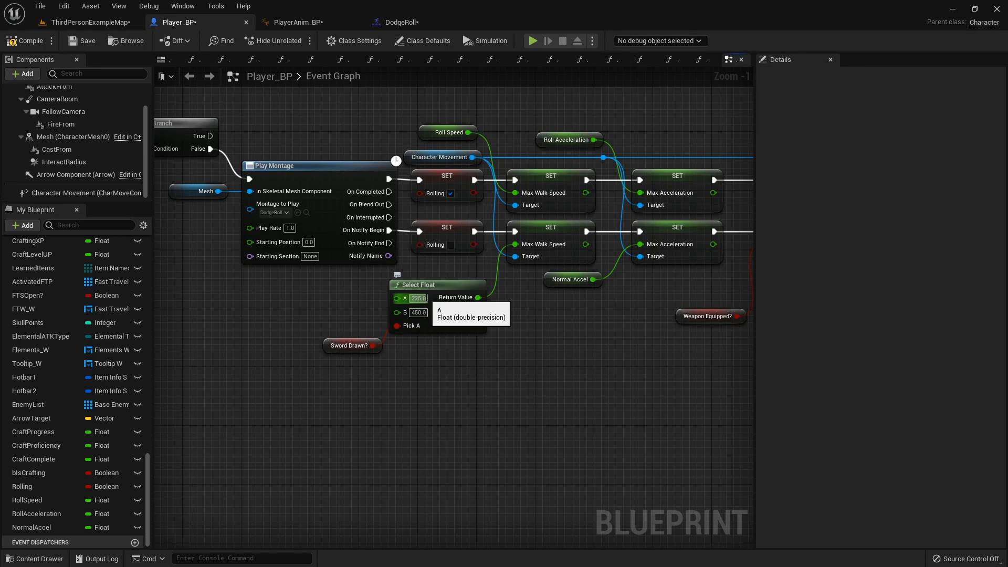
pyautogui.moveTo(599, 347)
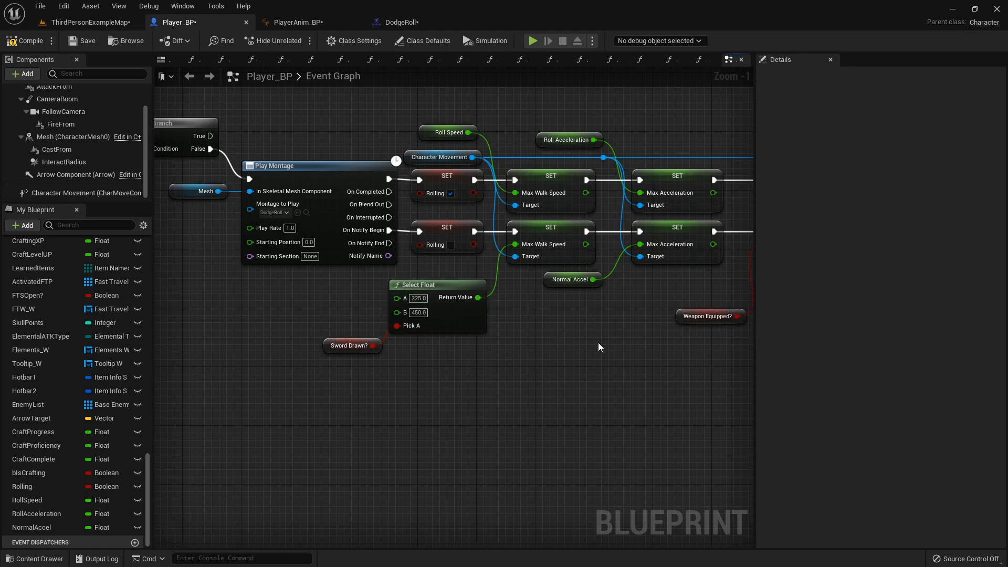
pyautogui.scroll(3)
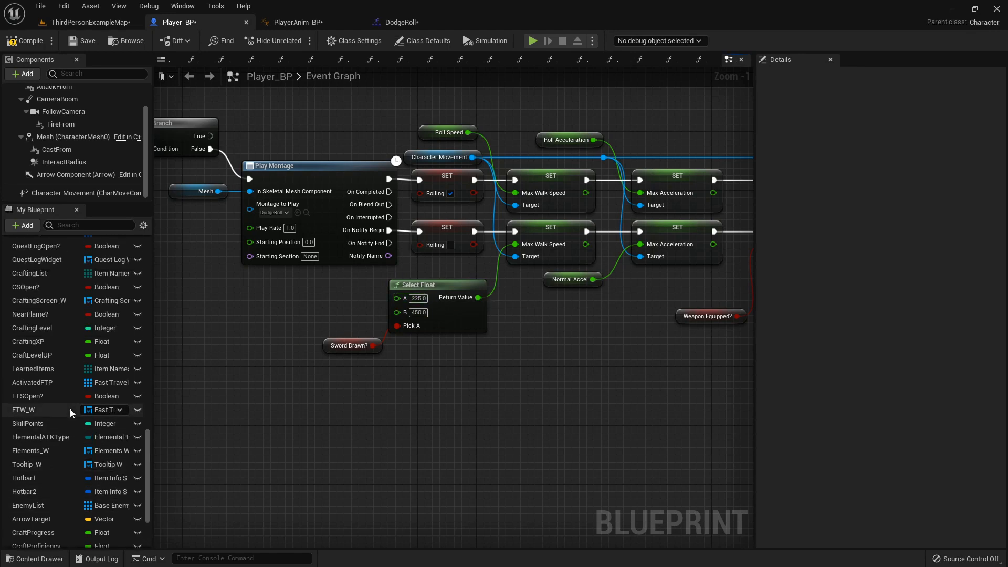
pyautogui.scroll(-3)
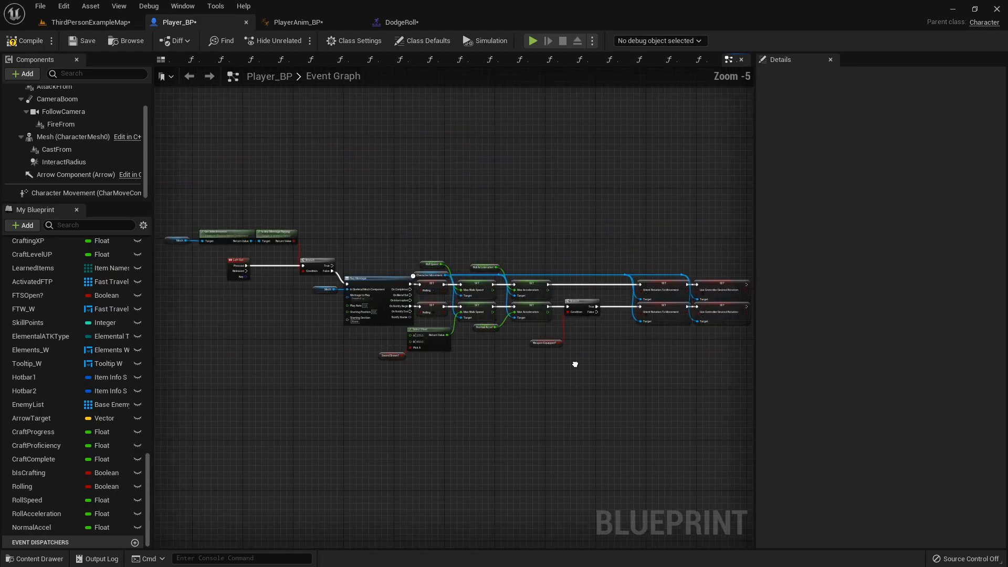
# Branch Event Tick on Rolling and add an Add Movement Input node with a direction getter
pyautogui.scroll(3)
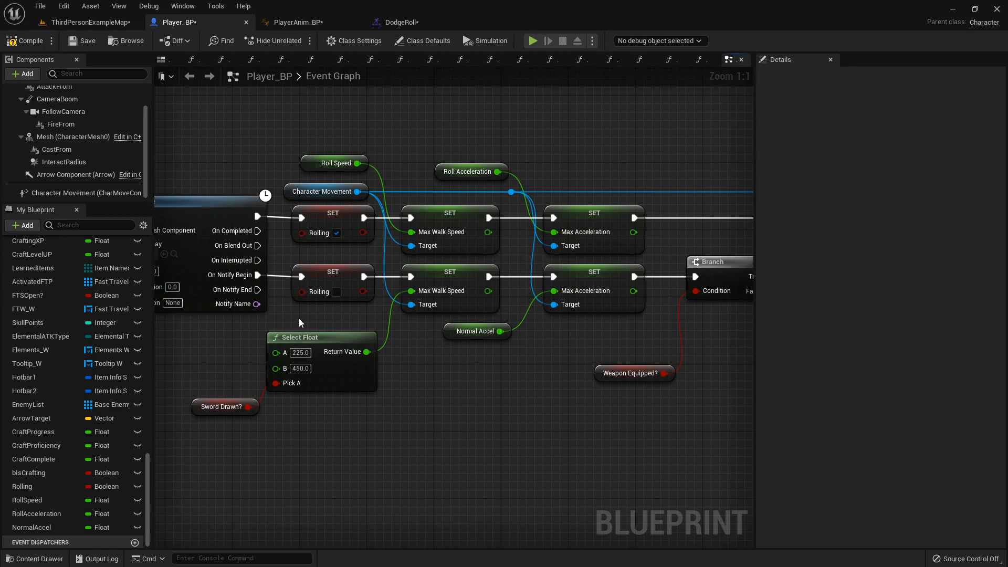
pyautogui.scroll(-3)
pyautogui.write('add mo')
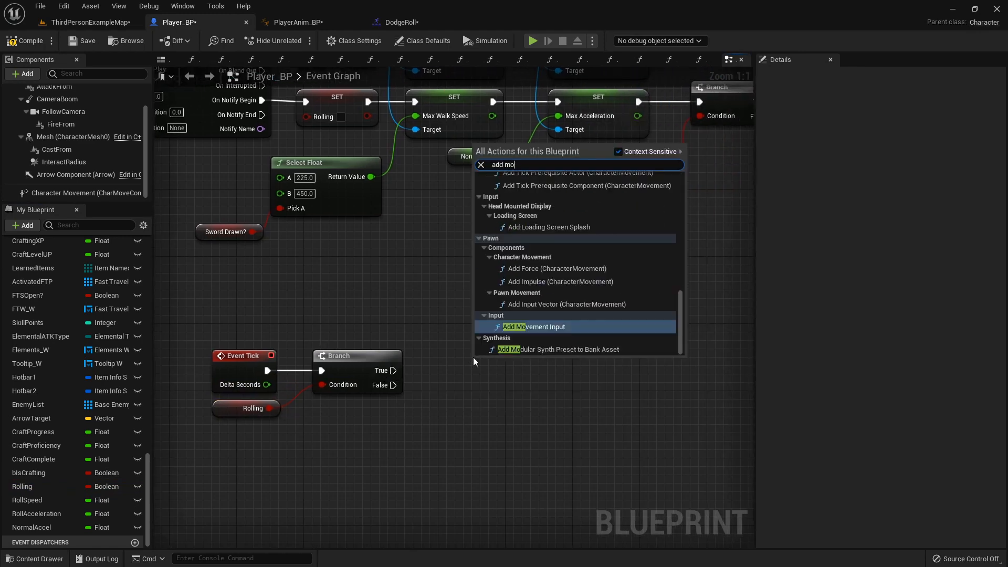
pyautogui.click(534, 327)
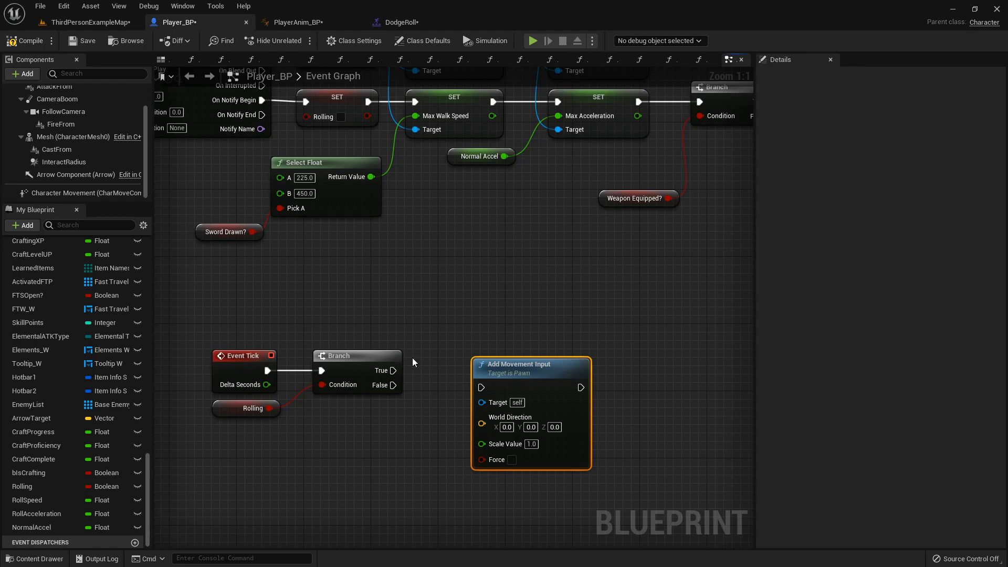
pyautogui.moveTo(501, 360)
pyautogui.write('get')
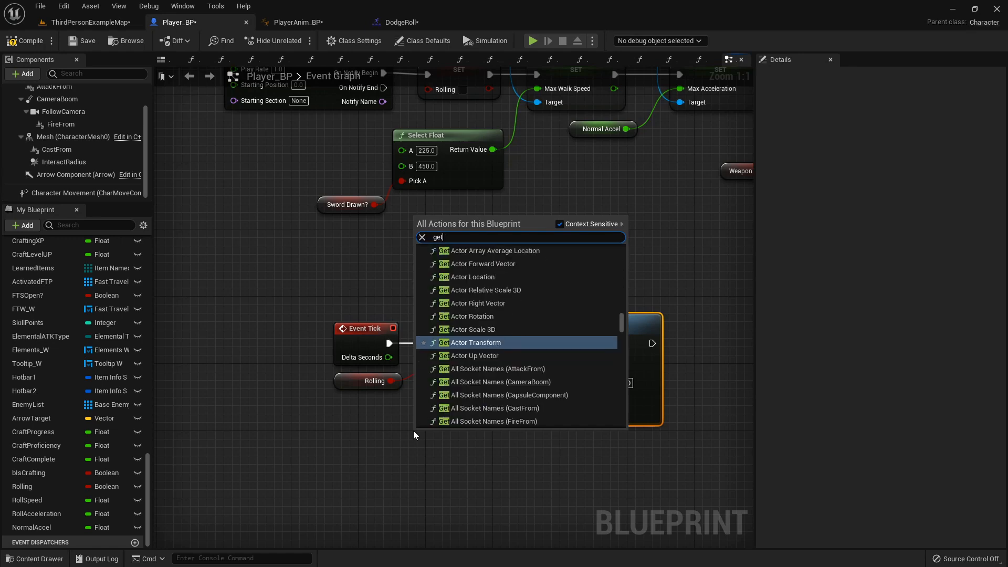
pyautogui.click(480, 264)
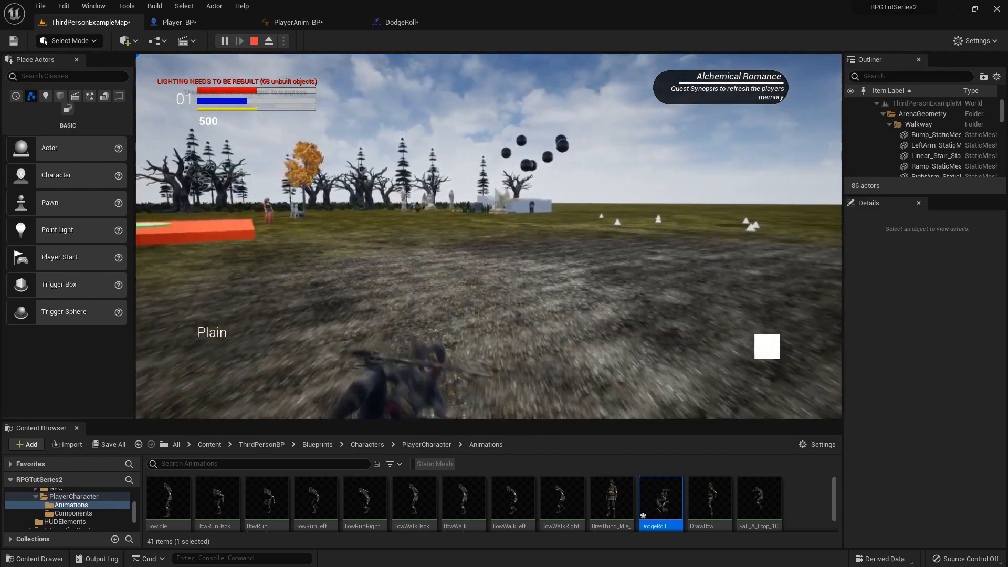
# Play the level, try the dodge roll in game, then stop the session
pyautogui.click(178, 22)
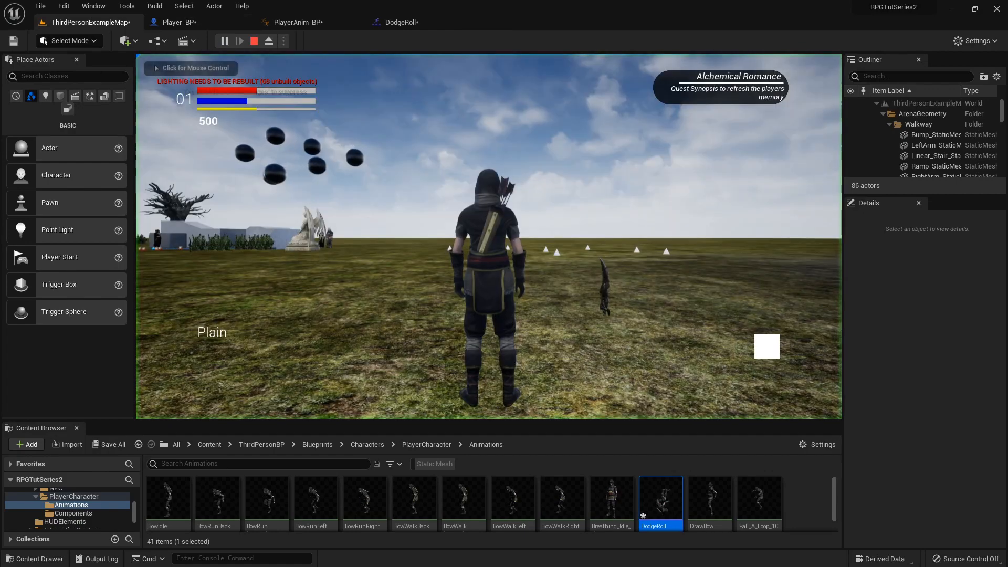
pyautogui.click(488, 257)
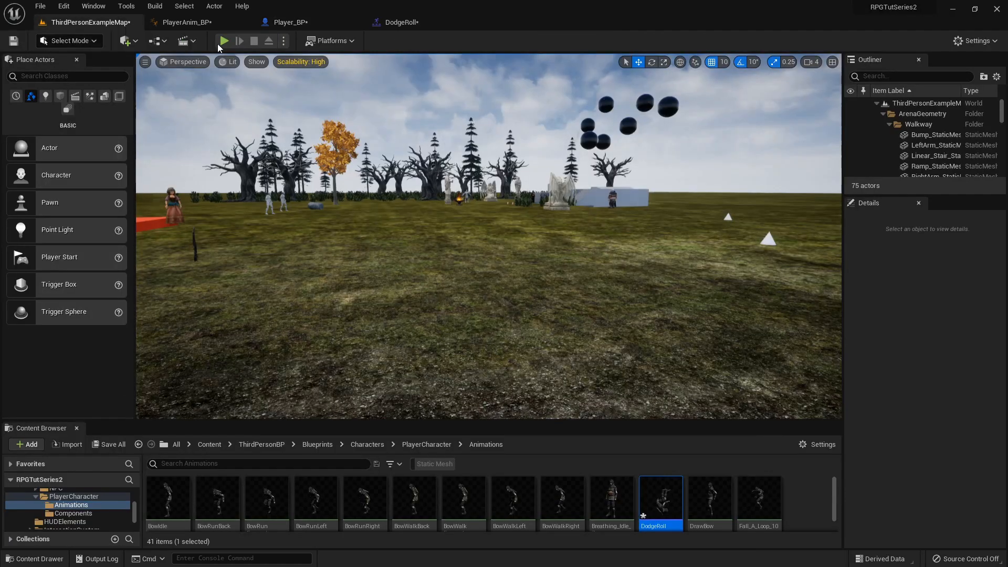
pyautogui.click(224, 41)
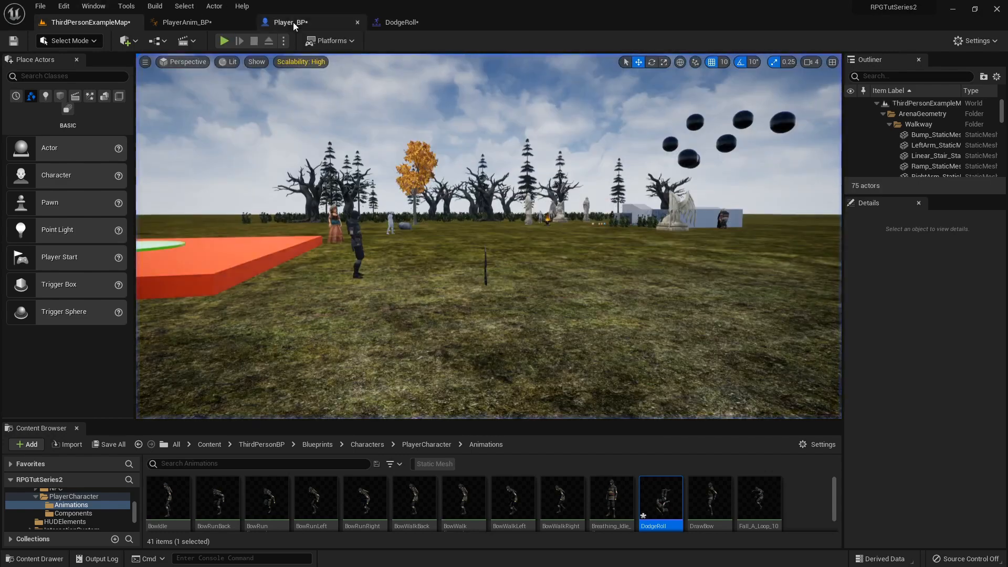
# Switch back to the Player_BP tab after starting another play test
pyautogui.click(291, 22)
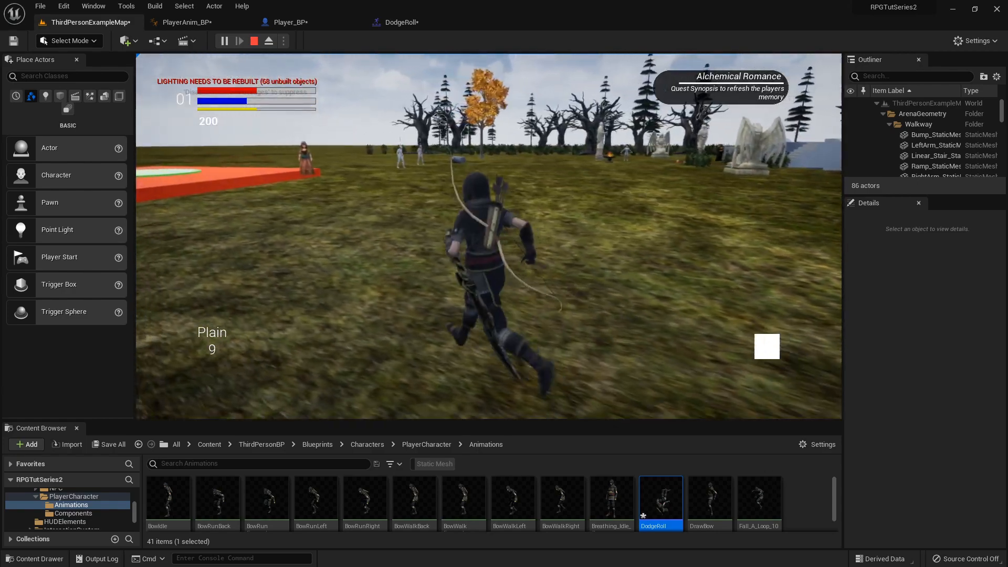
# Set the DodgeRoll montage Blend In and Blend Out times to 0.35 and save
pyautogui.click(252, 40)
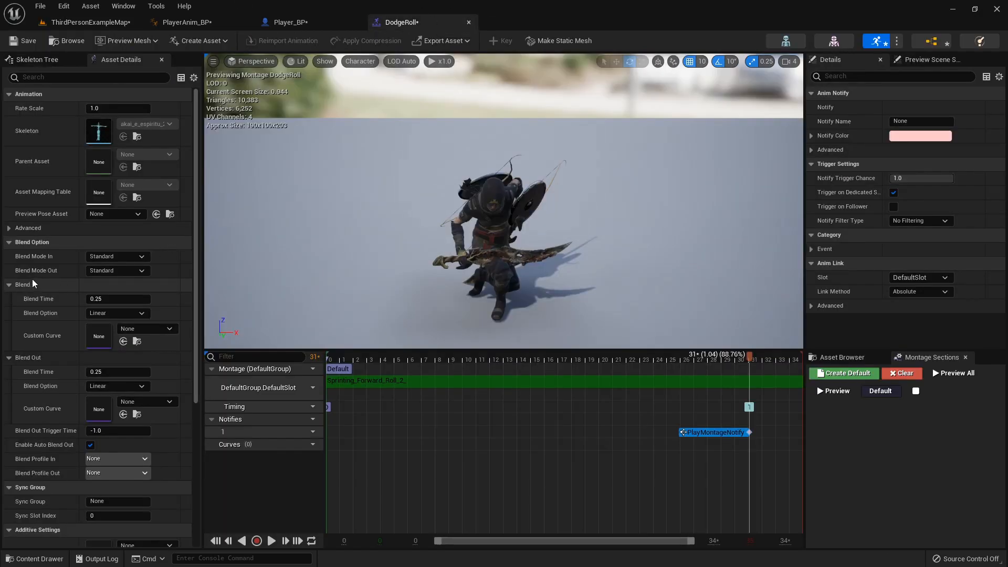
pyautogui.click(118, 298)
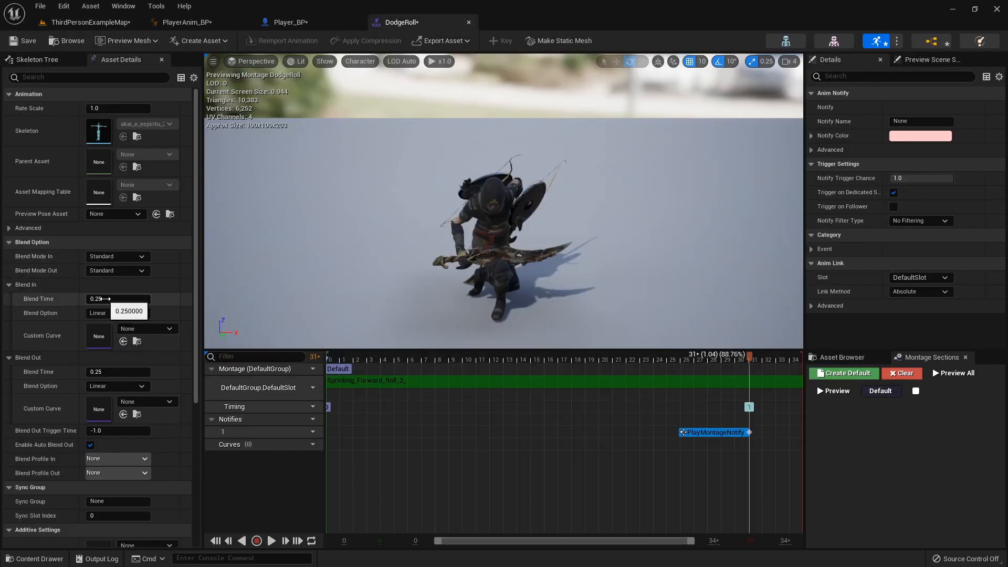
pyautogui.moveTo(32, 363)
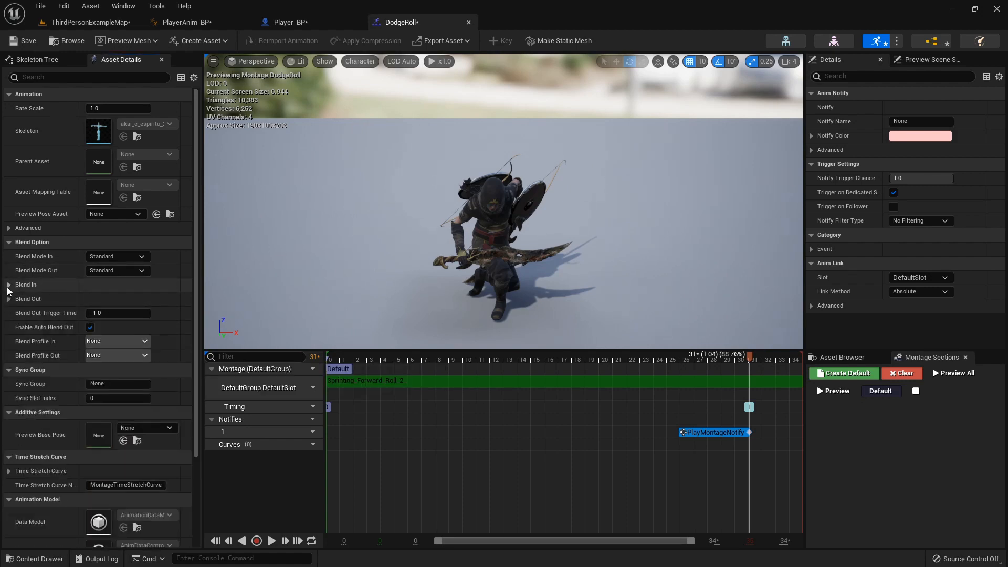
pyautogui.click(9, 284)
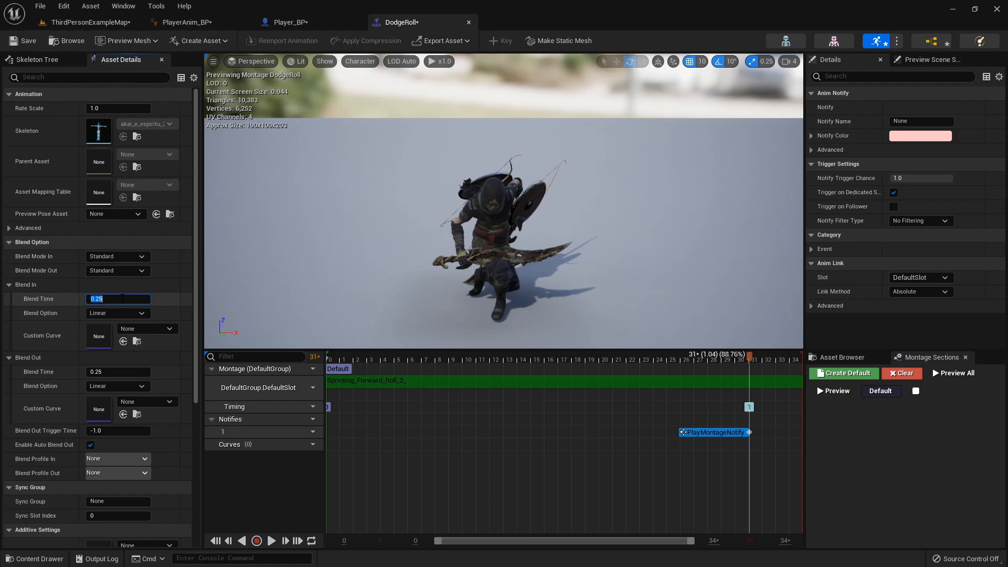
pyautogui.write('.35')
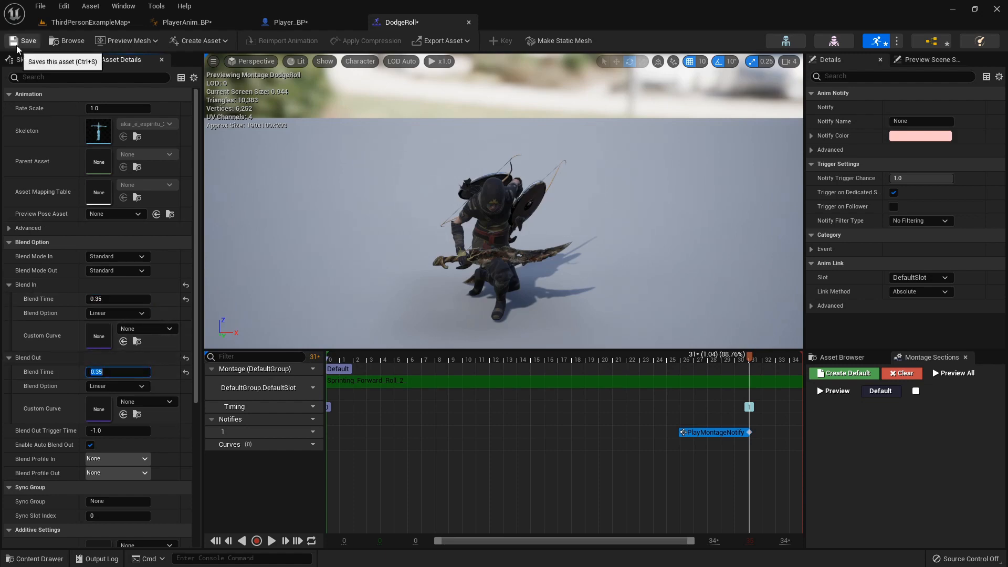
pyautogui.click(86, 22)
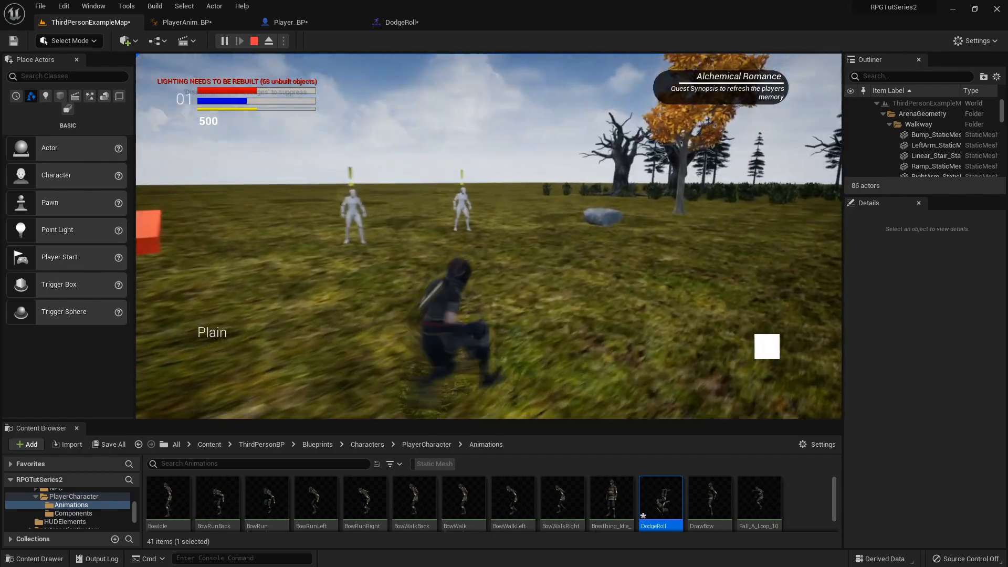
# Return to the Player_BP Event Graph showing the Left Ctrl dodge-roll logic
pyautogui.click(253, 41)
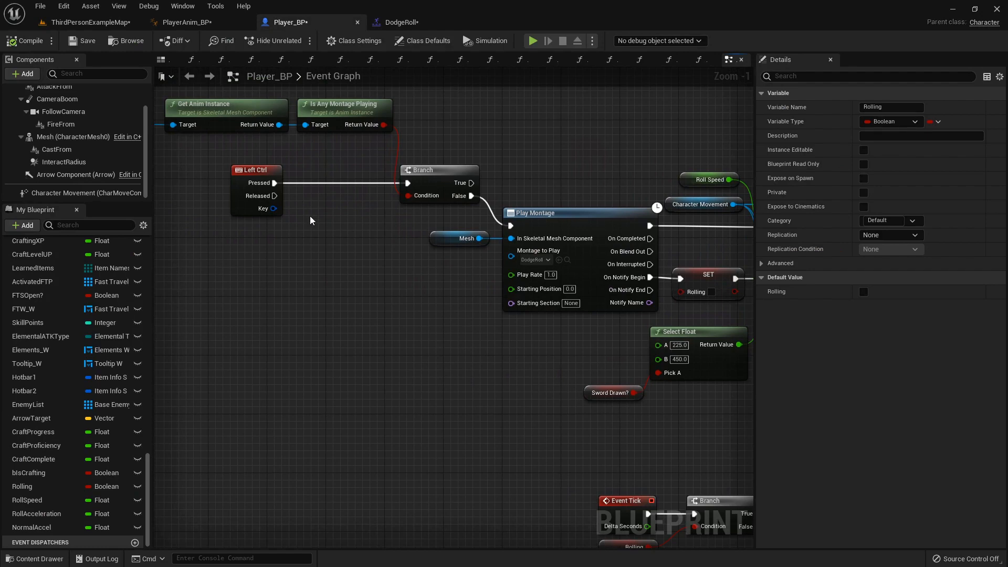
pyautogui.moveTo(429, 189)
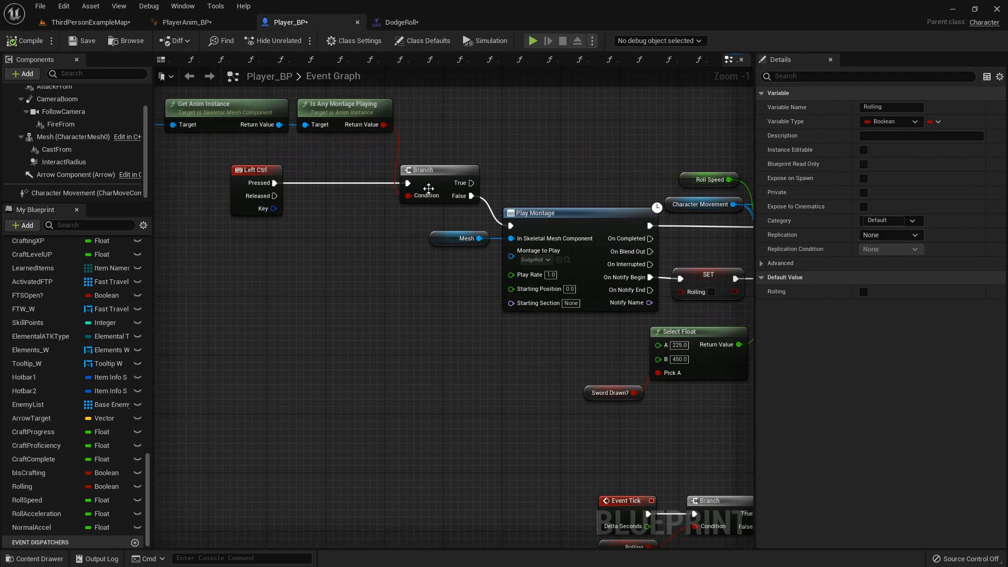
pyautogui.moveTo(451, 186)
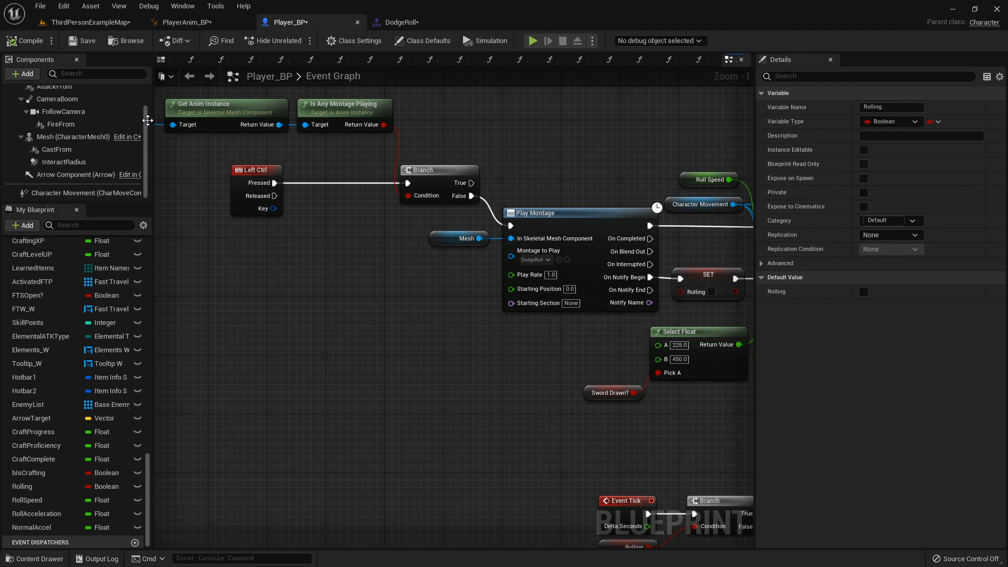
# Zoom out the Player_BP Event Graph to show the whole dodge-roll network
pyautogui.scroll(-3)
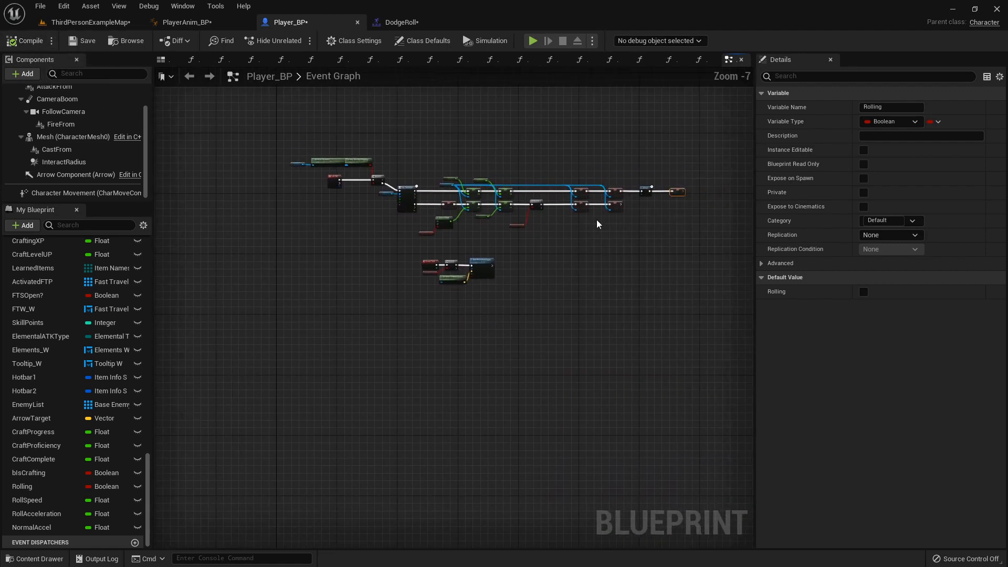
pyautogui.moveTo(410, 137)
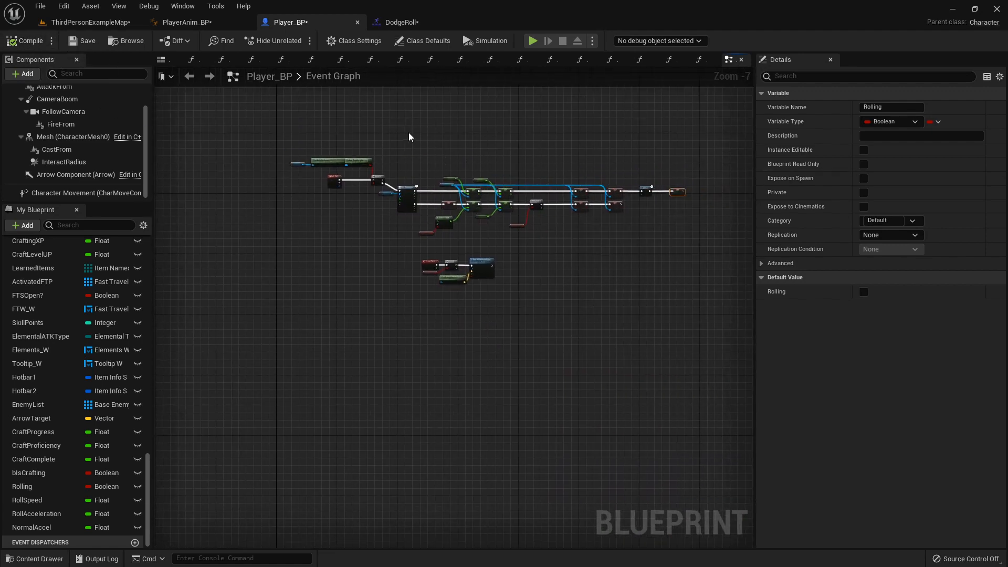